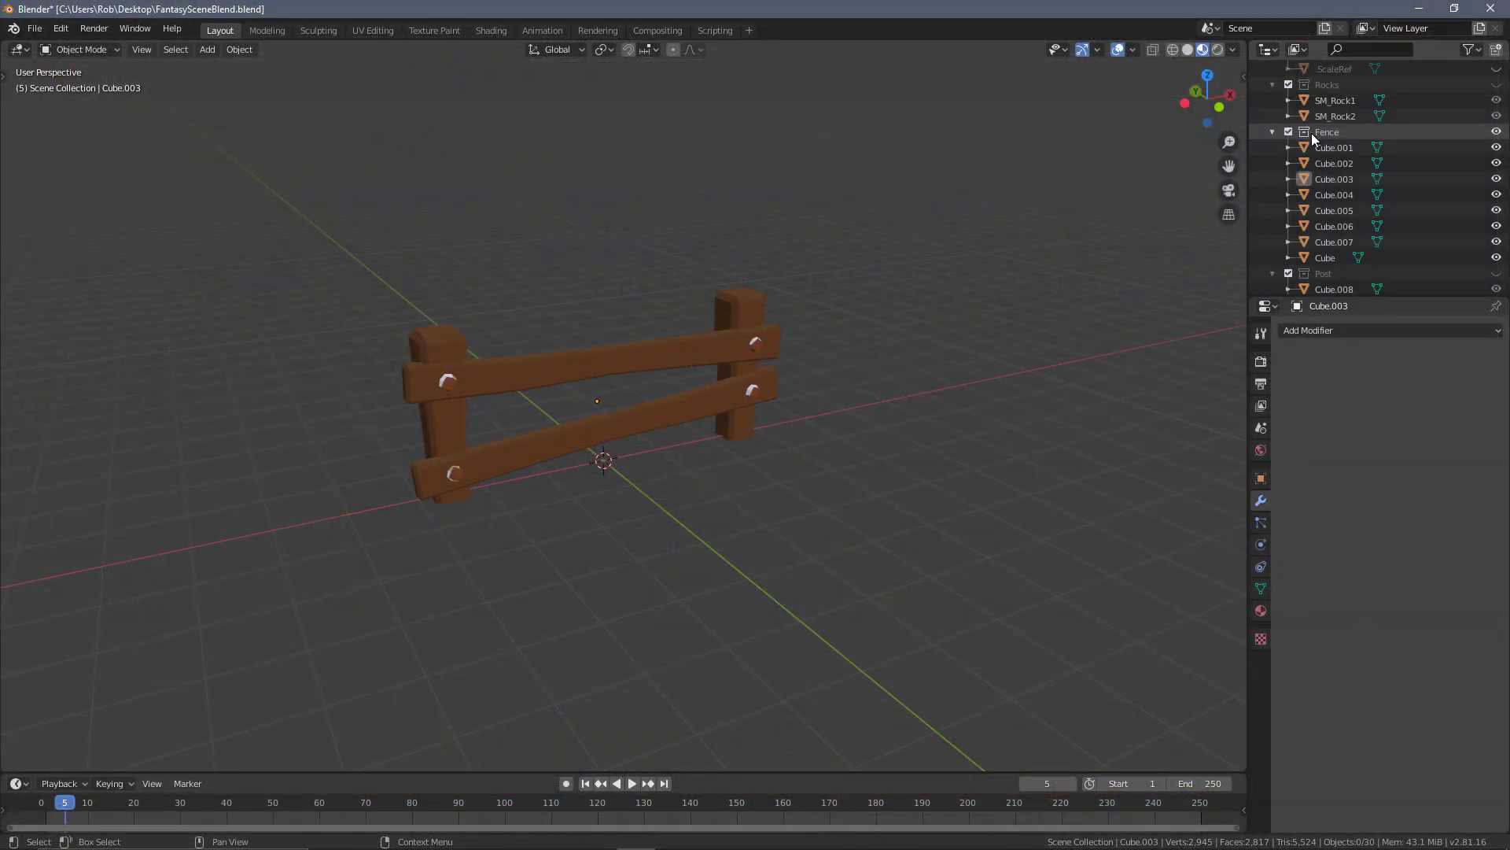
- Select every fence plank and post and join them with Ctrl+J into one SM_Fence object
scroll(down, 3)
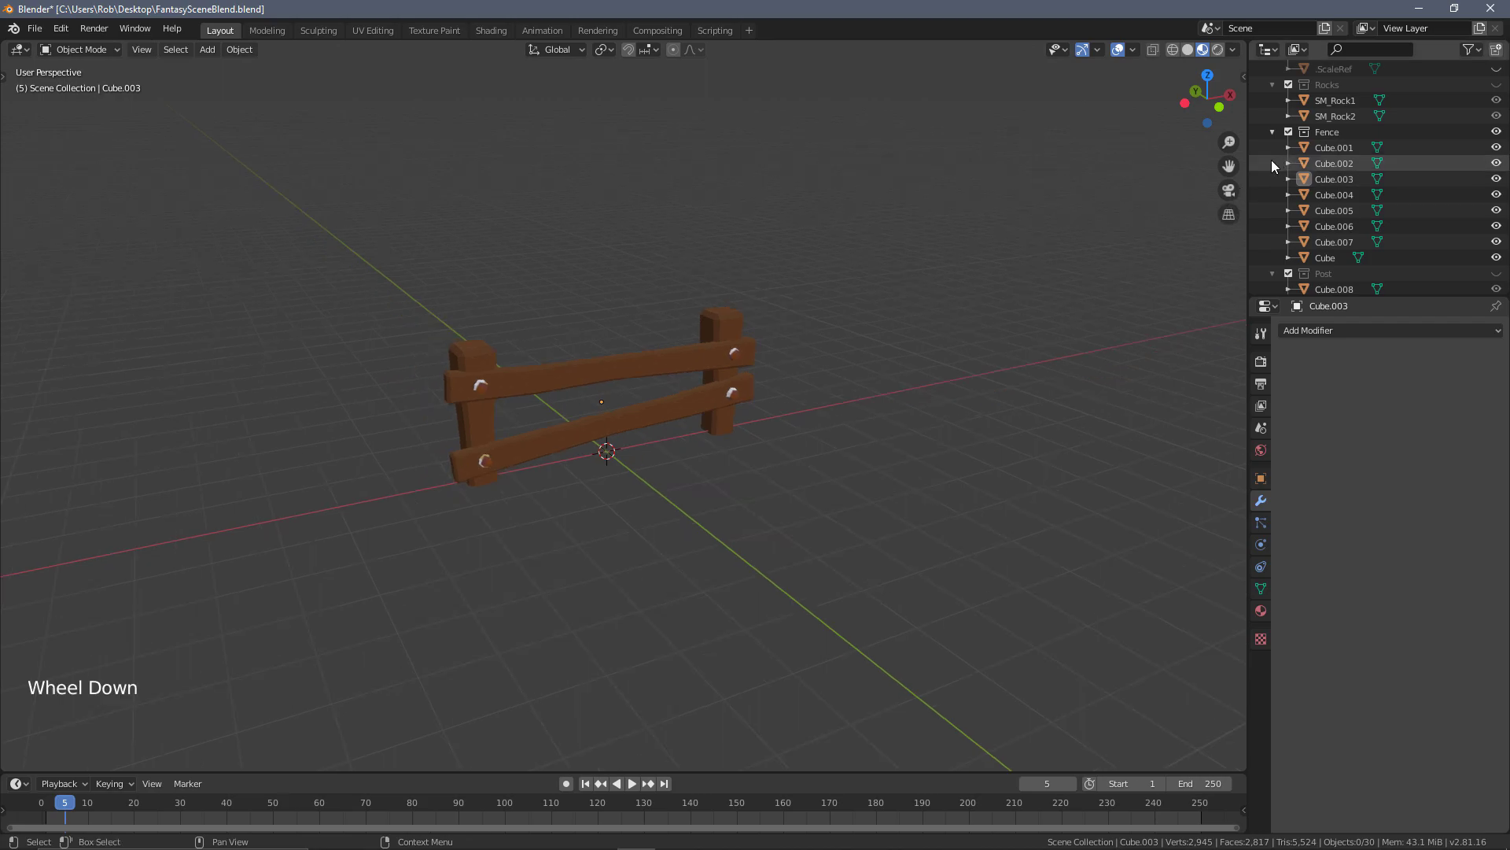
mouse_move(900, 324)
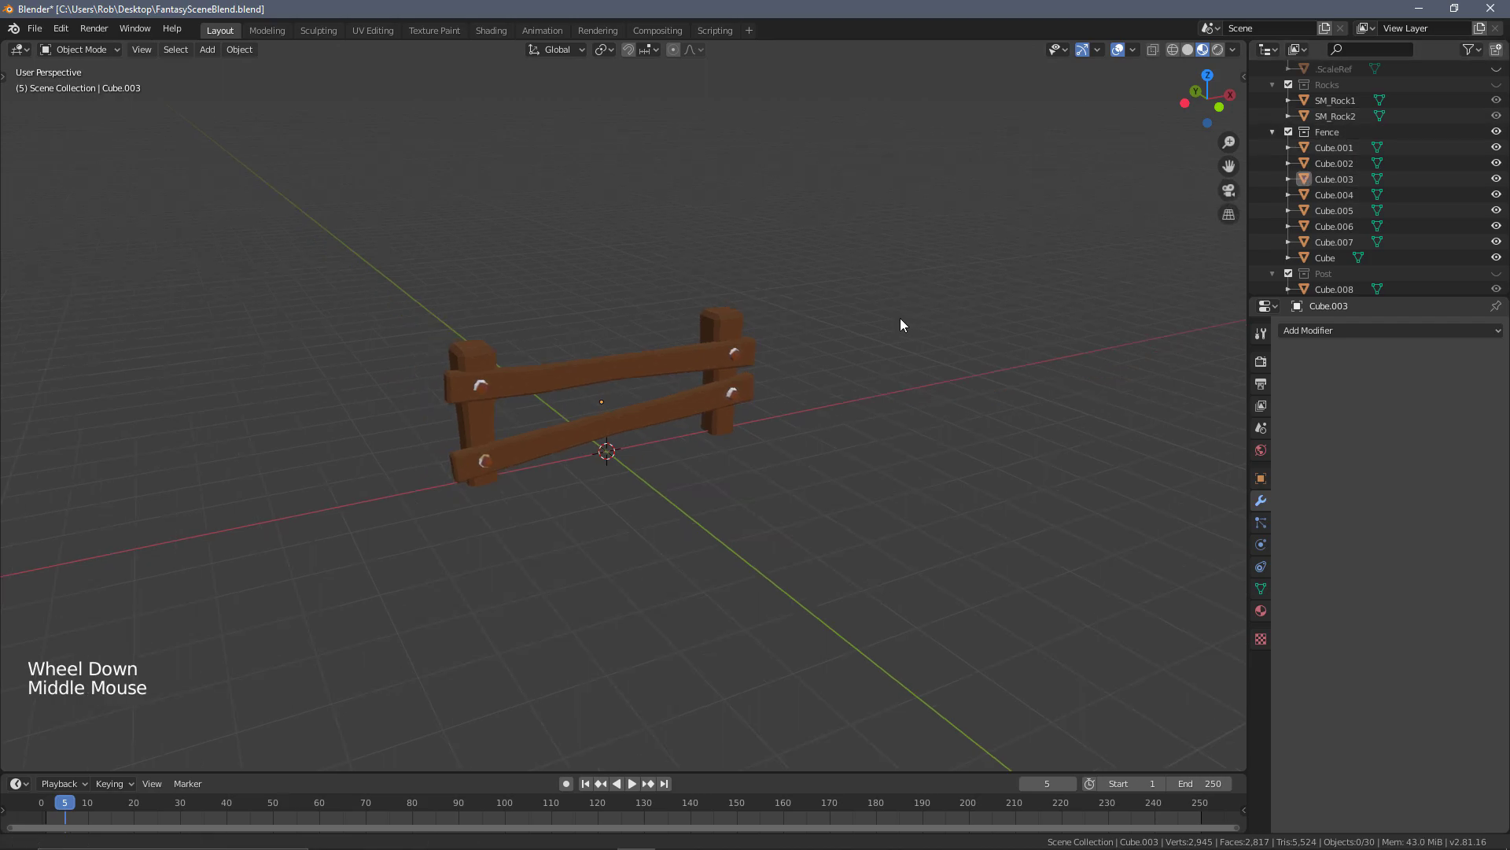
key(a)
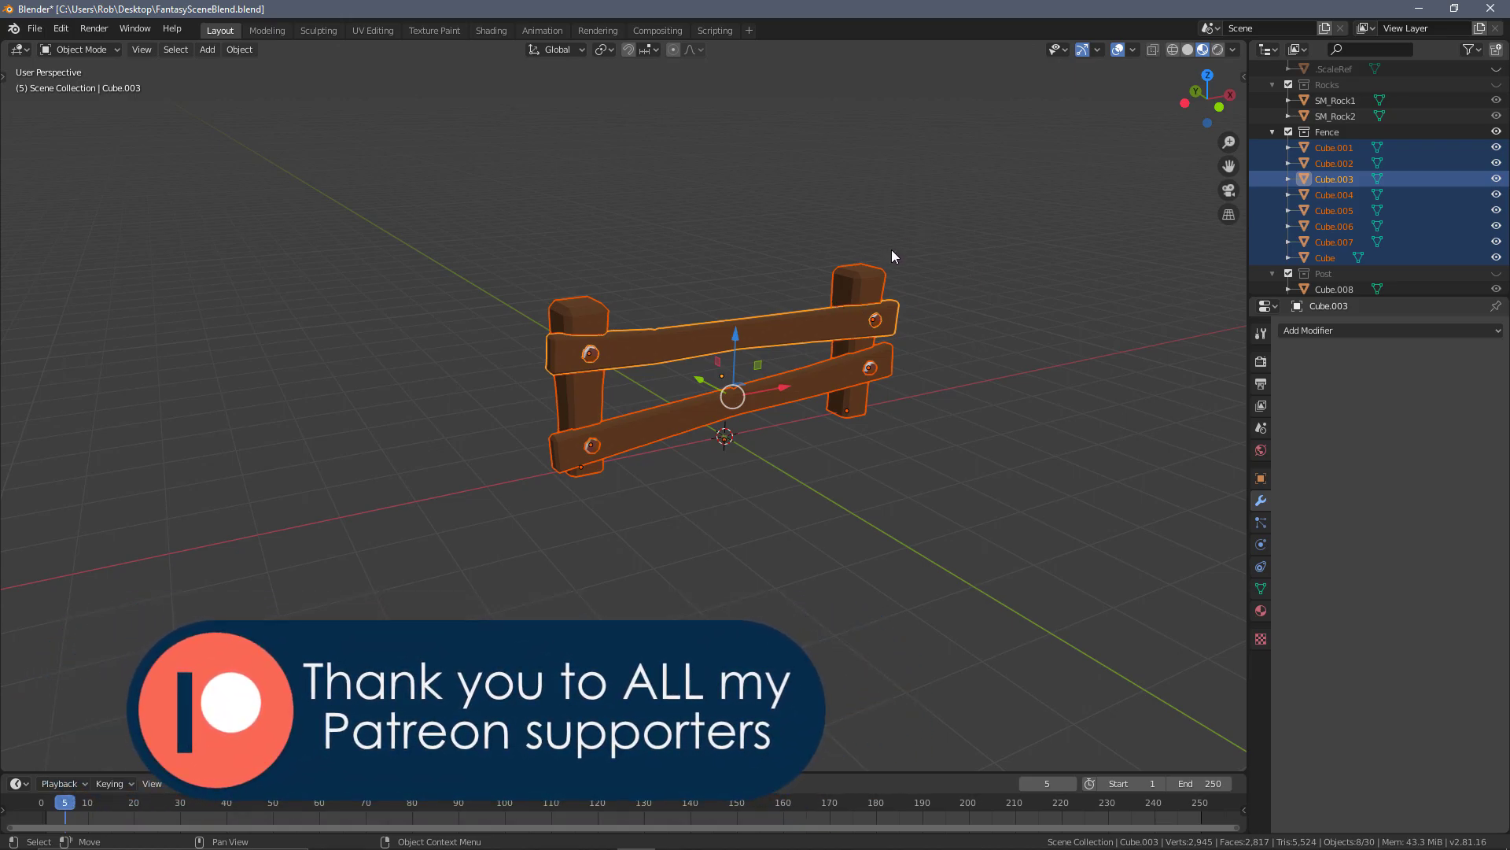
mouse_move(903, 266)
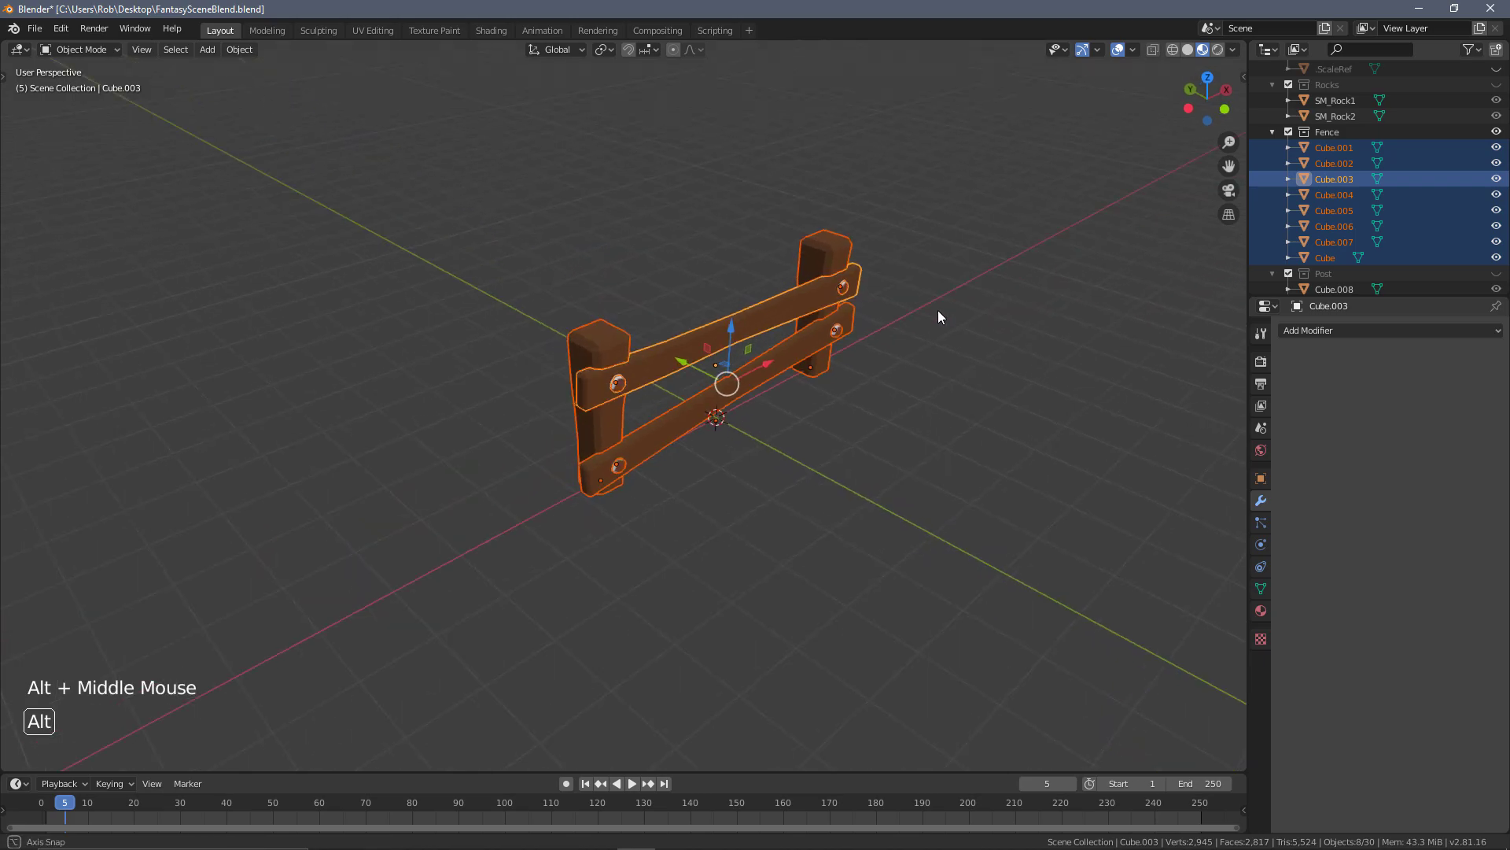
scroll(up, 3)
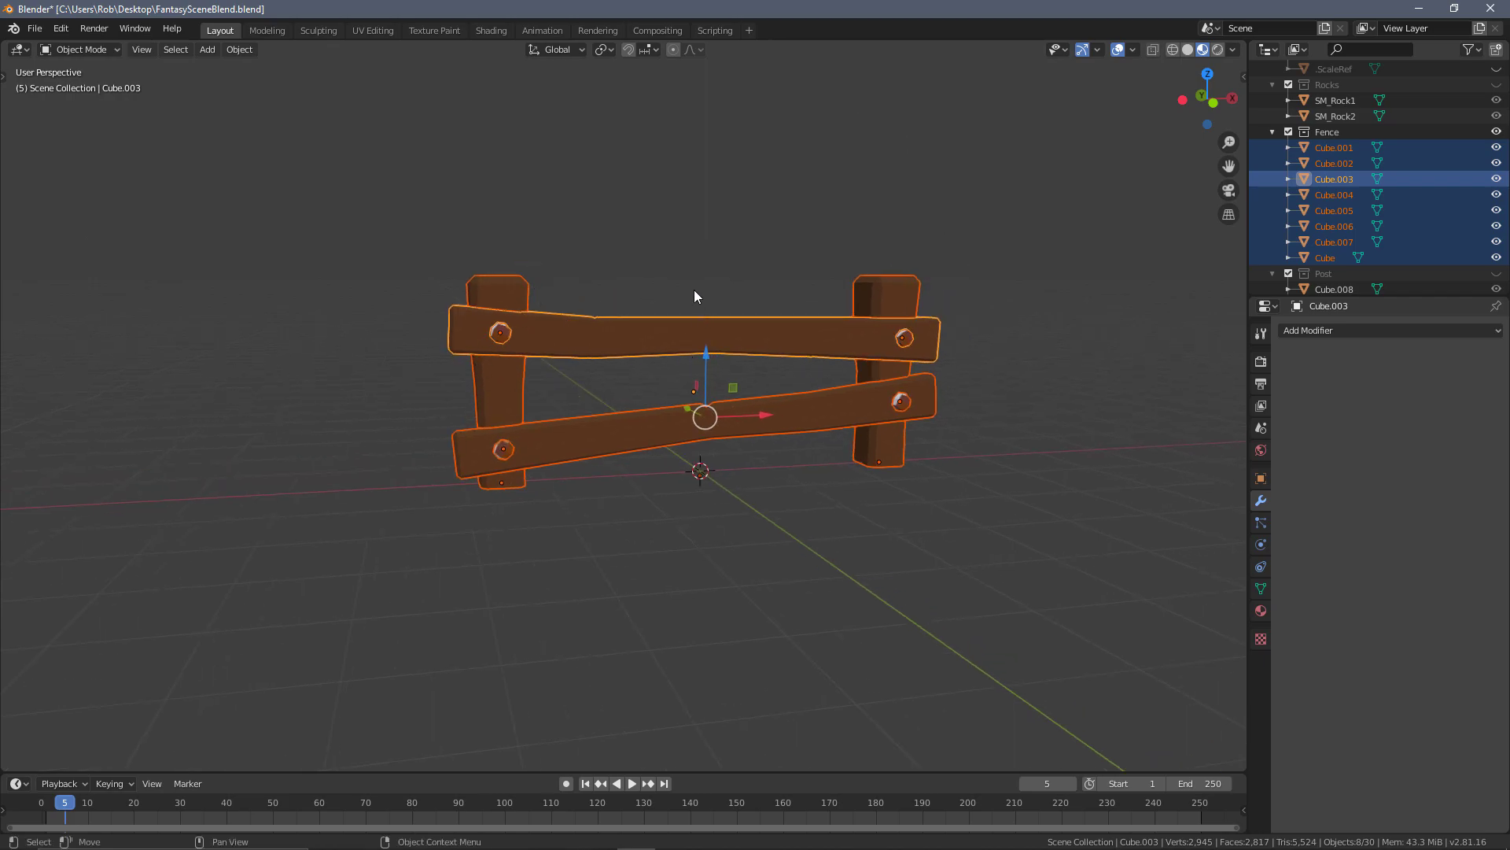
key(ctrl+j)
text(SM_Fence)
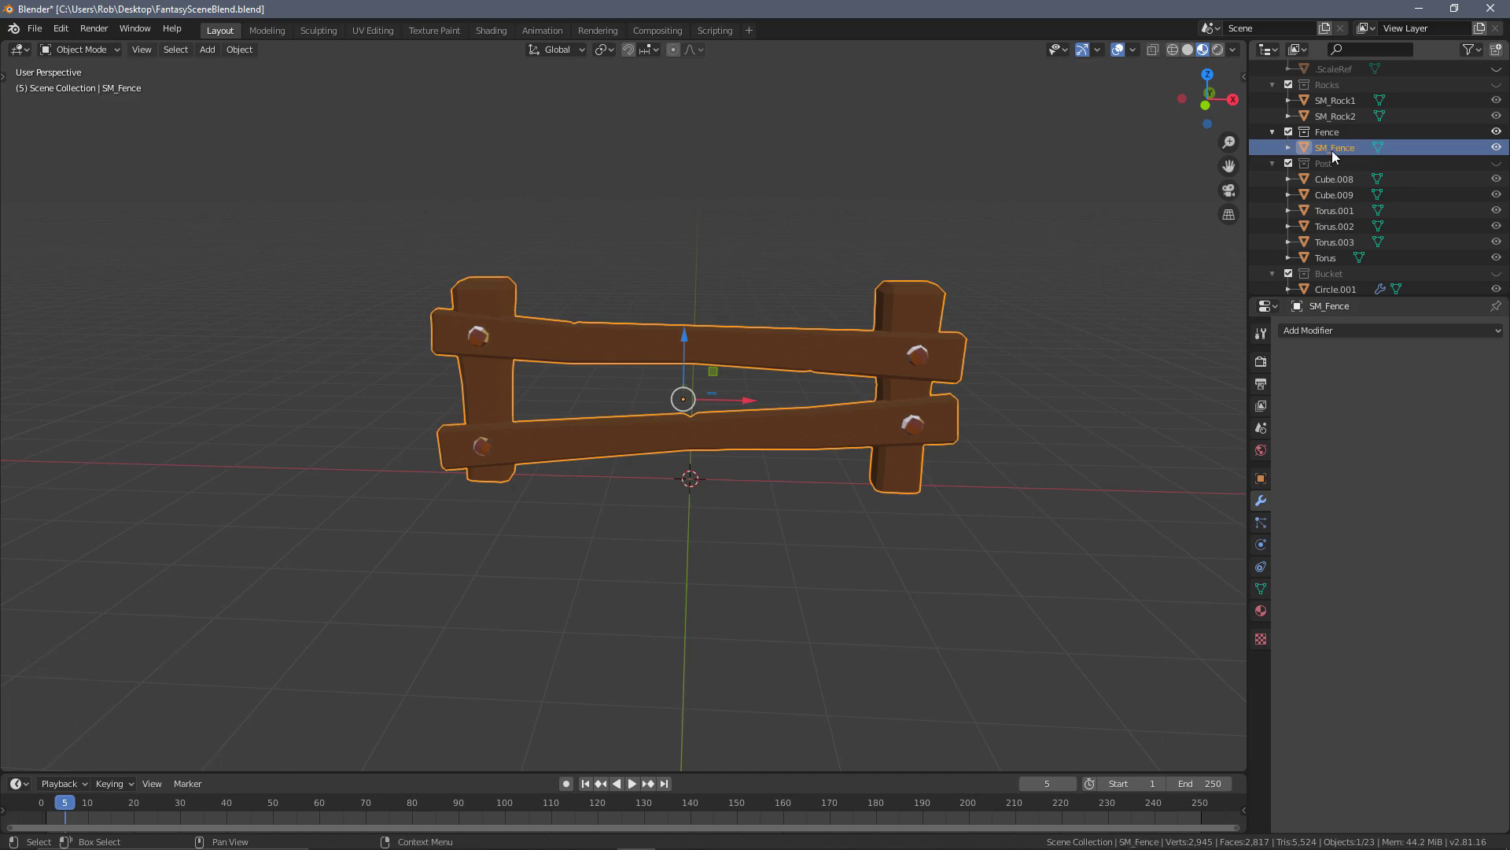
- In Material Properties, rename the fence's Nail material slot to M_Texture
key(alt)
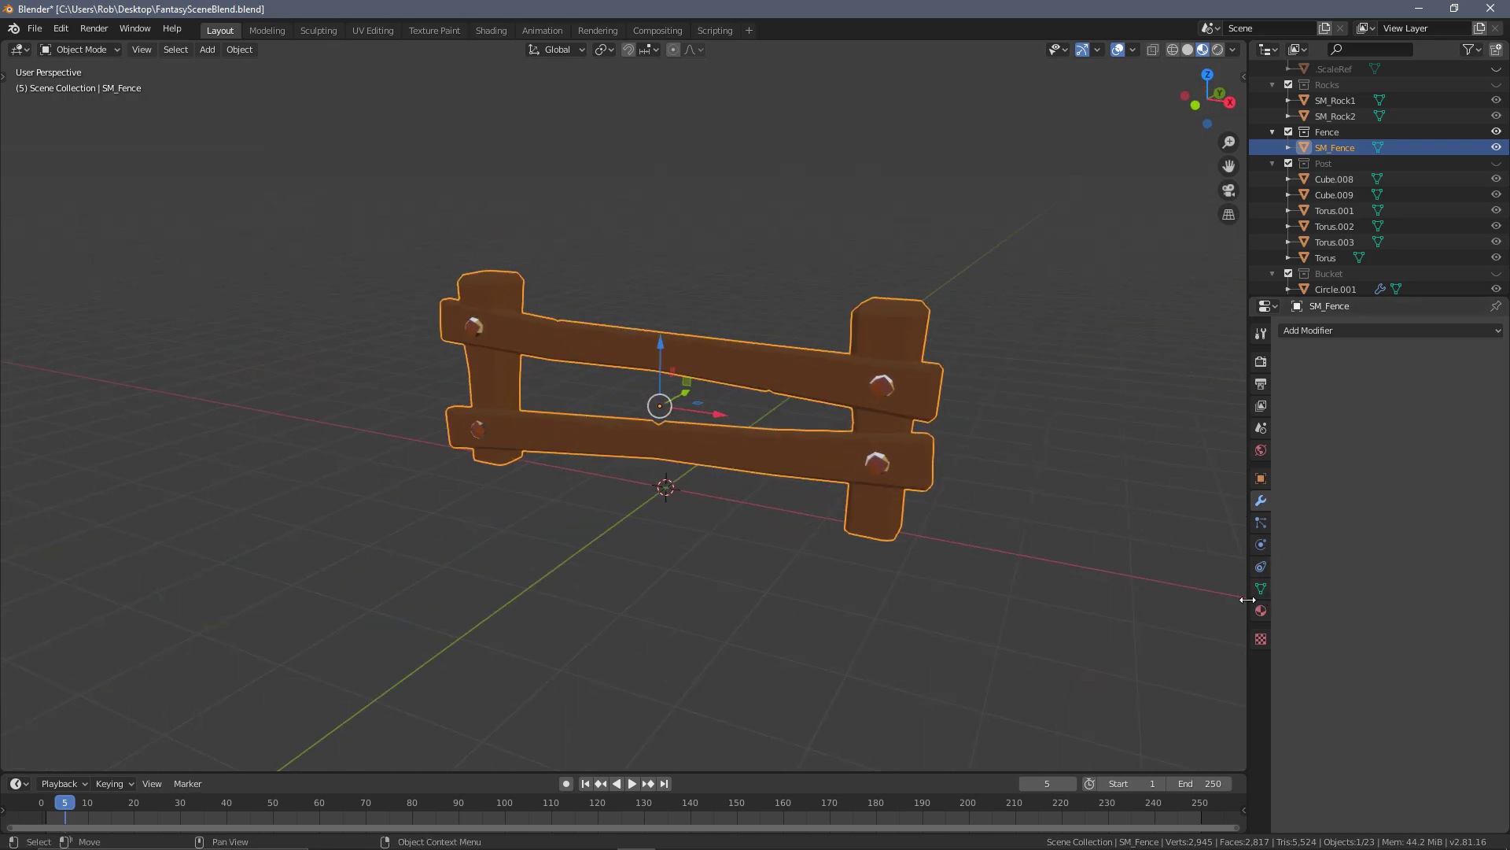
click(1261, 611)
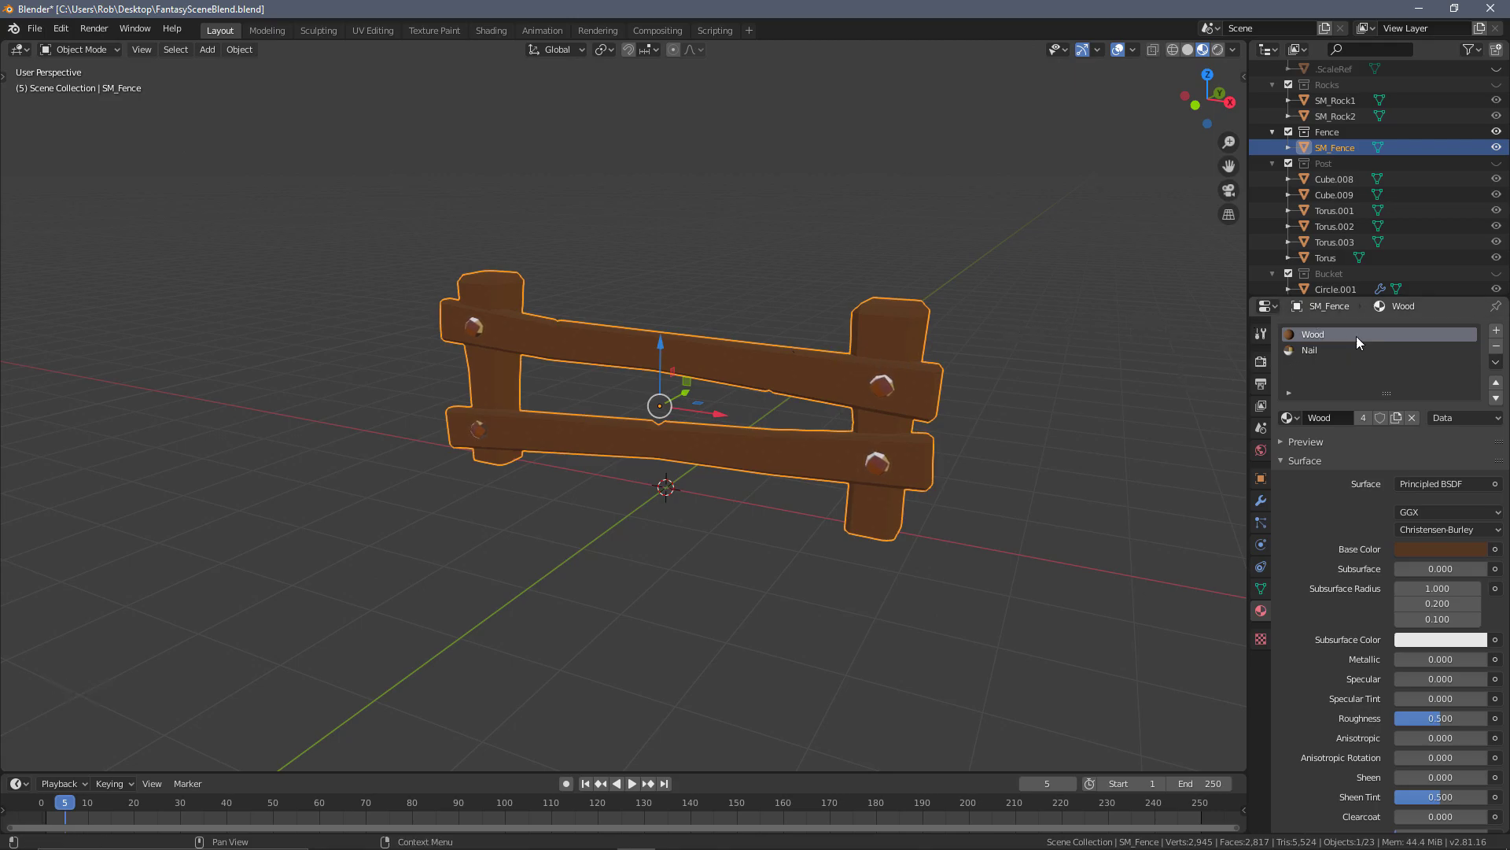
scroll(up, 3)
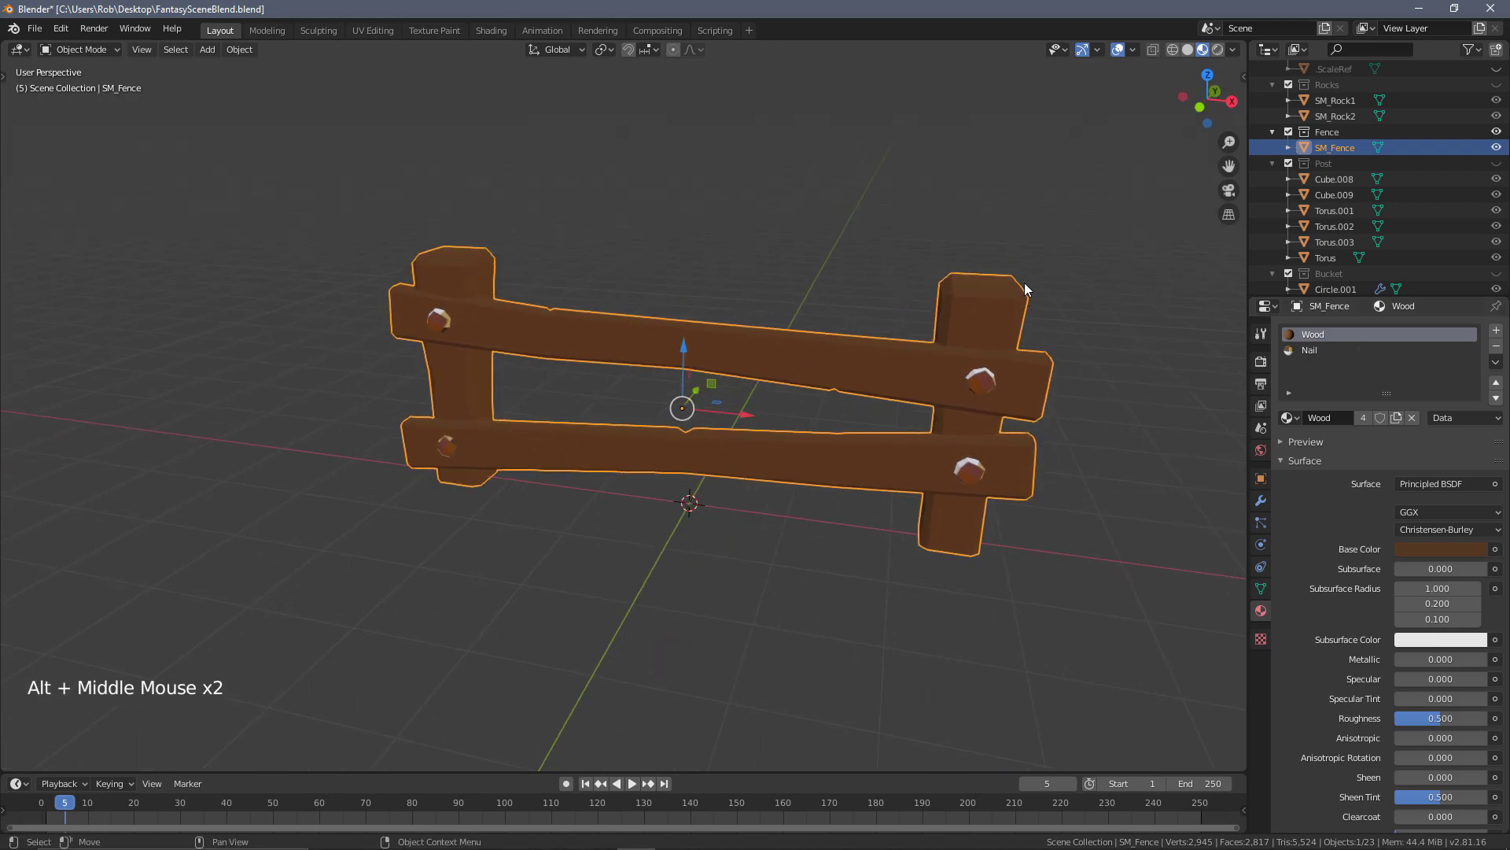
scroll(up, 3)
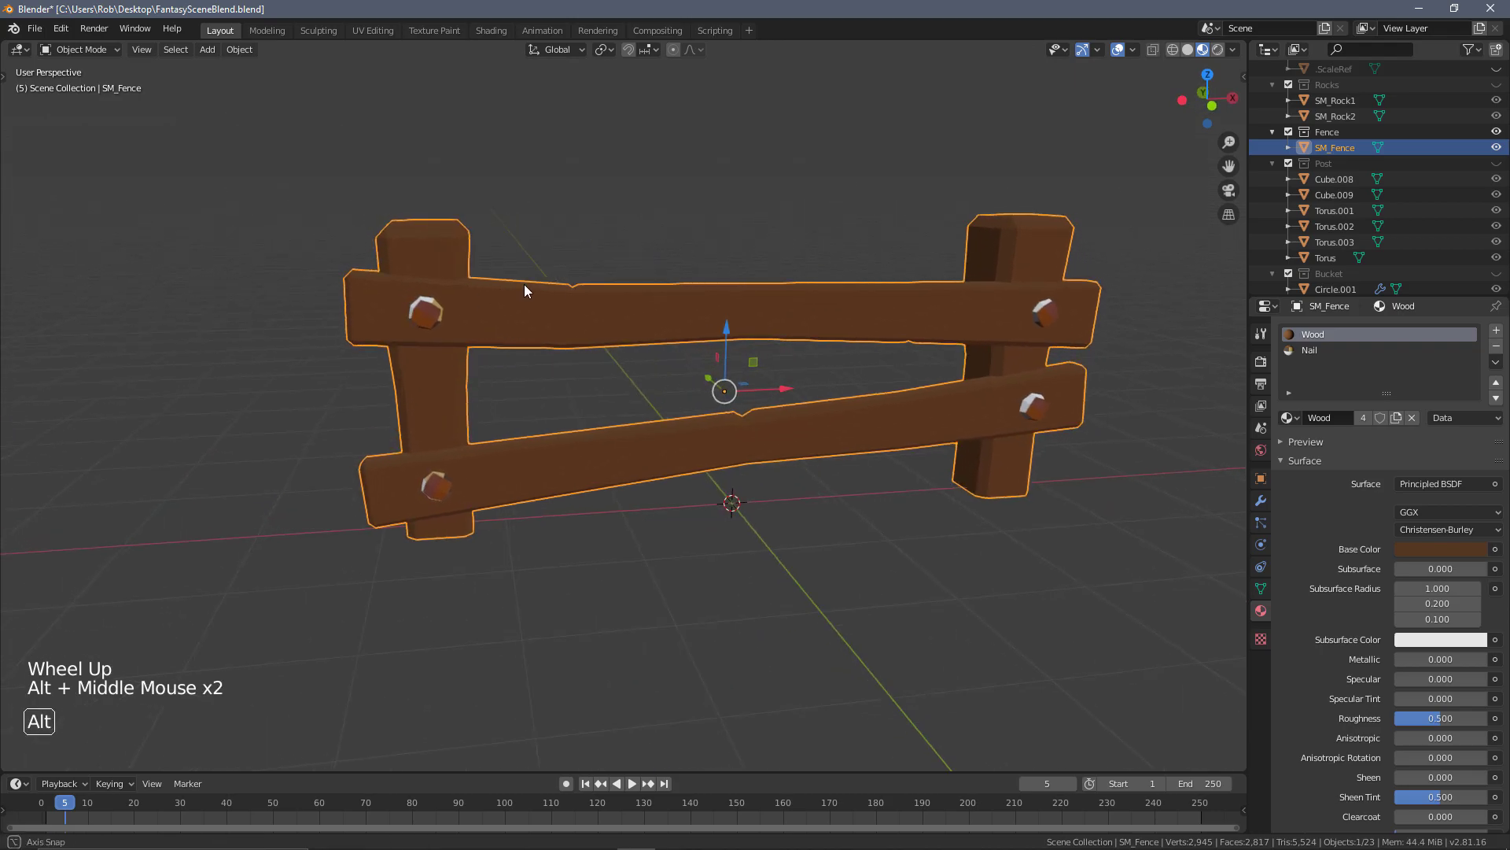
scroll(up, 3)
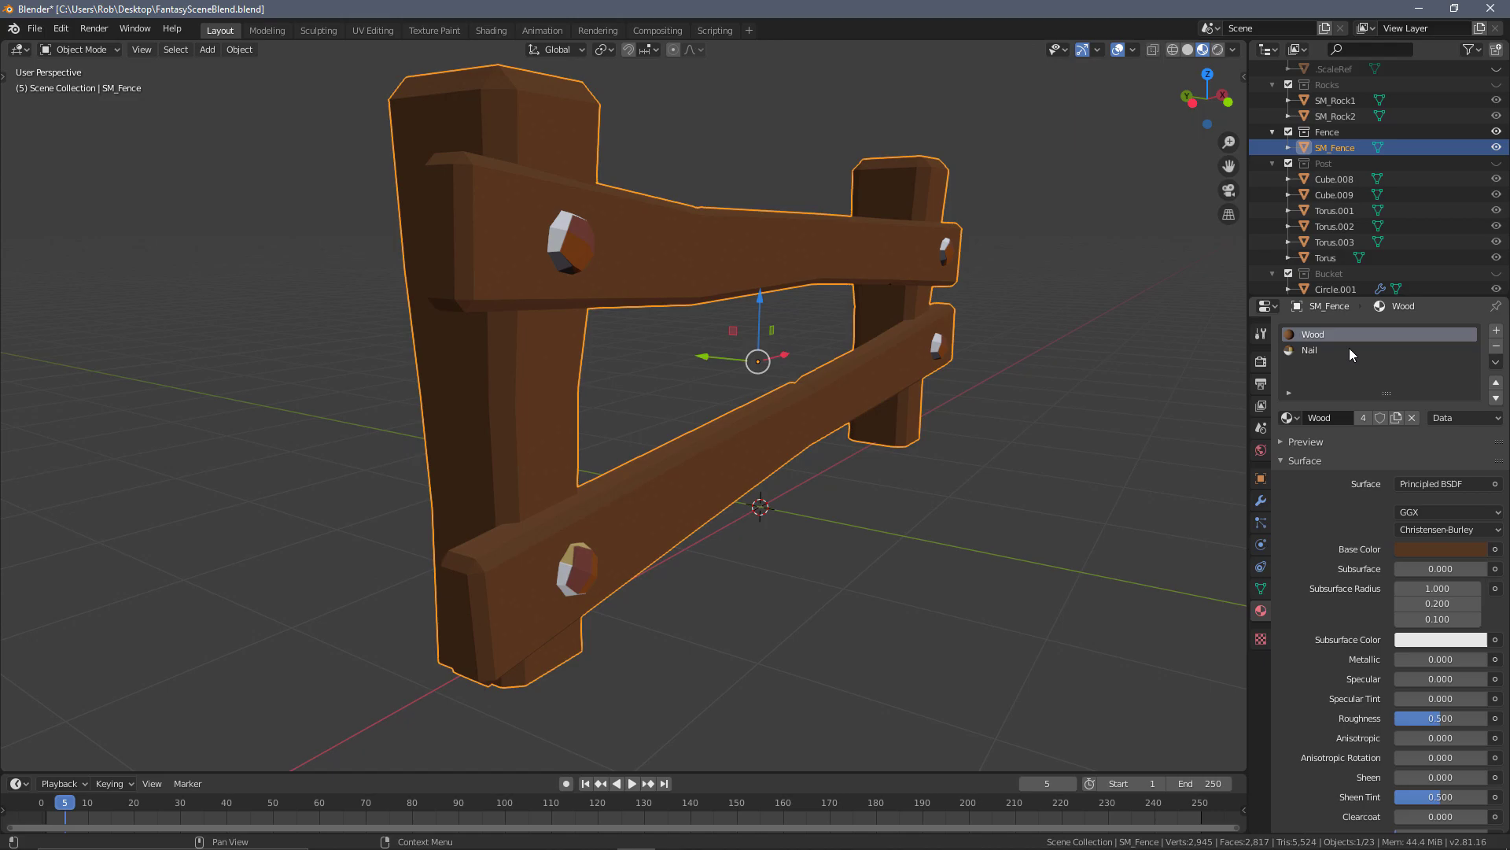
click(1349, 349)
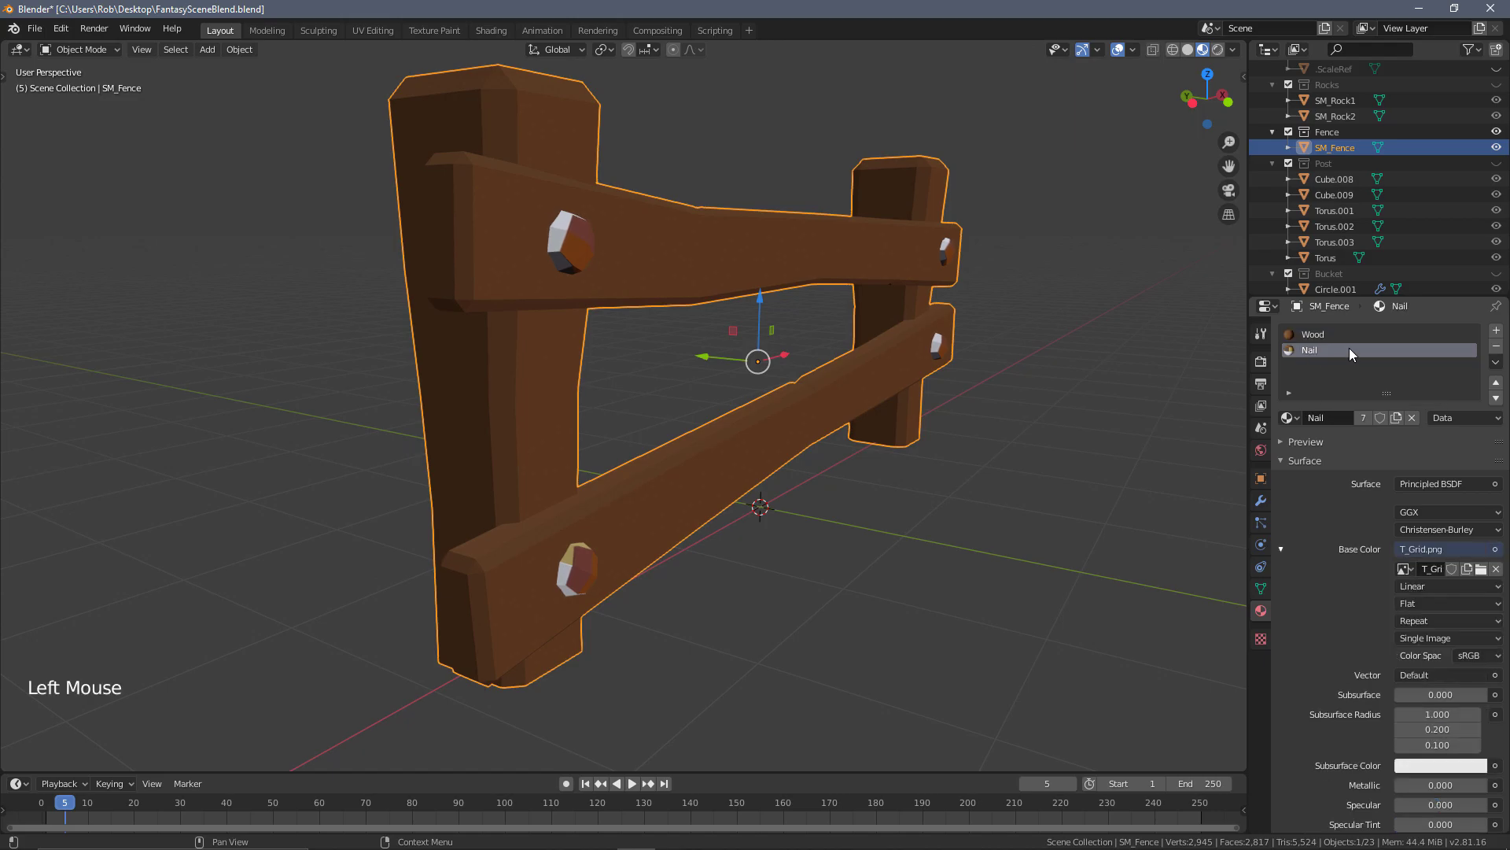
key(f2)
text(M_Texture)
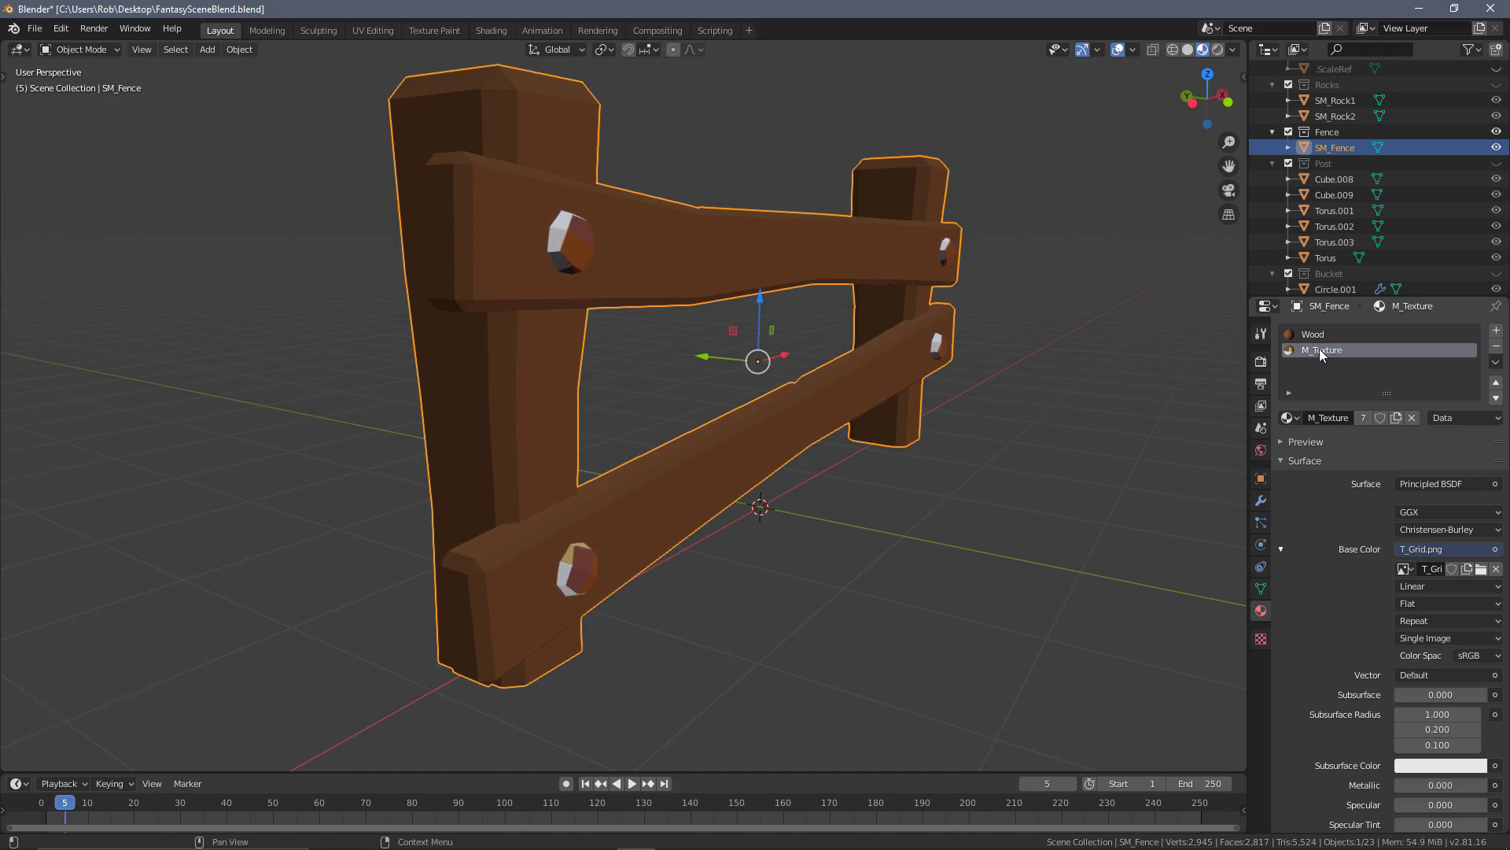
mouse_move(1420, 436)
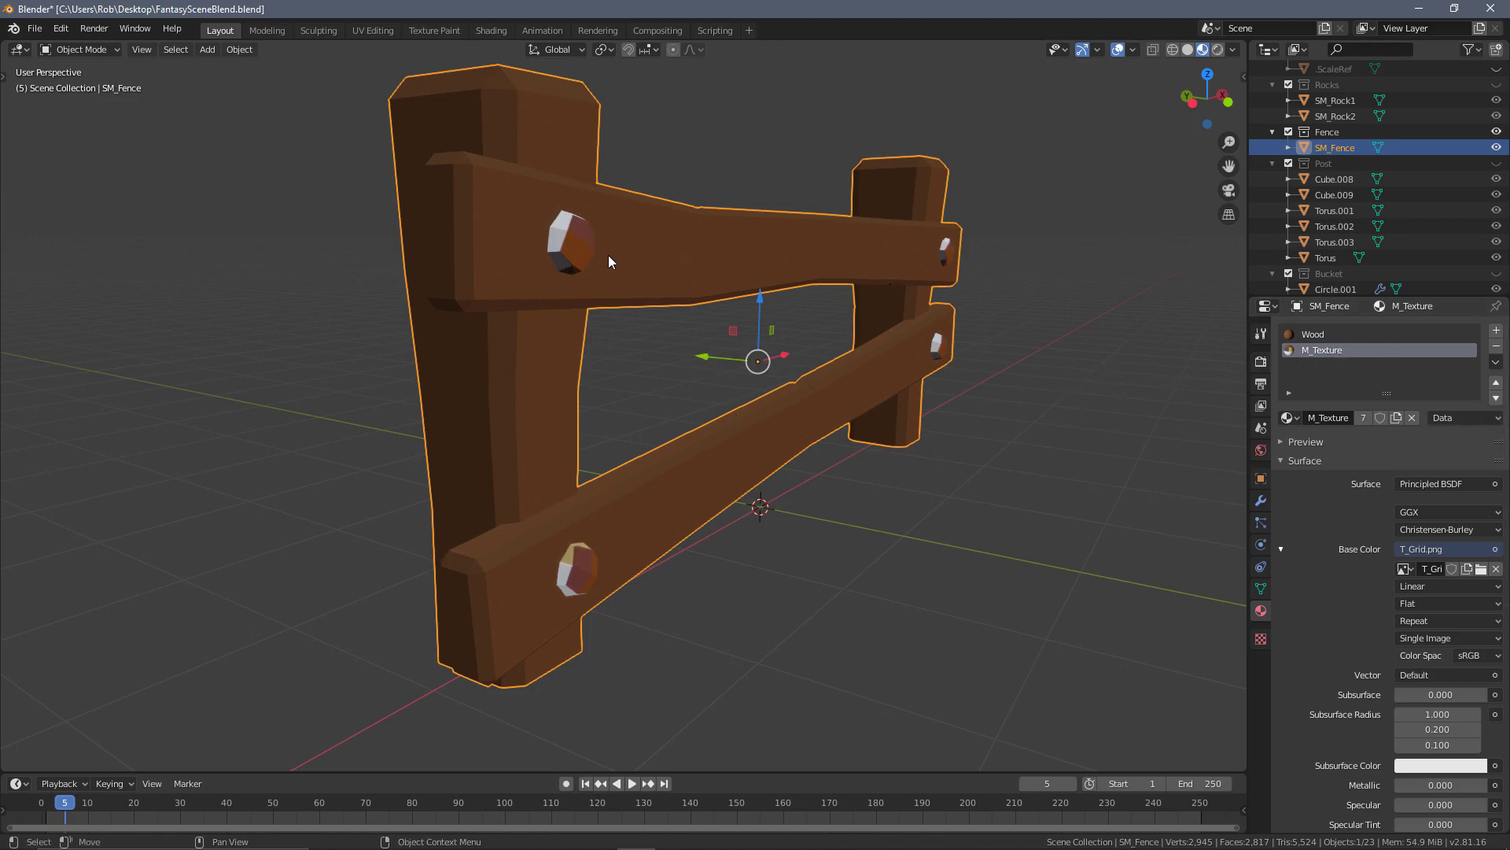
- Remove the Wood material so only the grid-textured M_Texture covers SM_Fence
drag(609, 261, 499, 207)
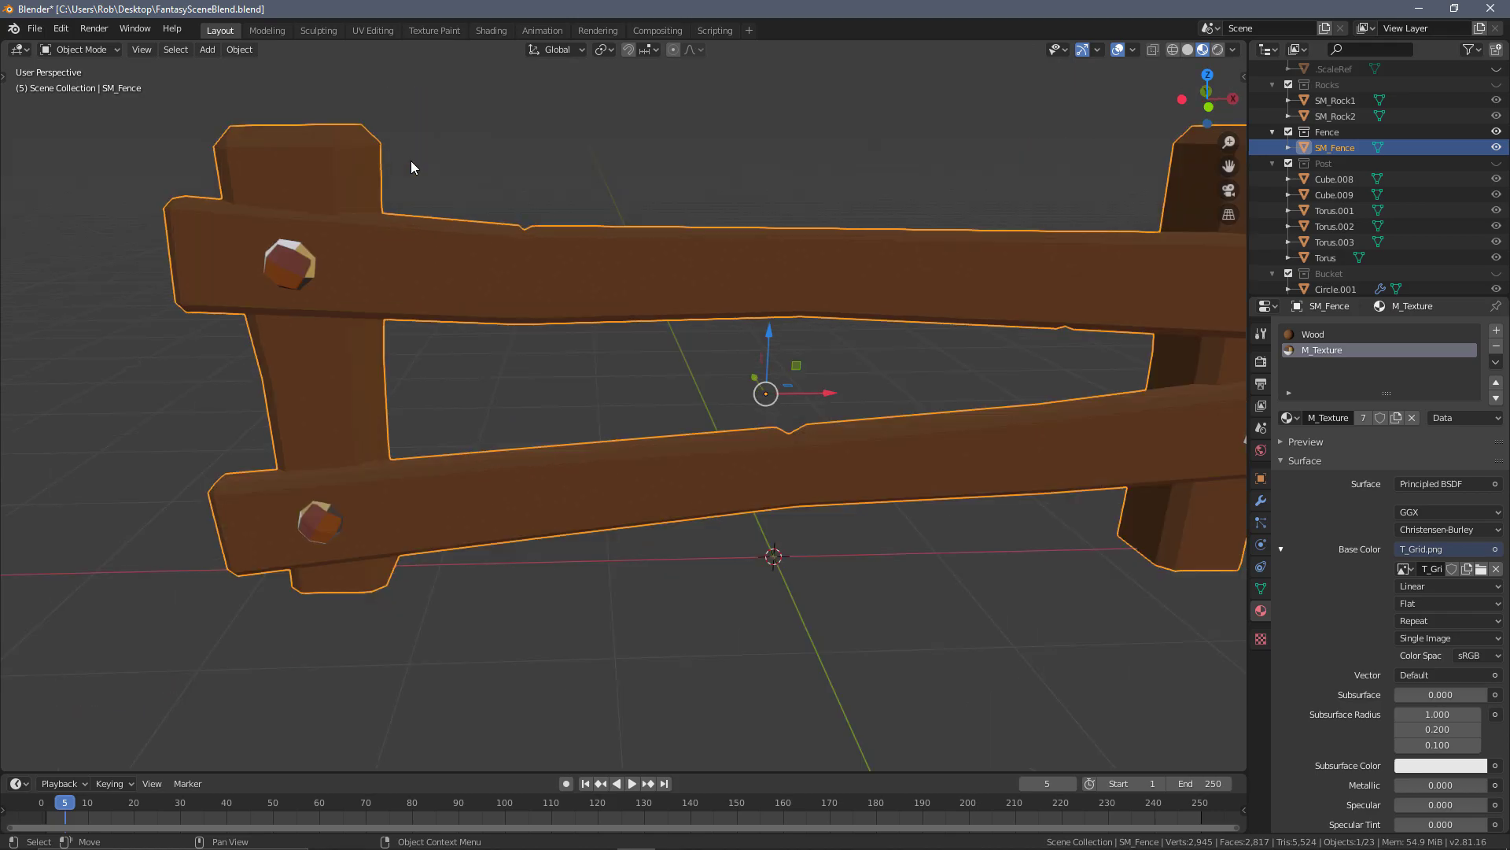
scroll(down, 3)
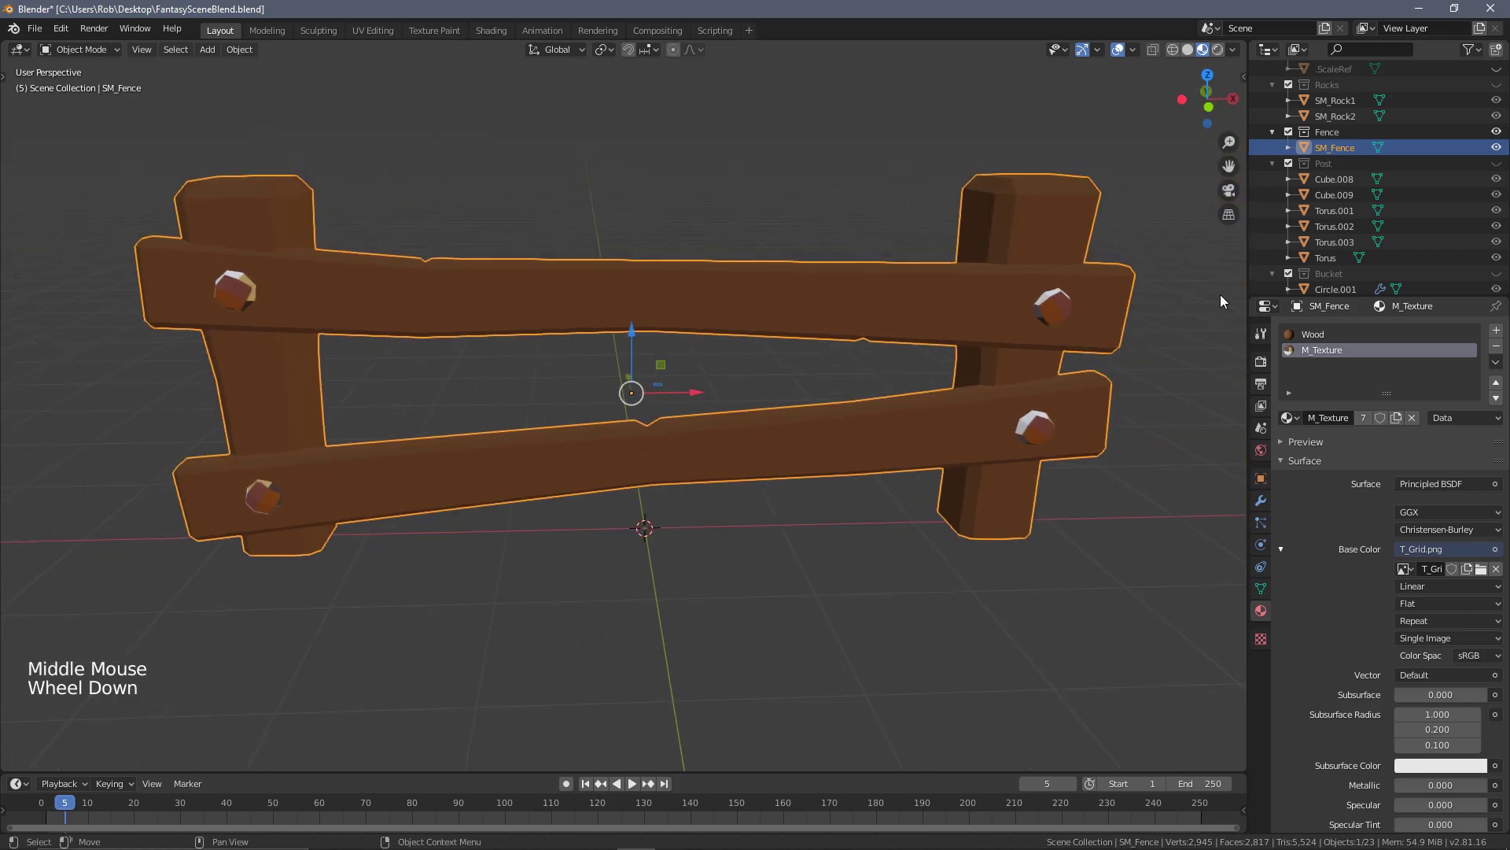
click(1348, 333)
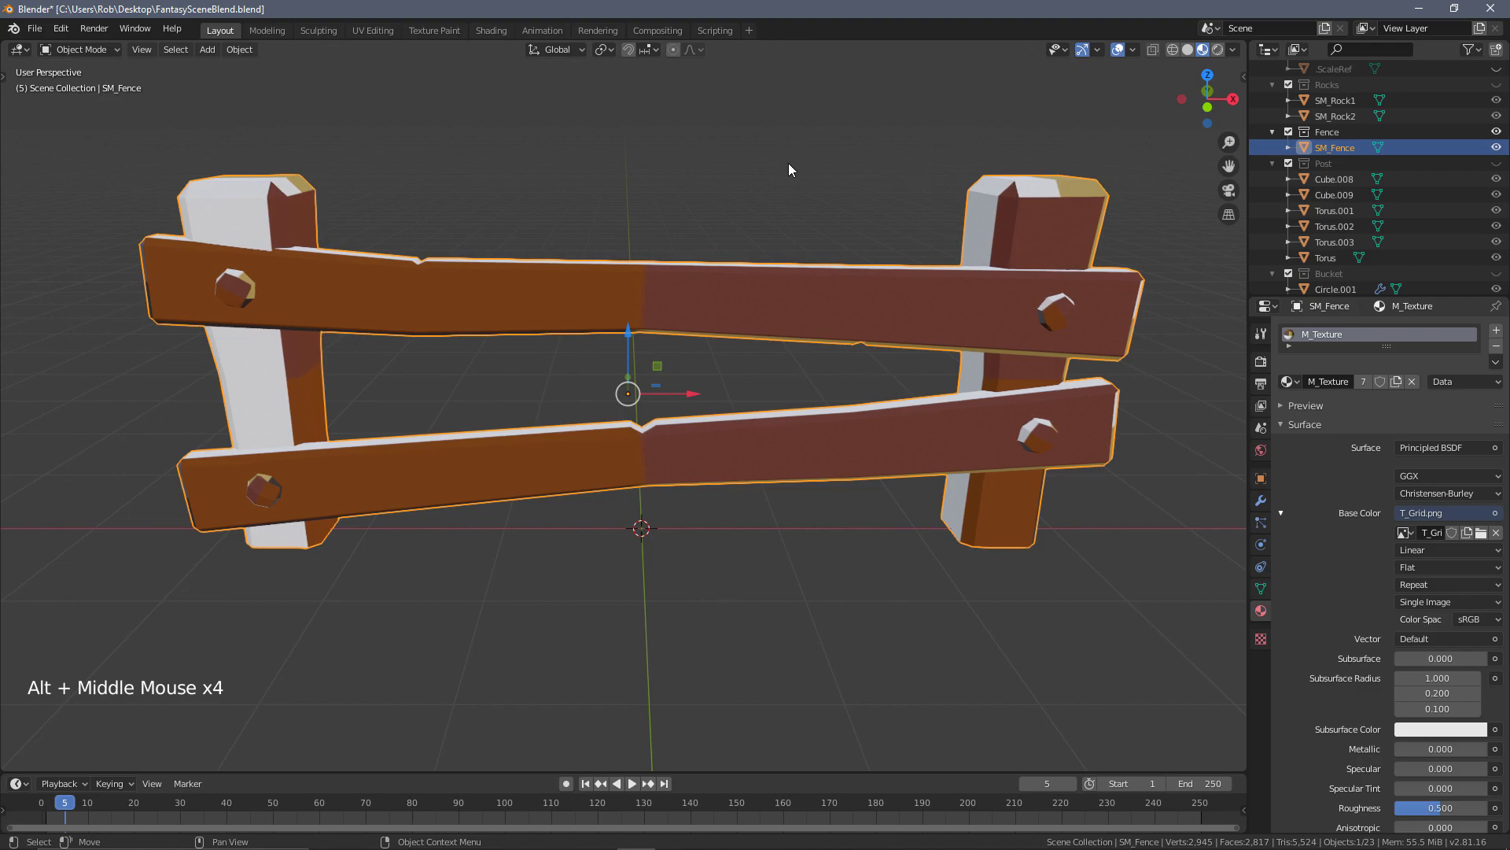
- Enter Edit Mode in the UV Editing workspace with UV Sync Selection enabled on the fence mesh
key(Tab)
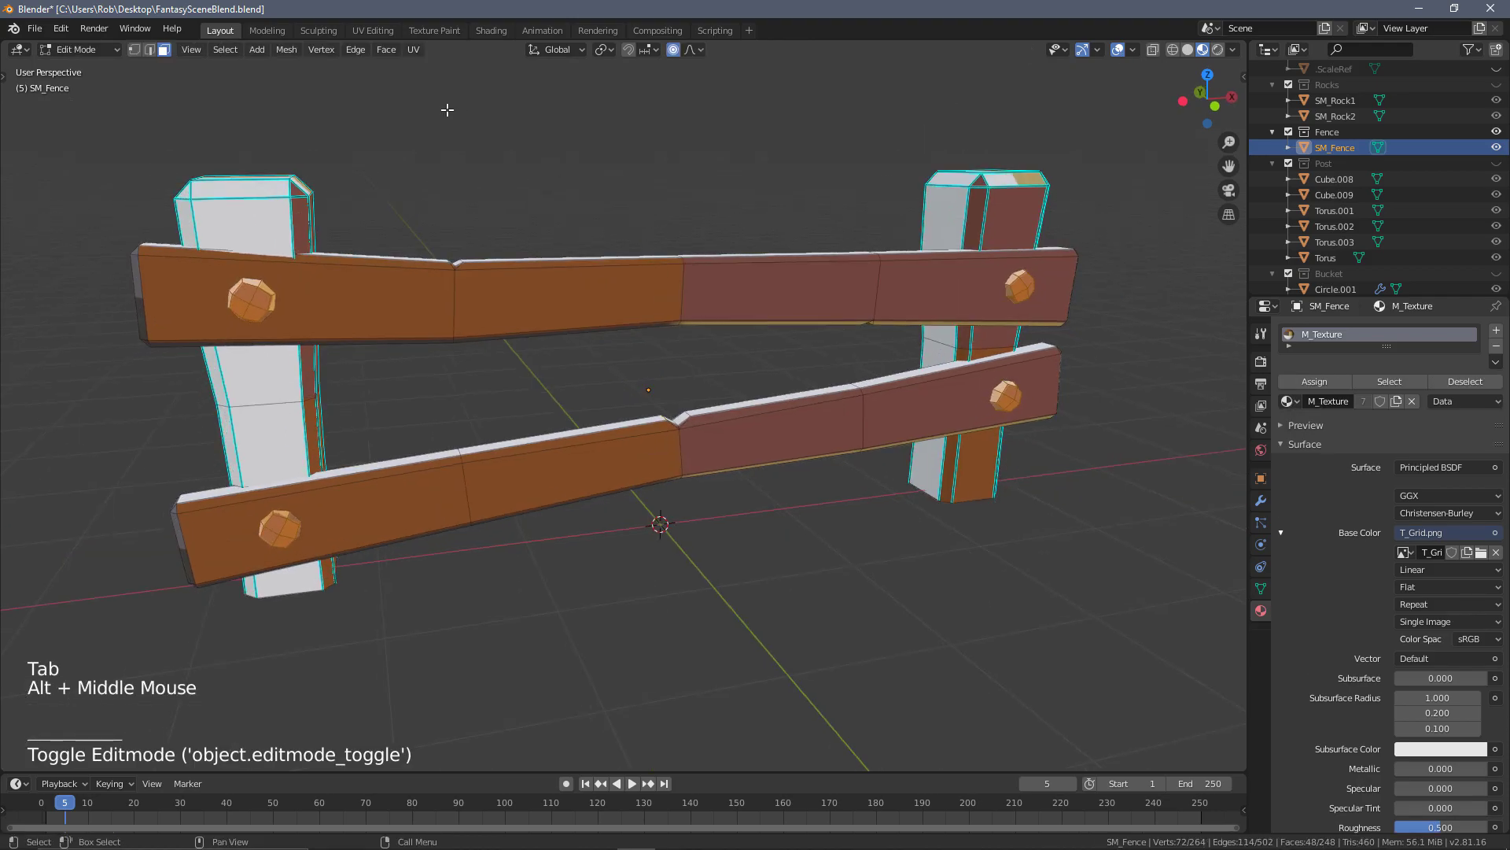
click(371, 30)
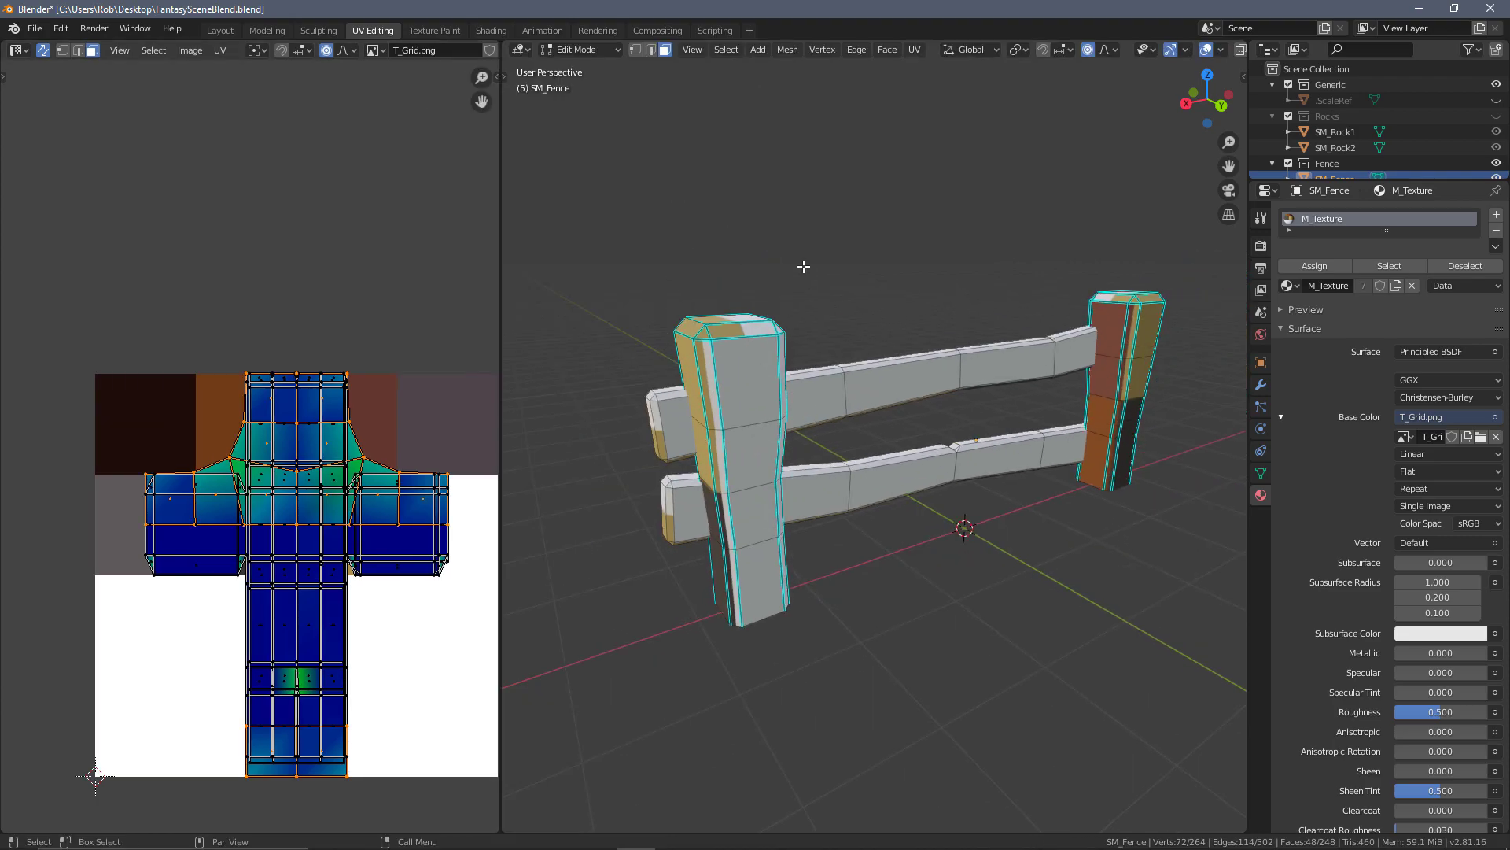
mouse_move(306, 108)
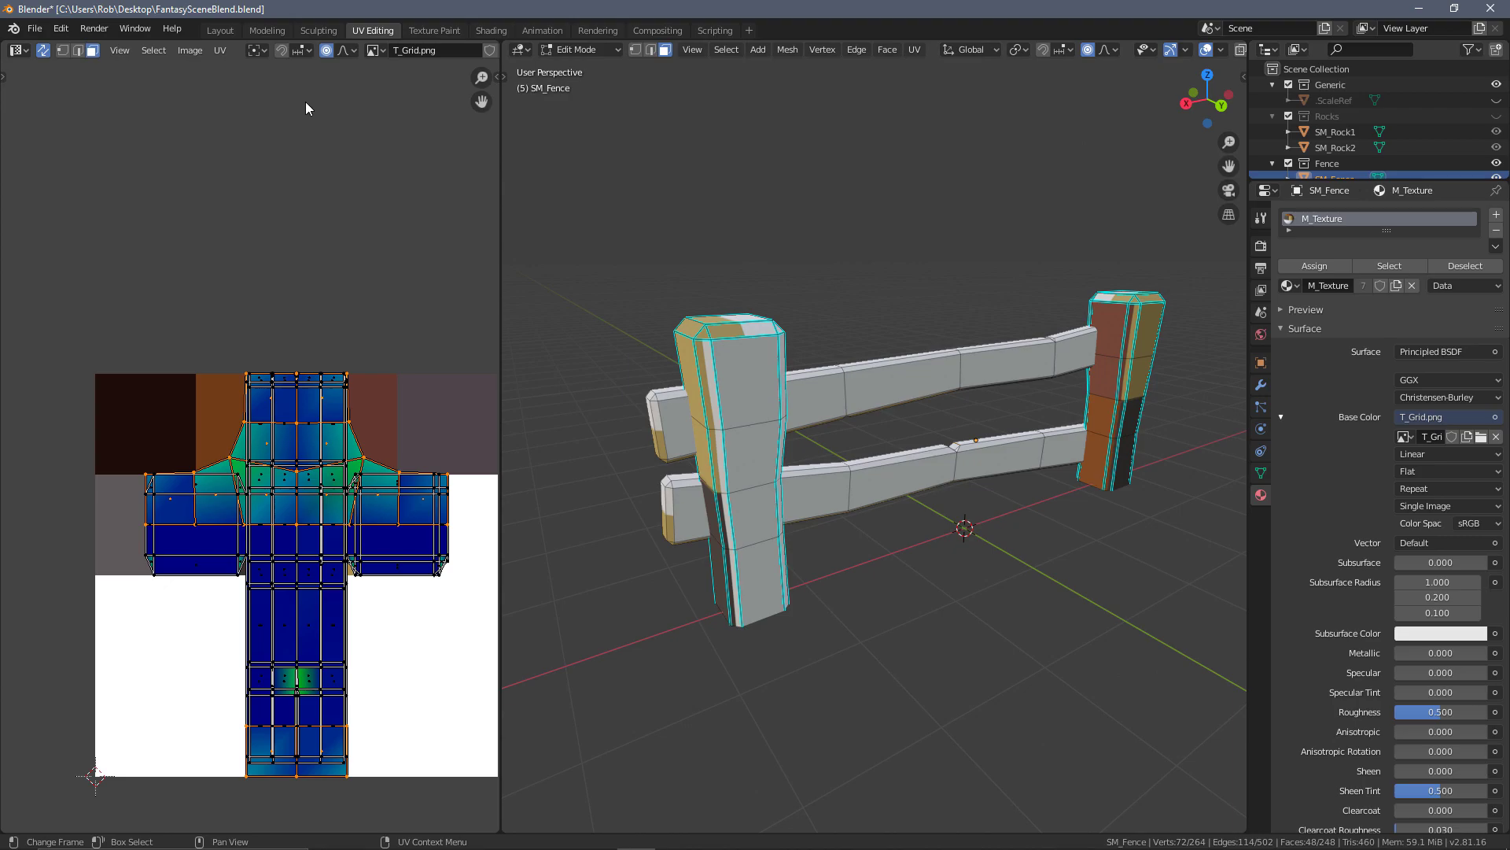
mouse_move(41, 63)
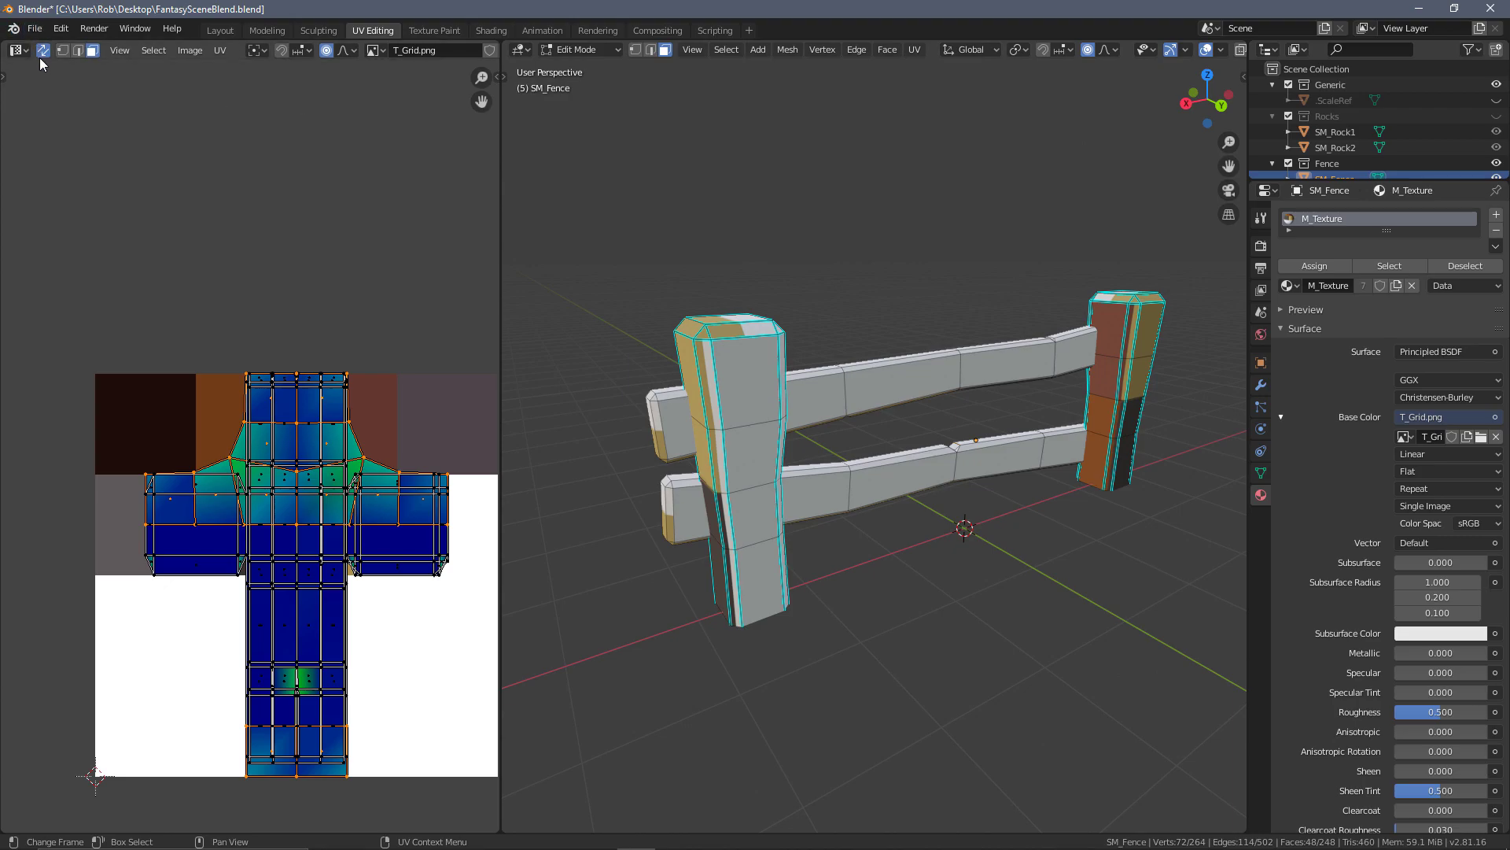
mouse_move(42, 51)
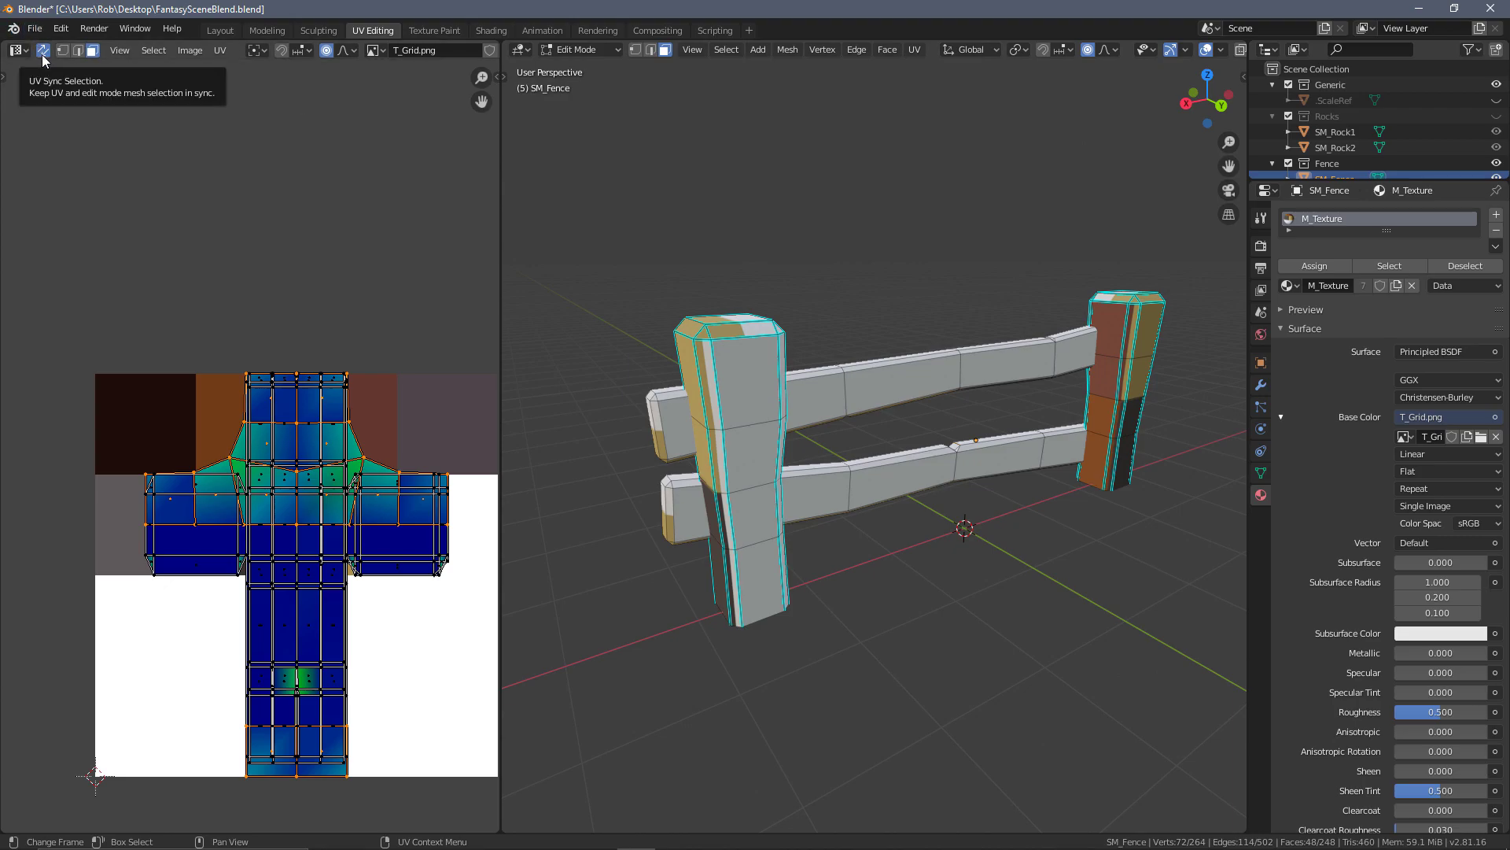
click(44, 50)
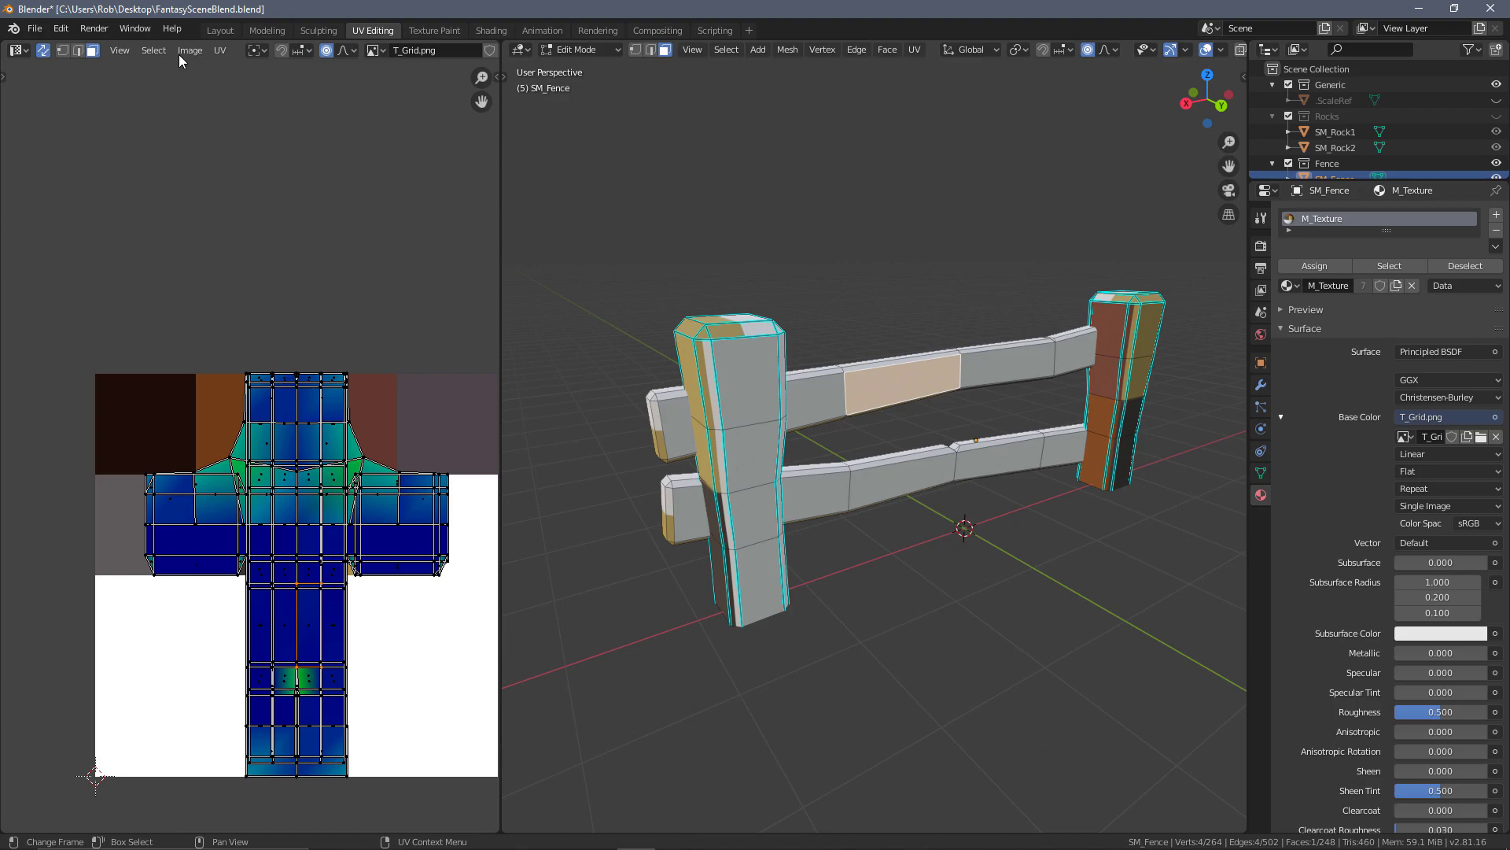
click(221, 49)
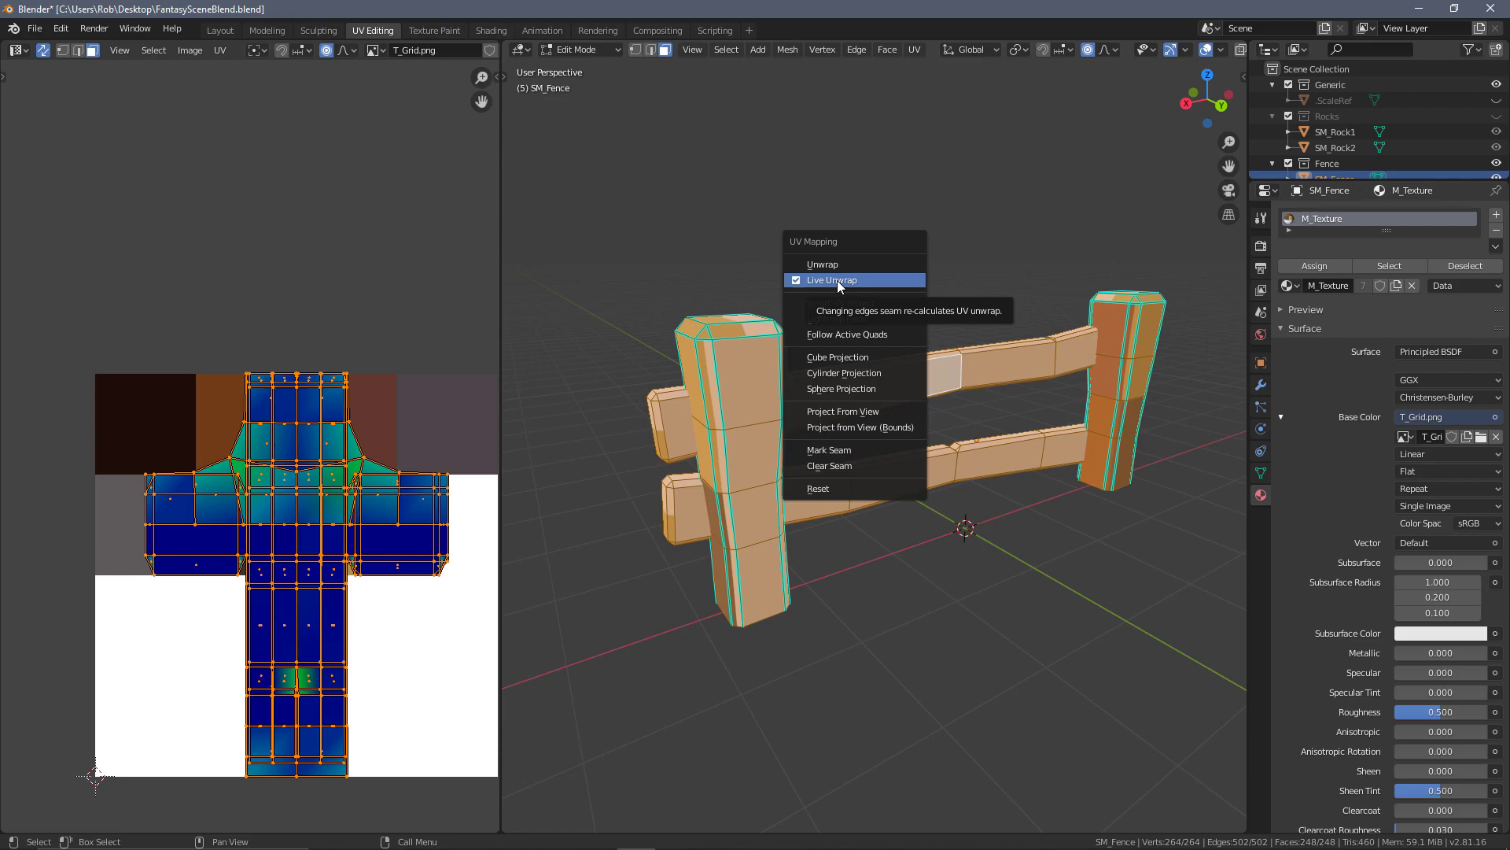
mouse_move(863, 200)
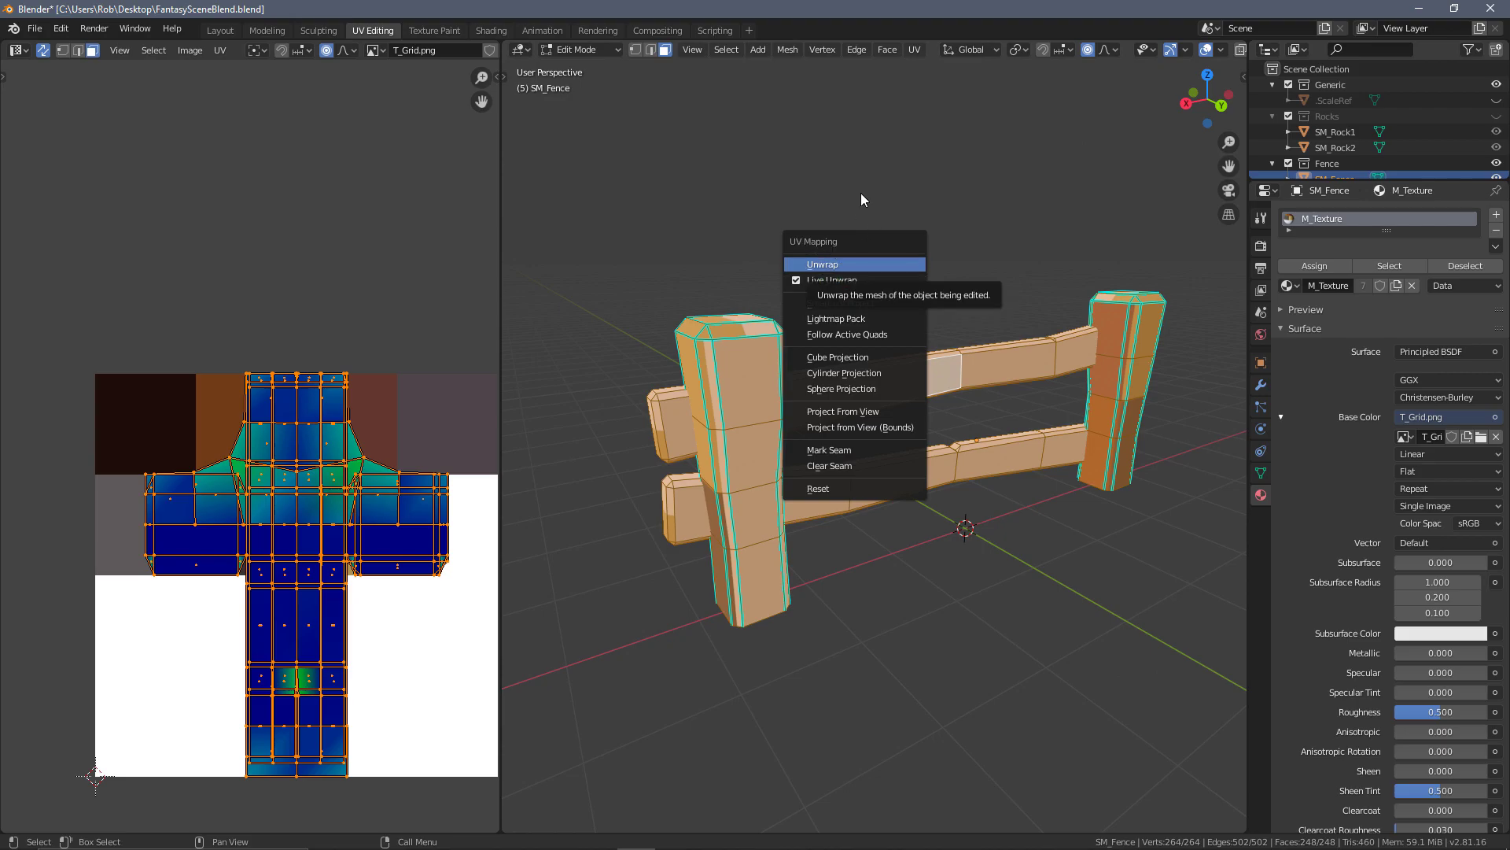
- Unwrap the linked bolt heads and scale their four octagonal islands down over the tan grid square
click(821, 263)
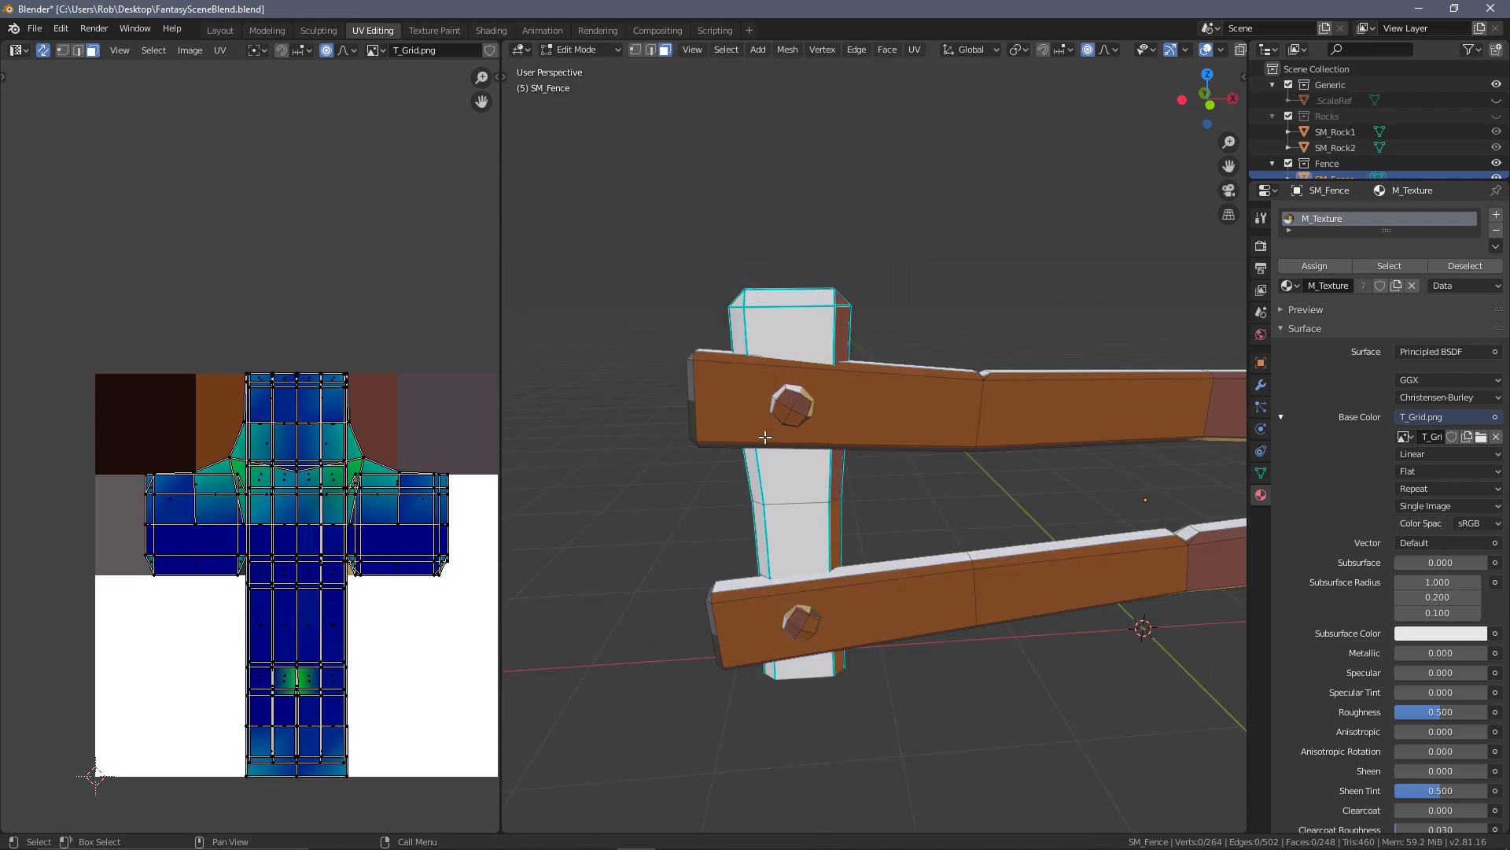
key(l)
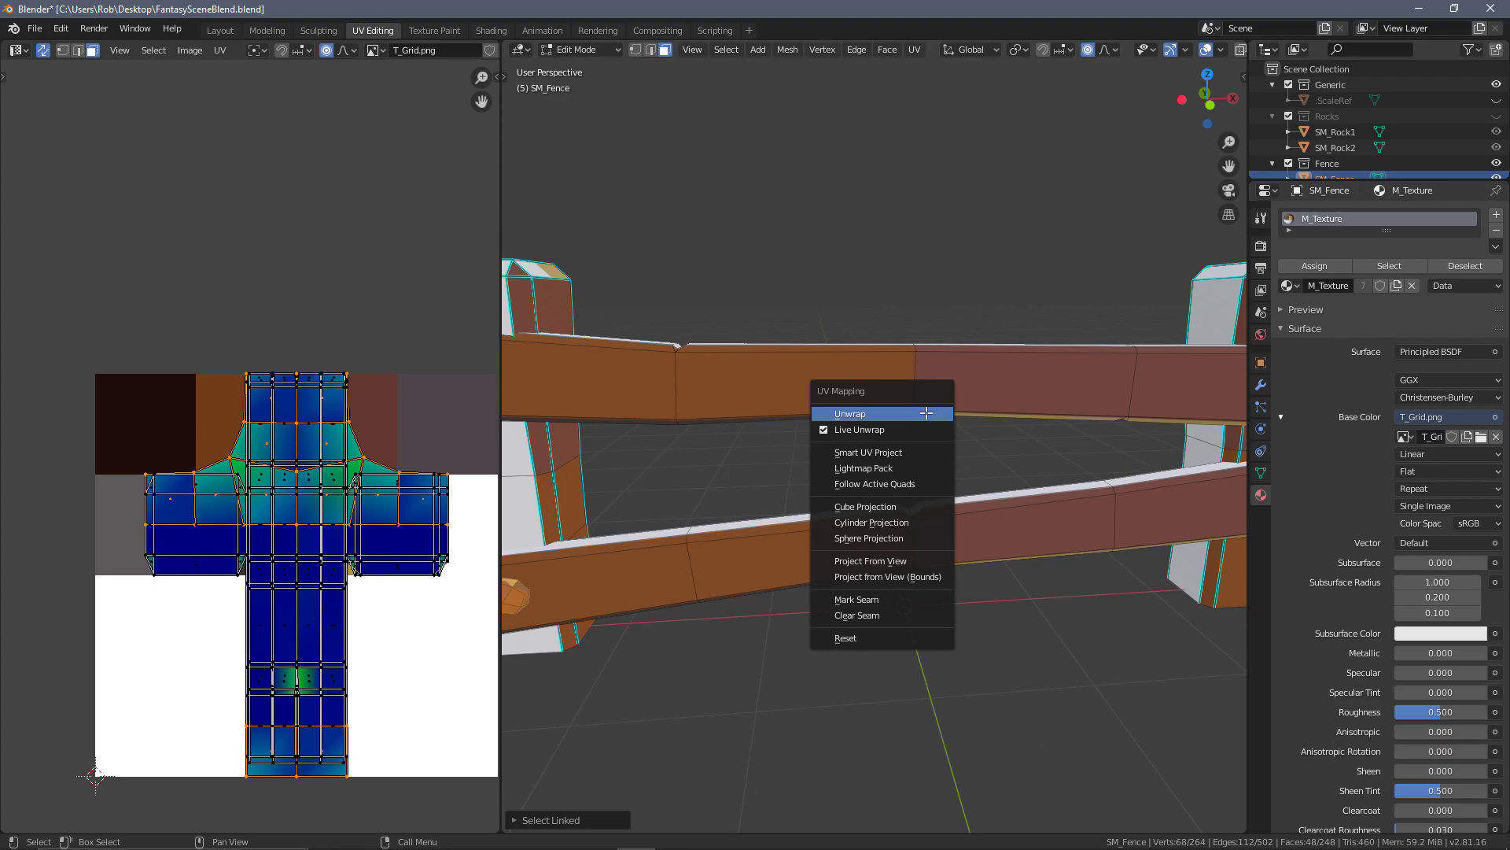
click(848, 413)
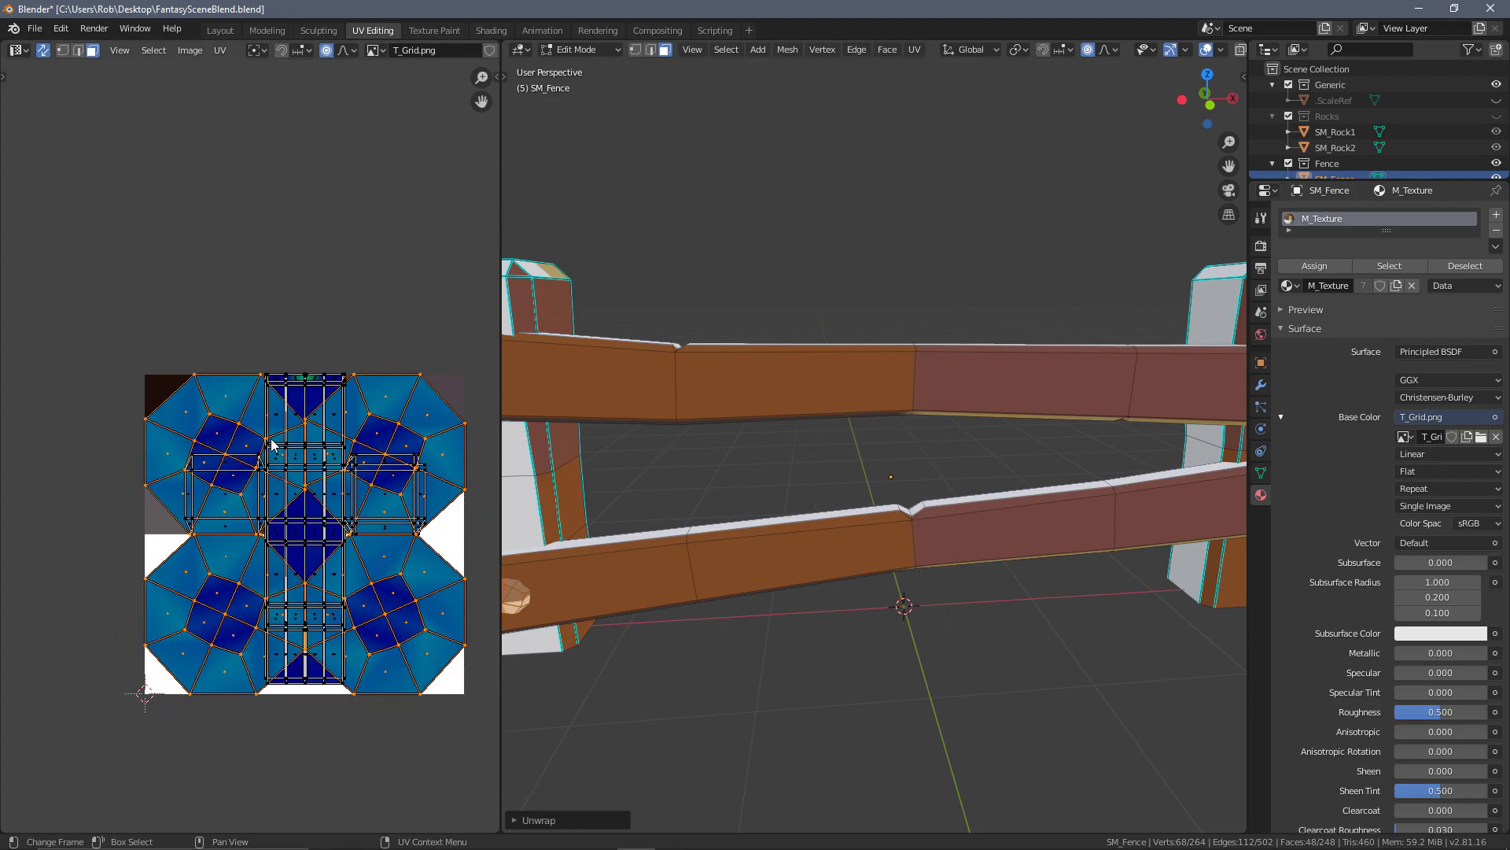
scroll(down, 3)
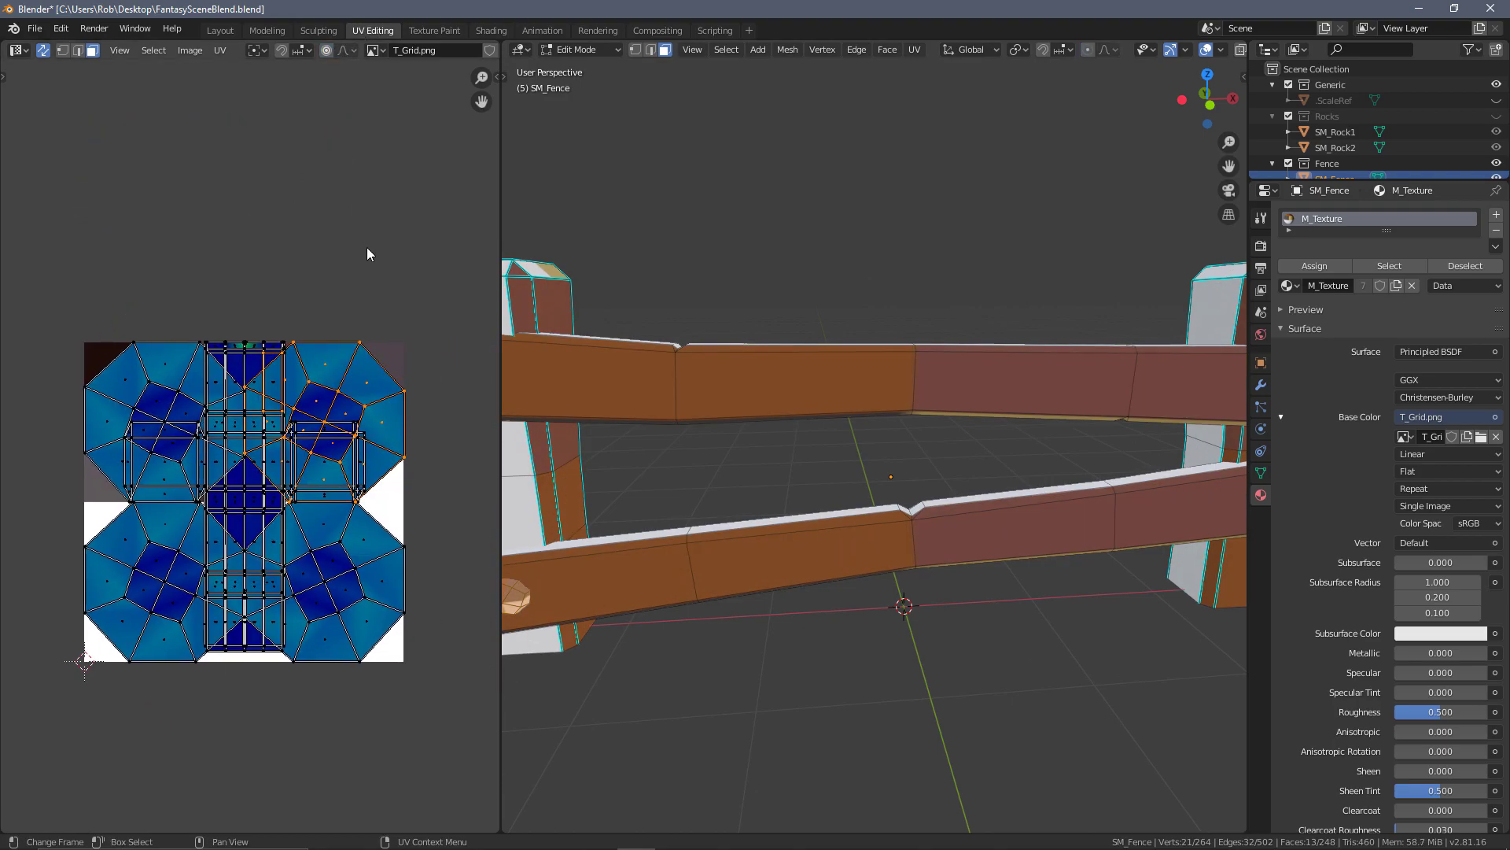
key(s)
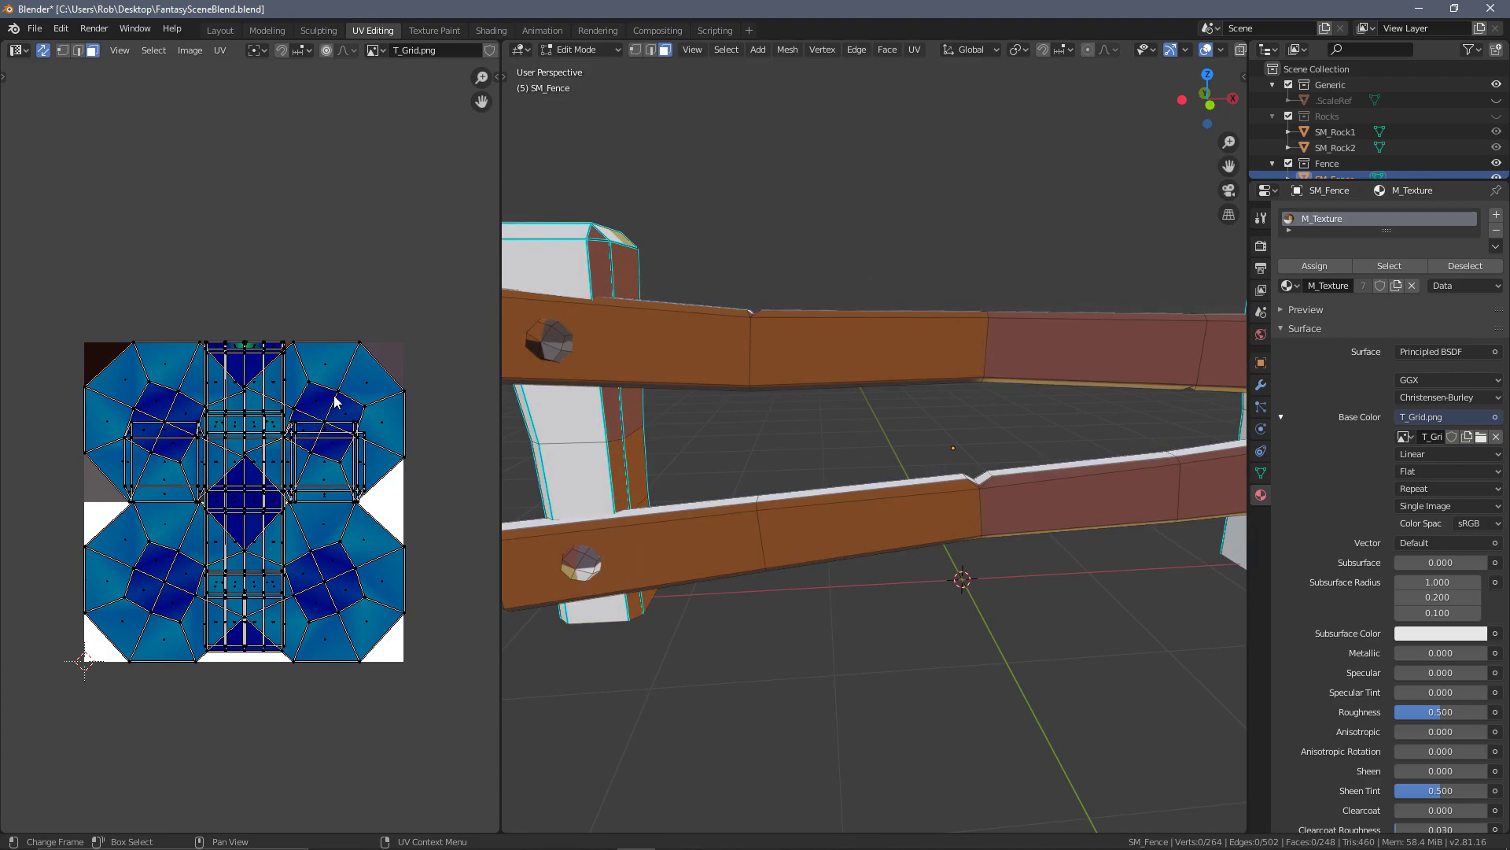
click(339, 577)
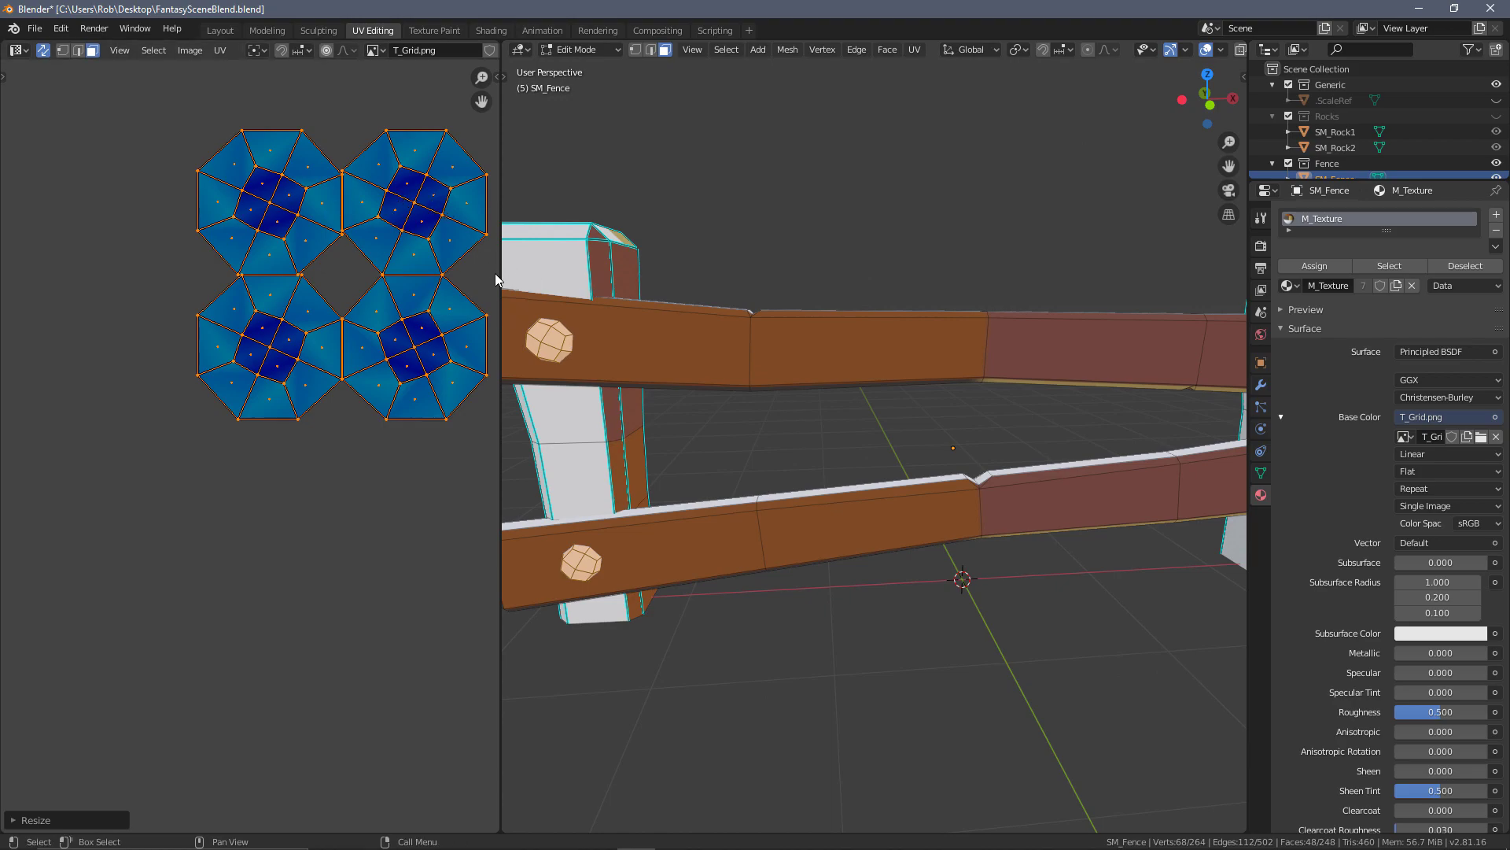
mouse_move(371, 256)
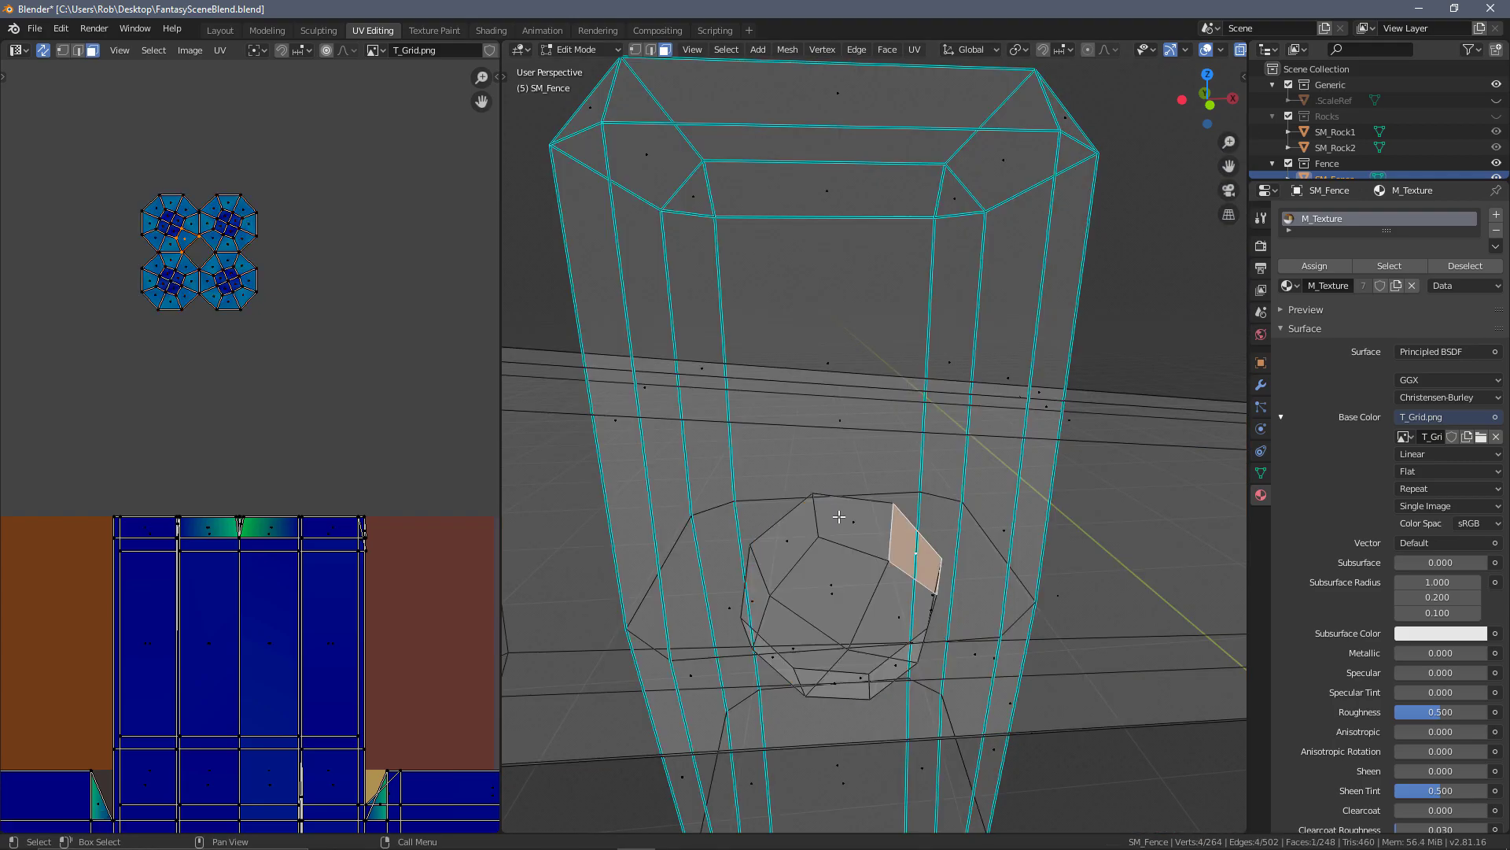
- Mark the post edges around the upper bolt as seams, giving a cross-shaped post unwrap
click(839, 516)
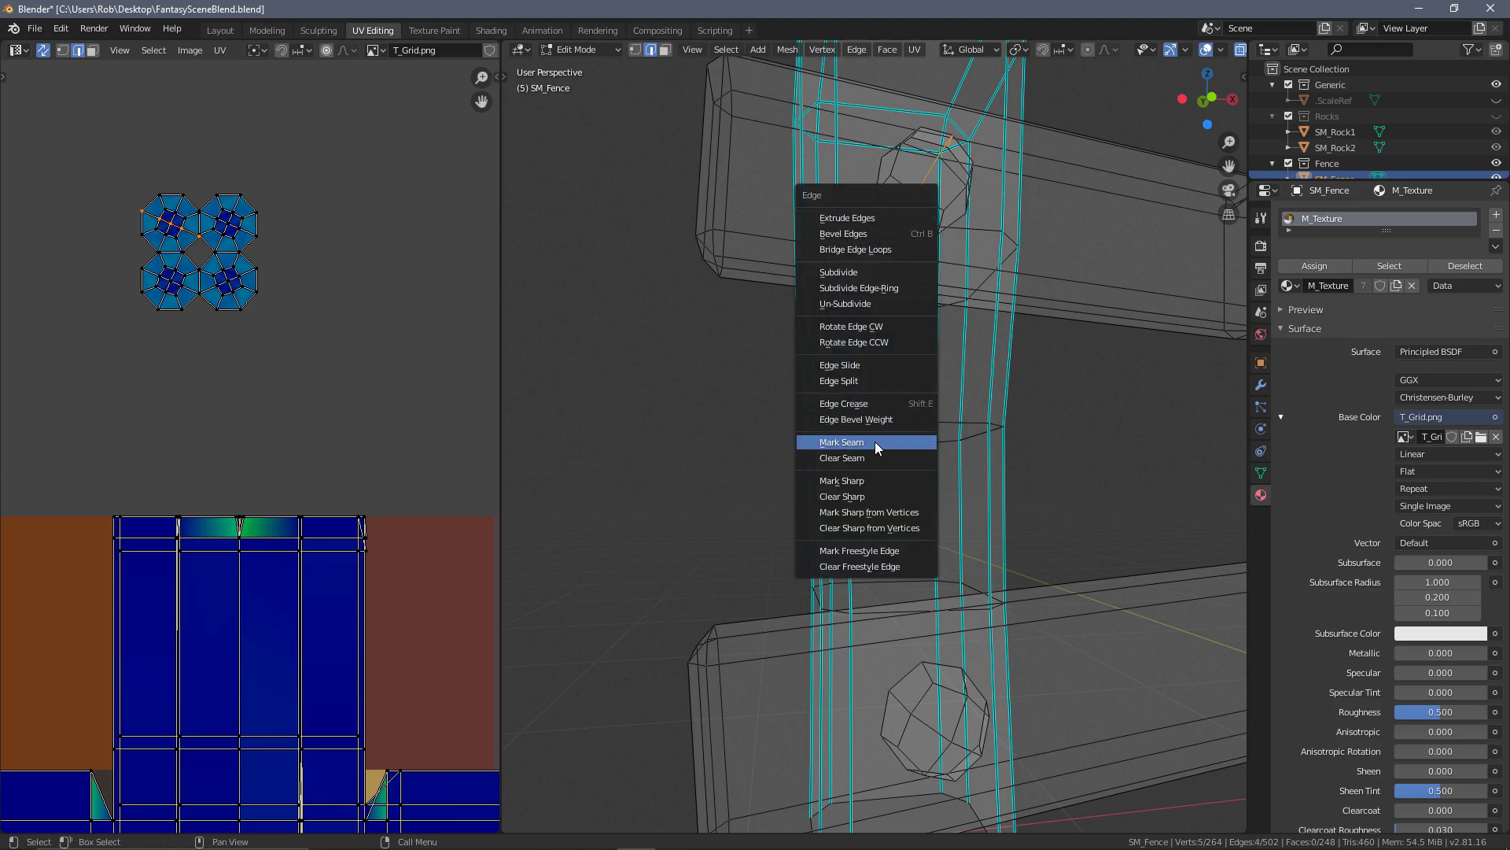
click(840, 441)
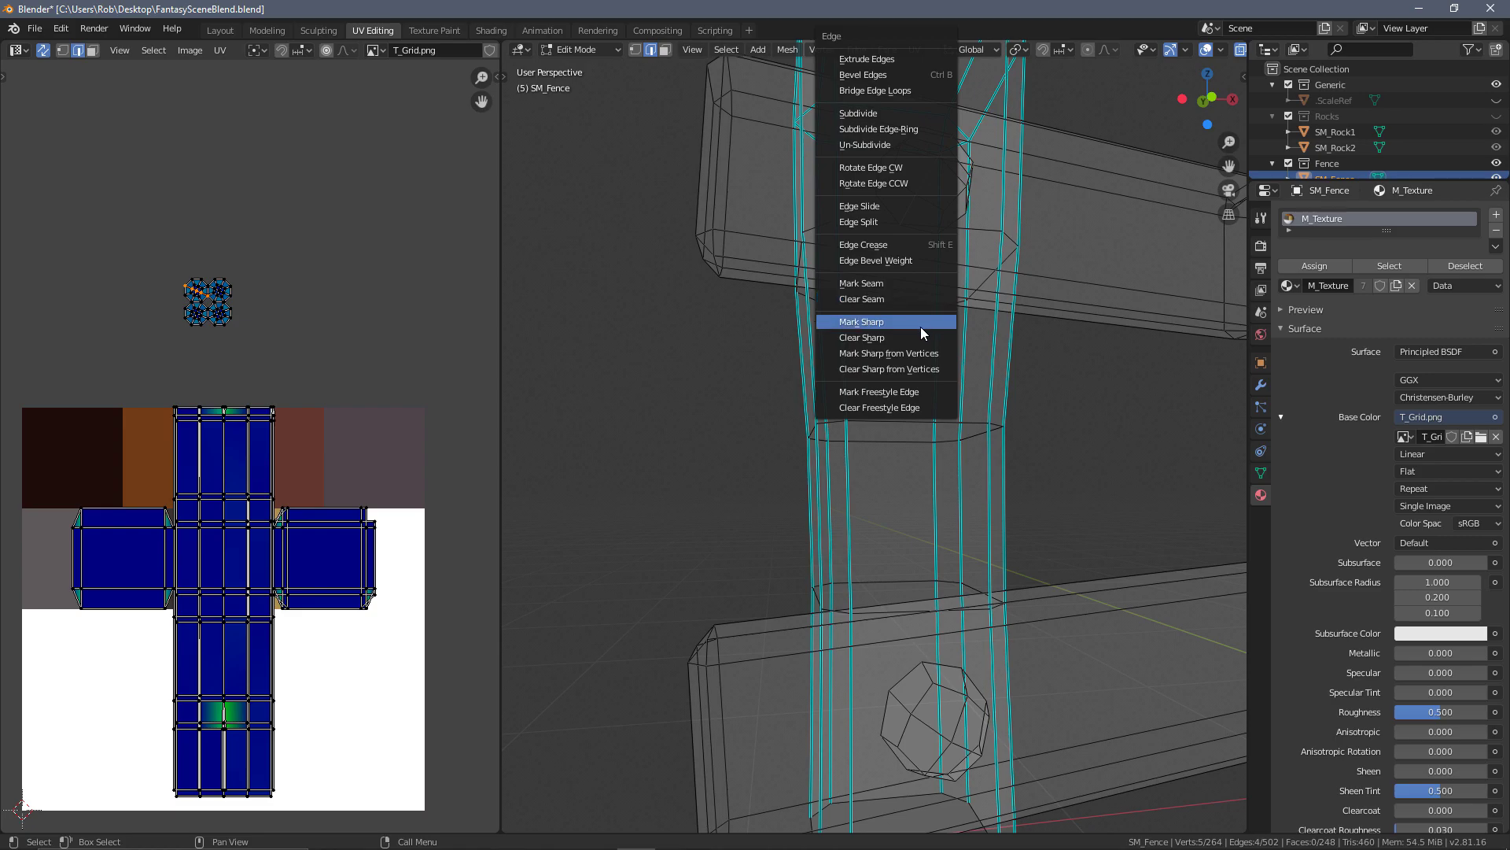
click(861, 321)
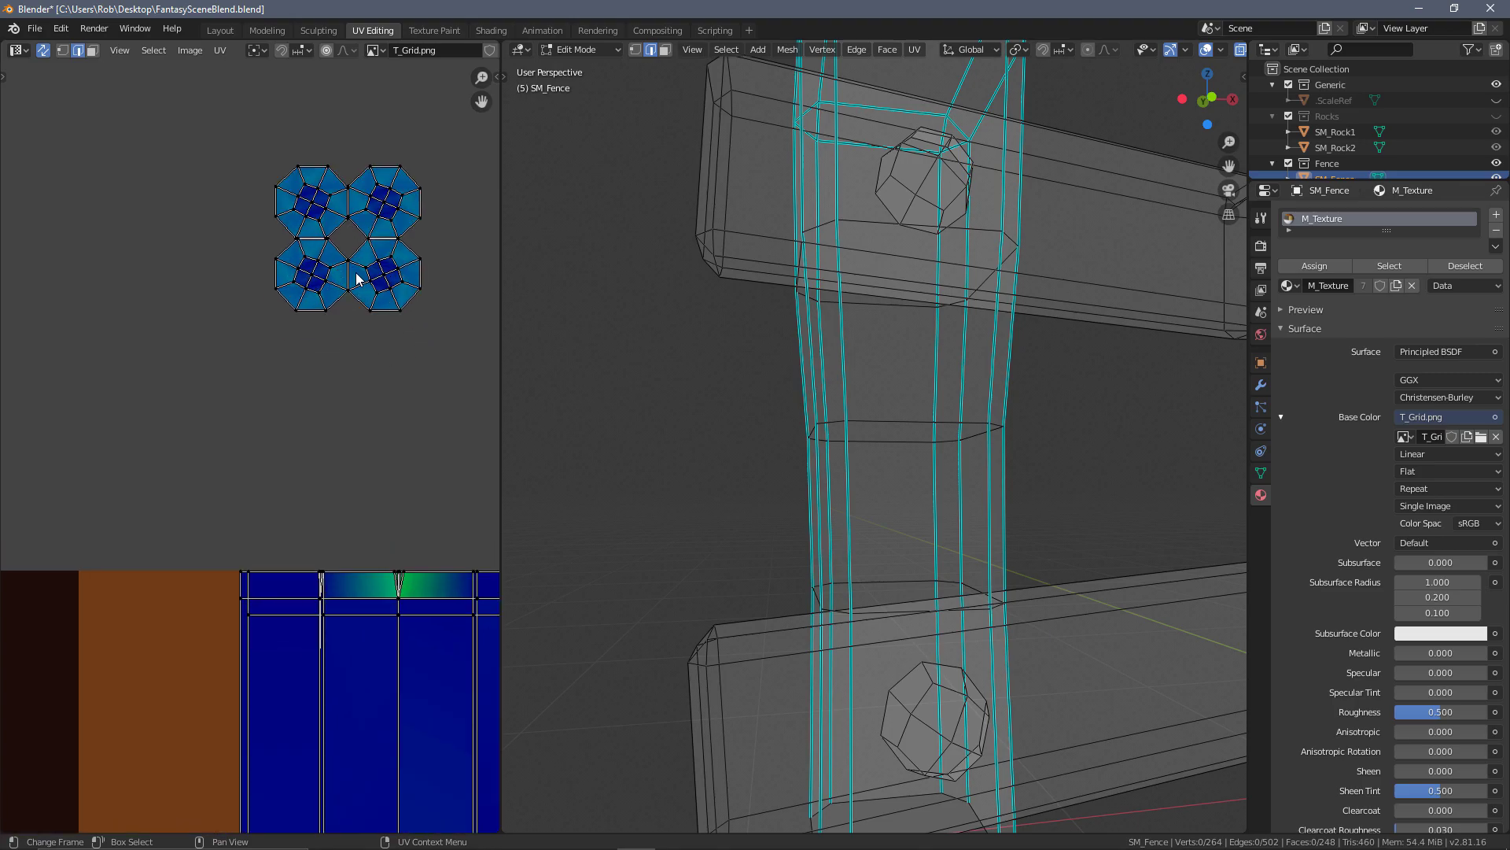
scroll(down, 3)
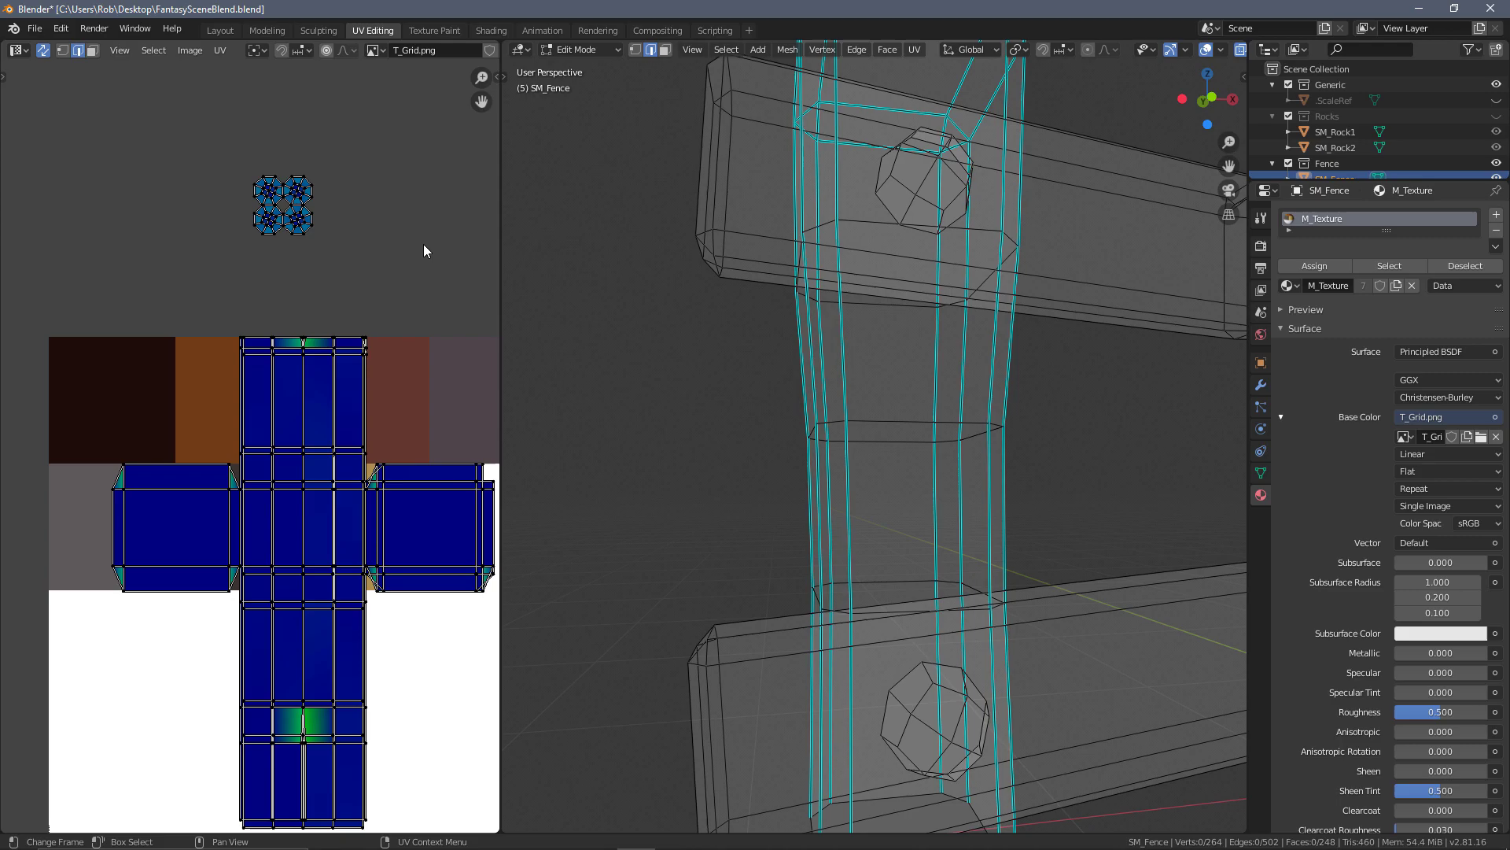
mouse_move(487, 359)
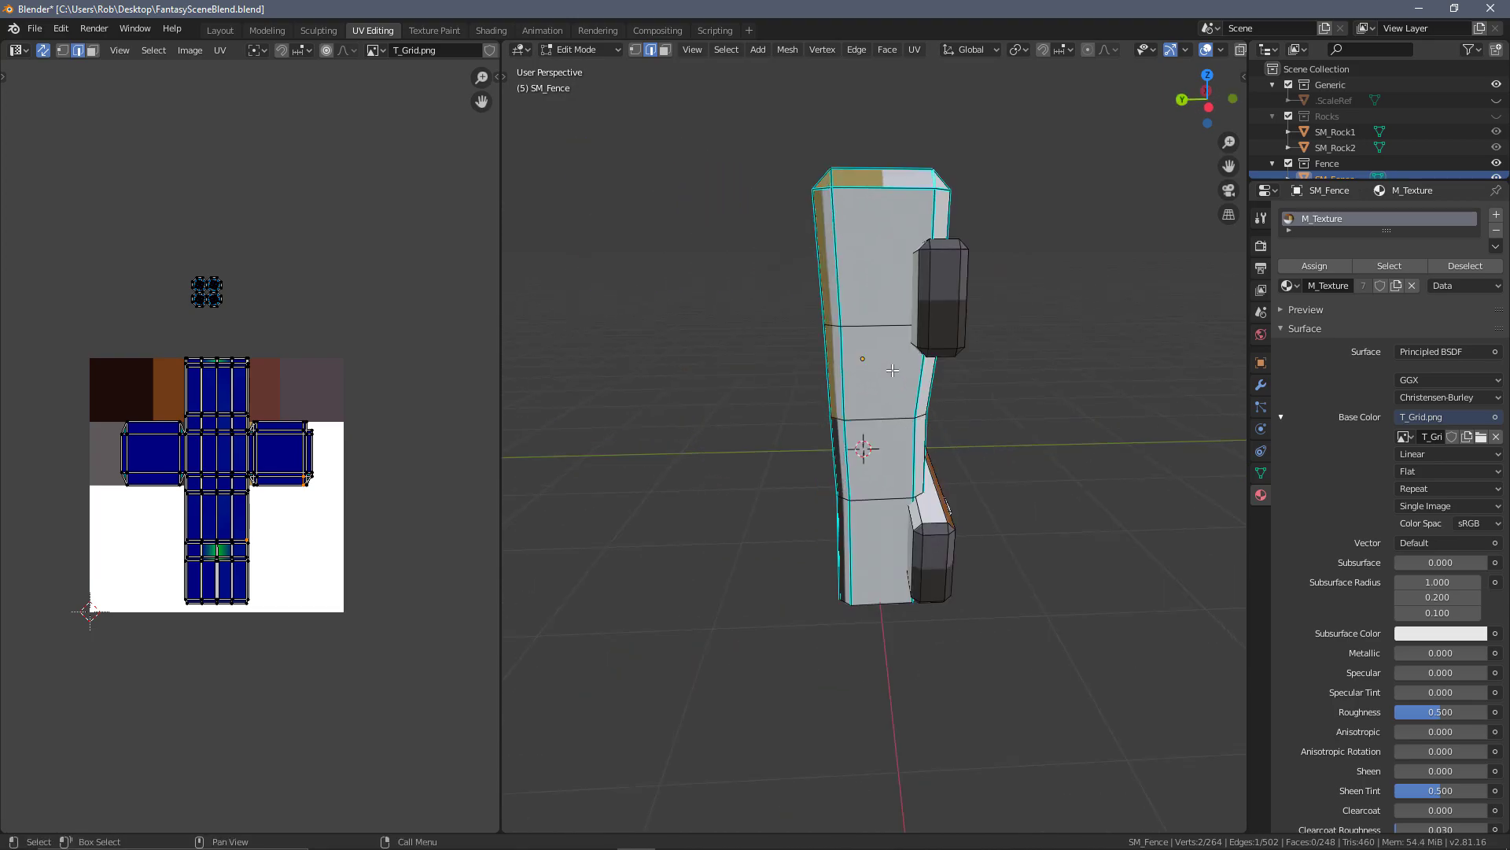
mouse_move(906, 329)
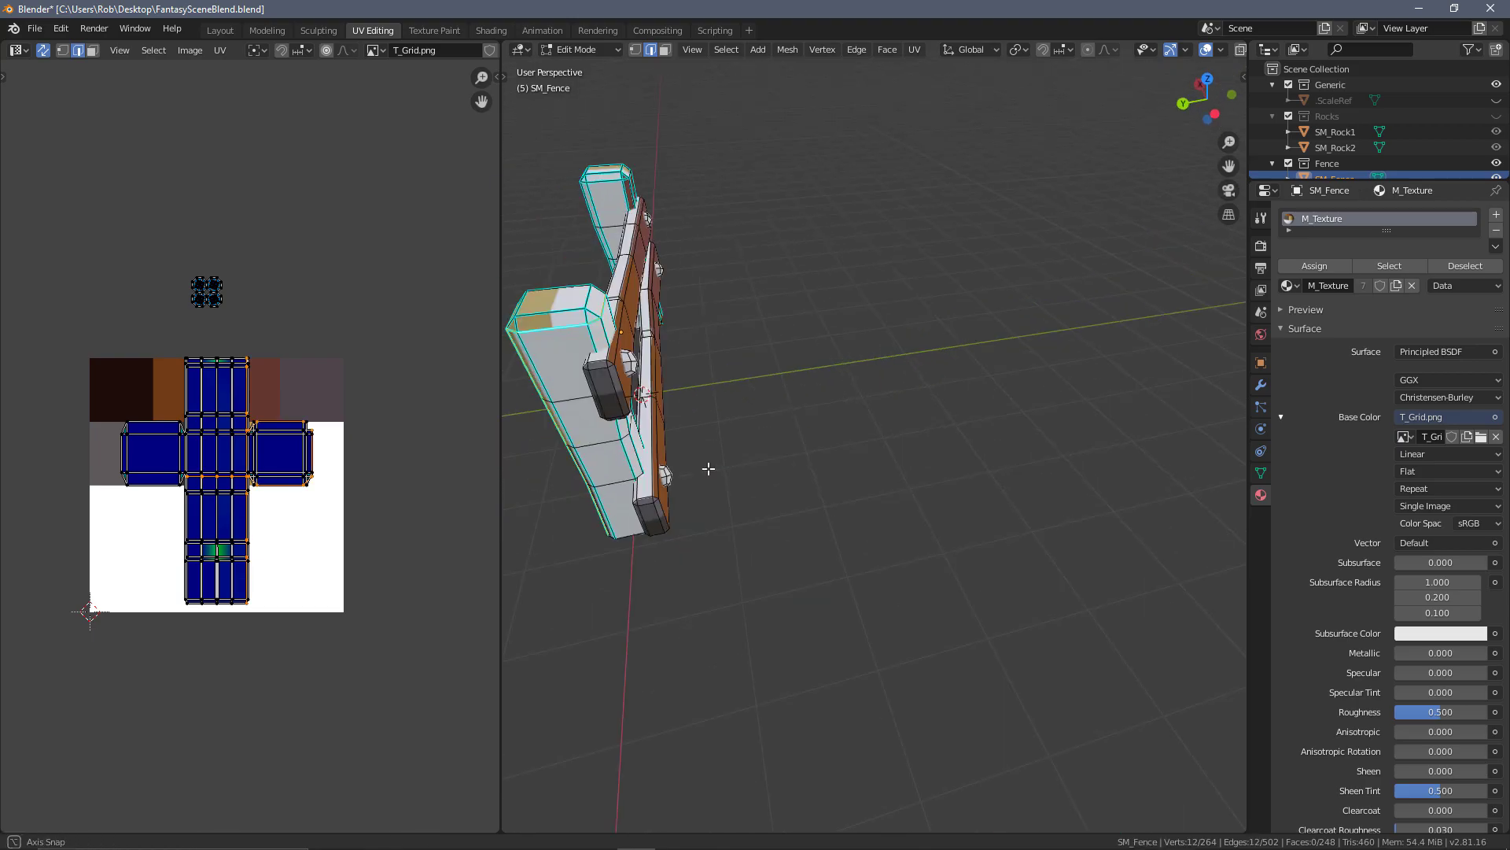
- Mark the selected post edges as a seam via Edge > Mark Seam
click(854, 48)
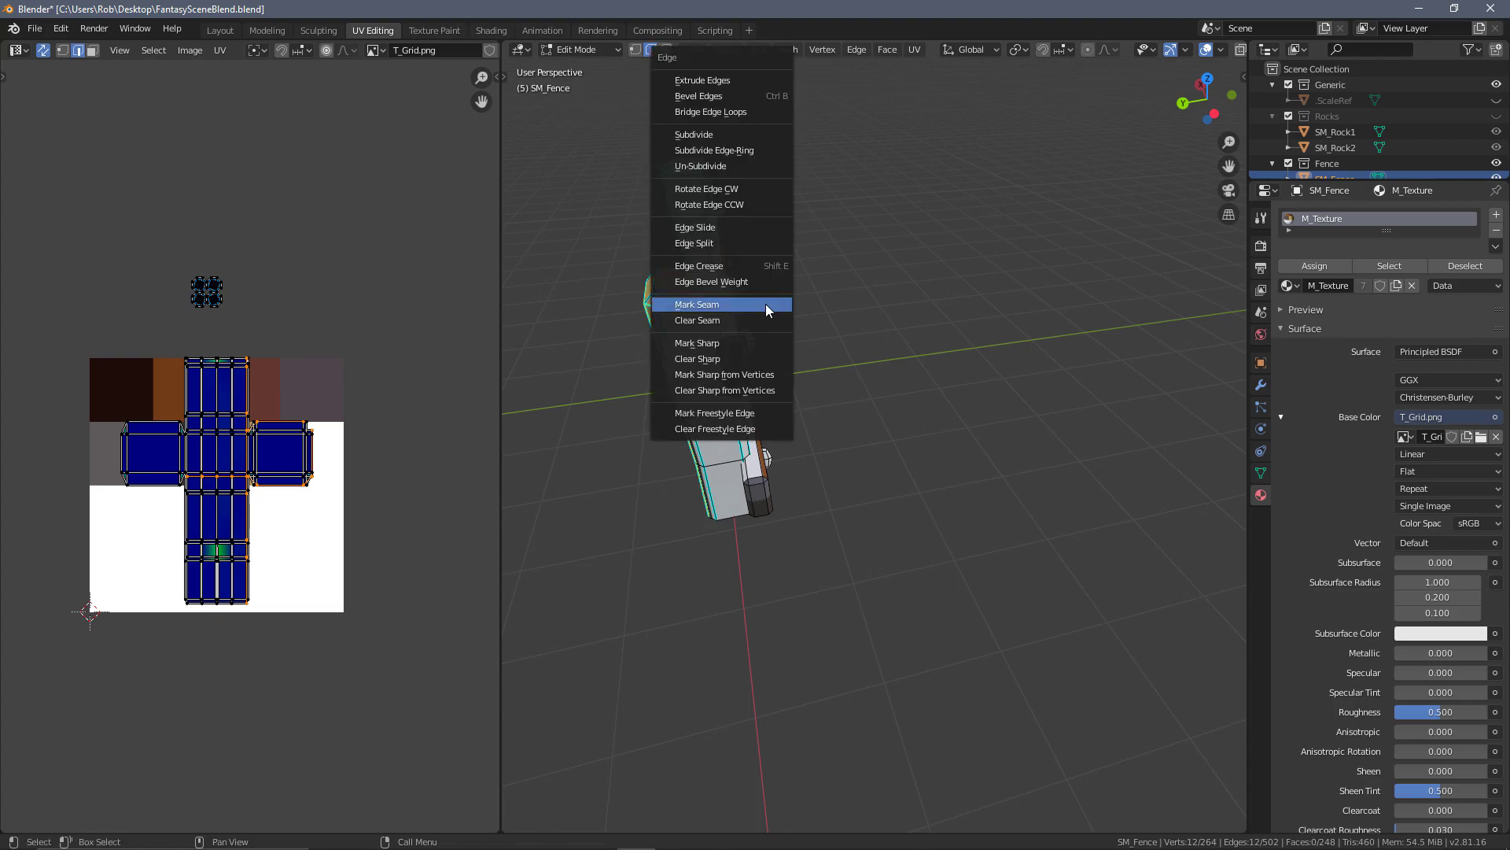
click(697, 304)
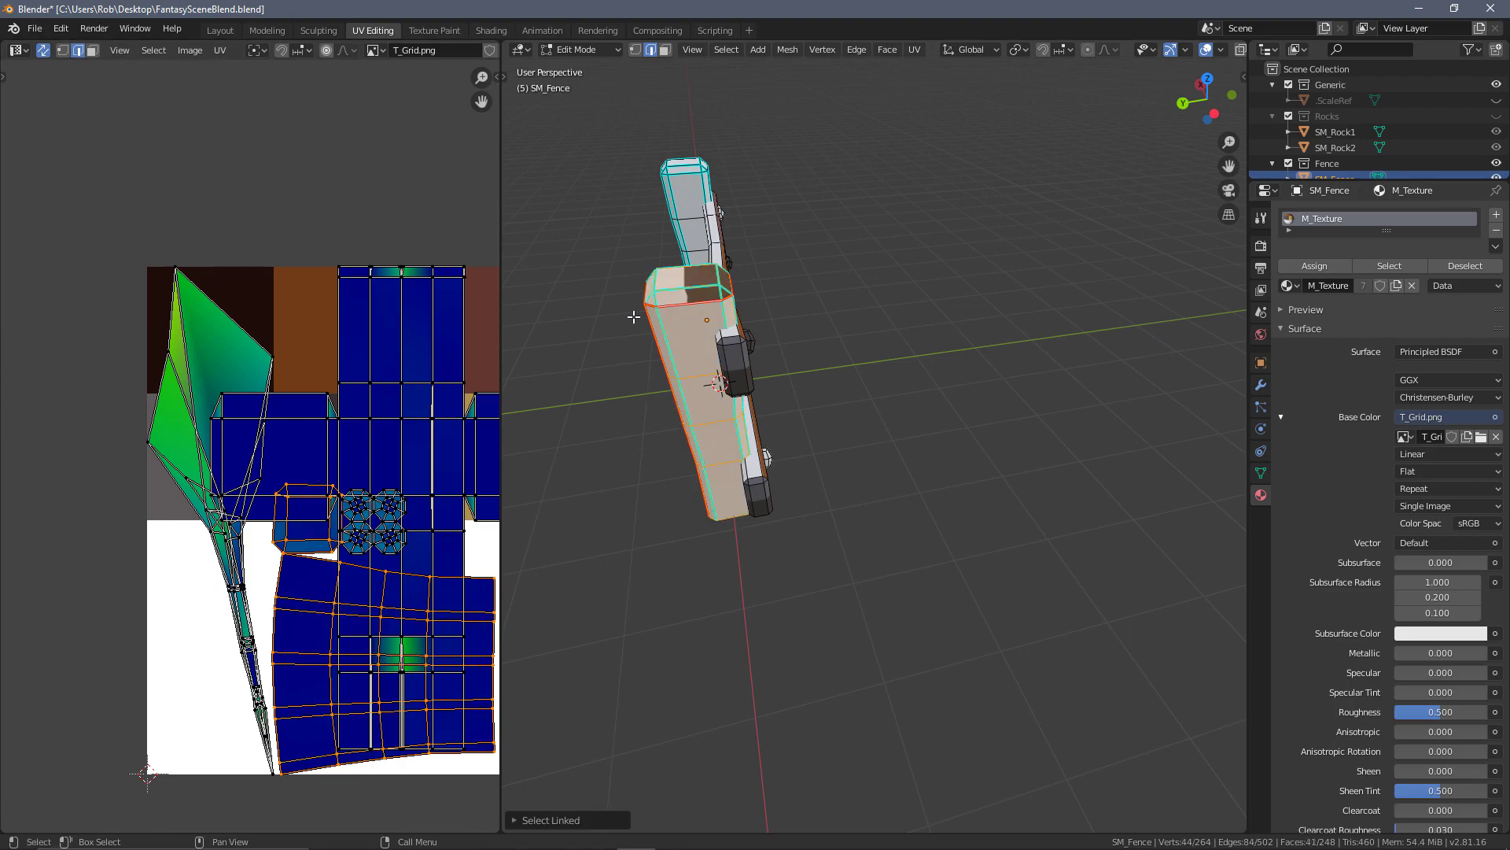
mouse_move(439, 310)
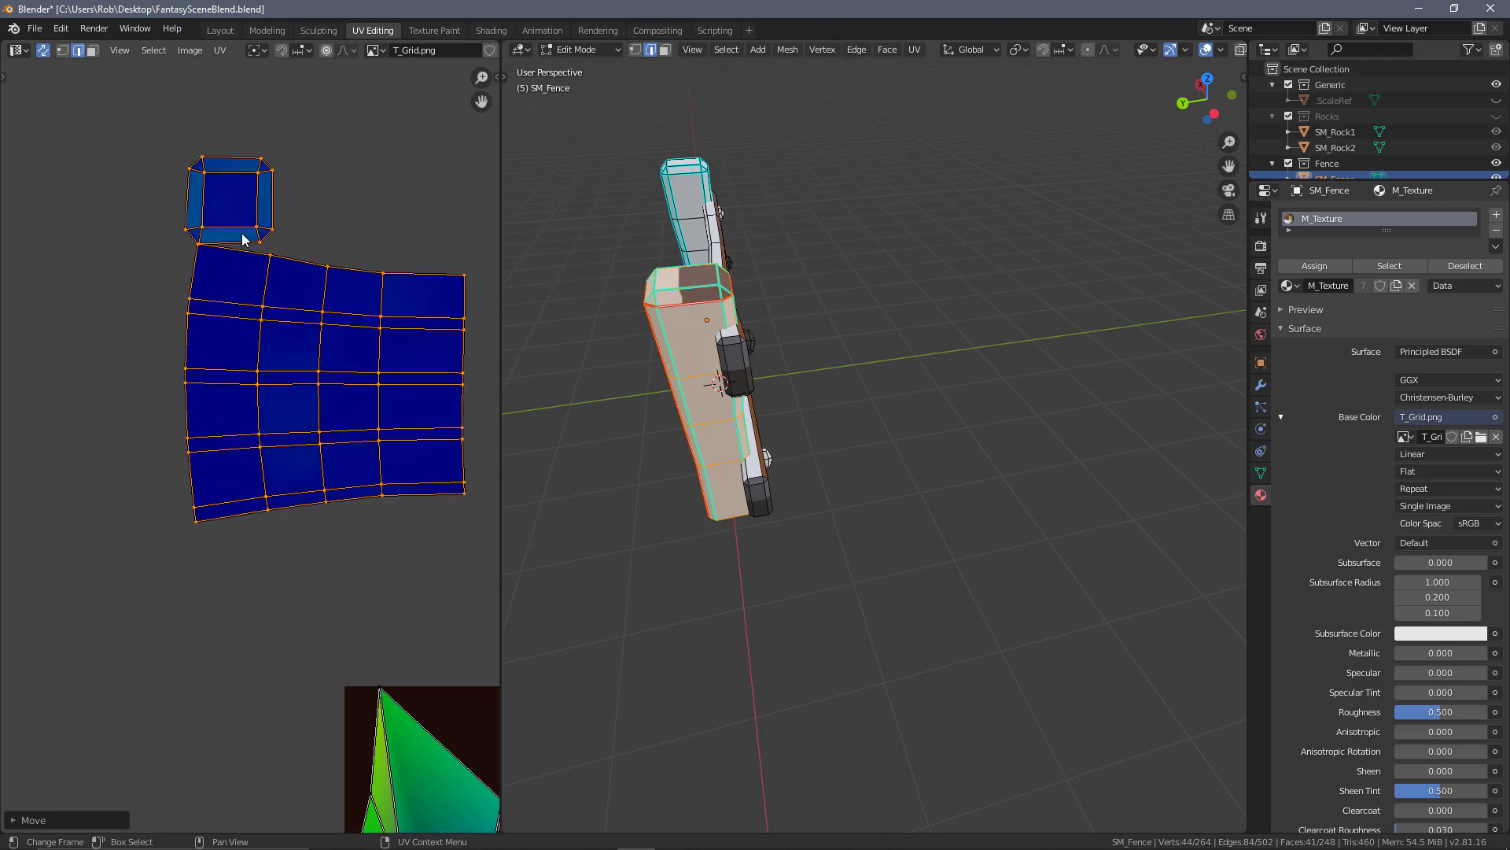
mouse_move(277, 299)
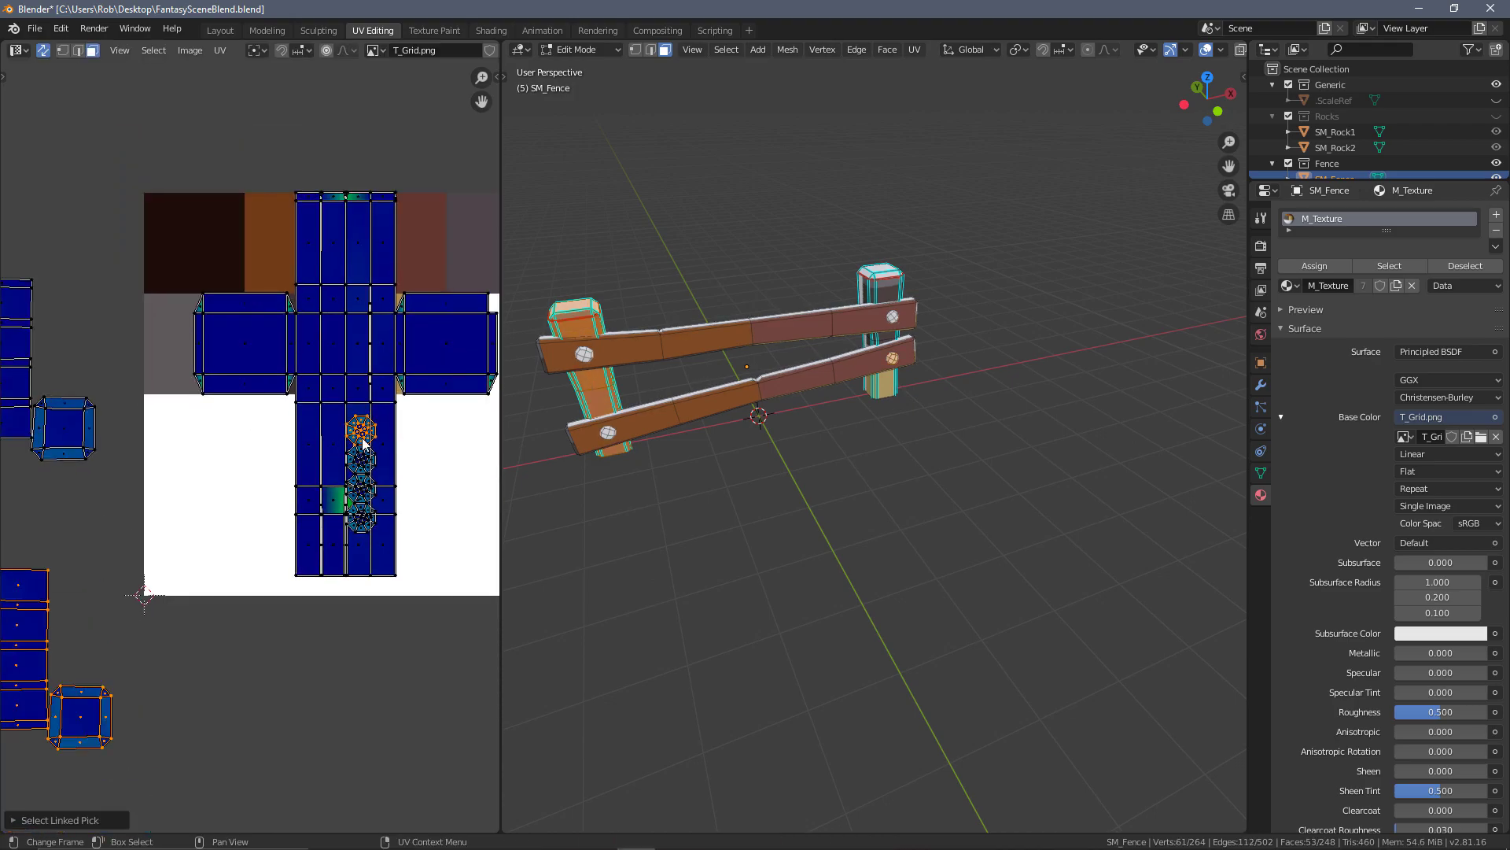
- Mark the shortest edge path along the upper rail's top as a seam
key(a)
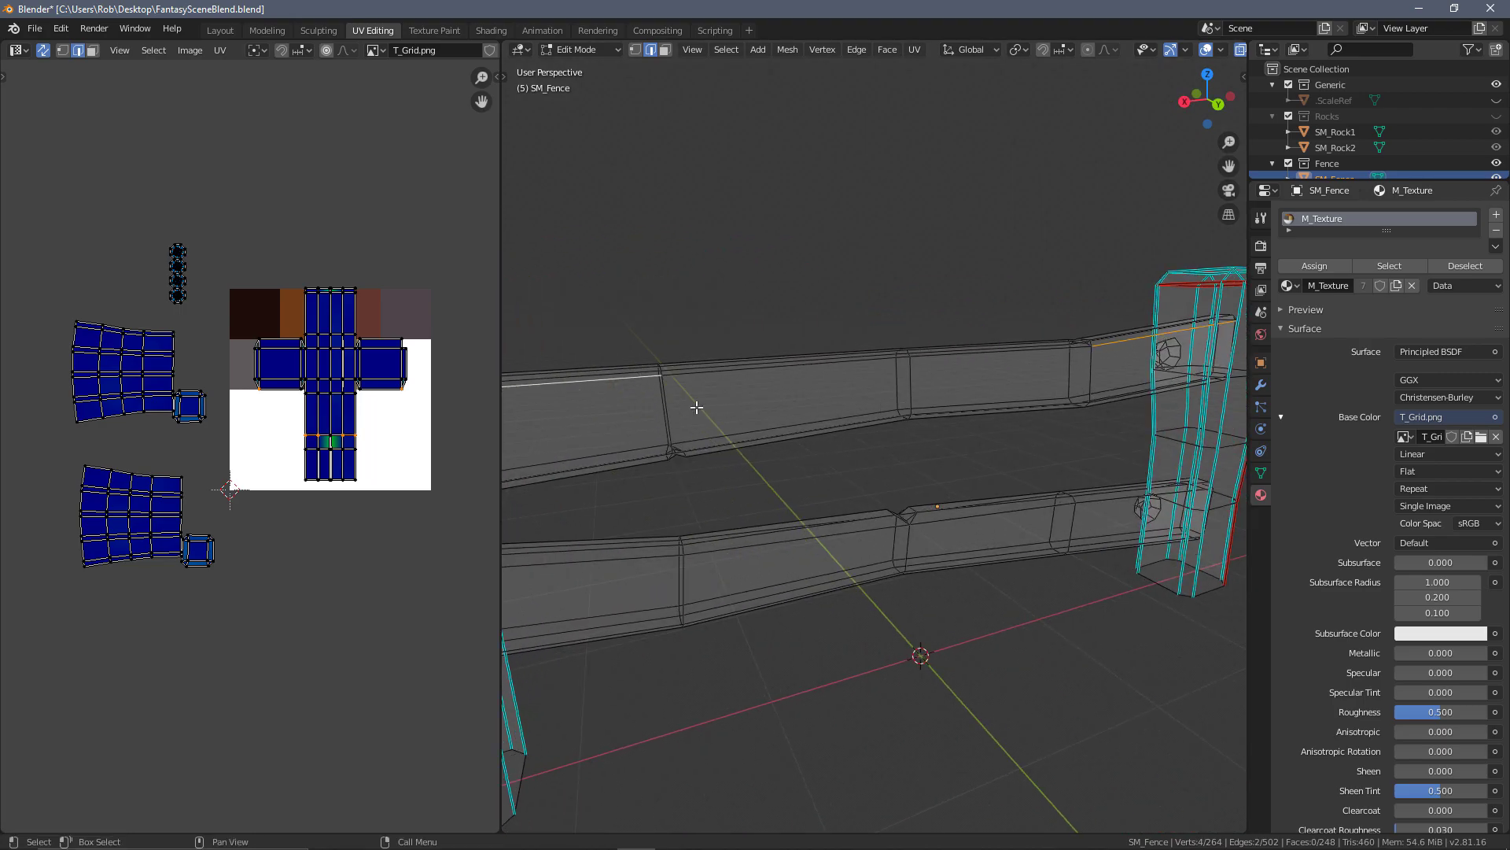
right_click(695, 406)
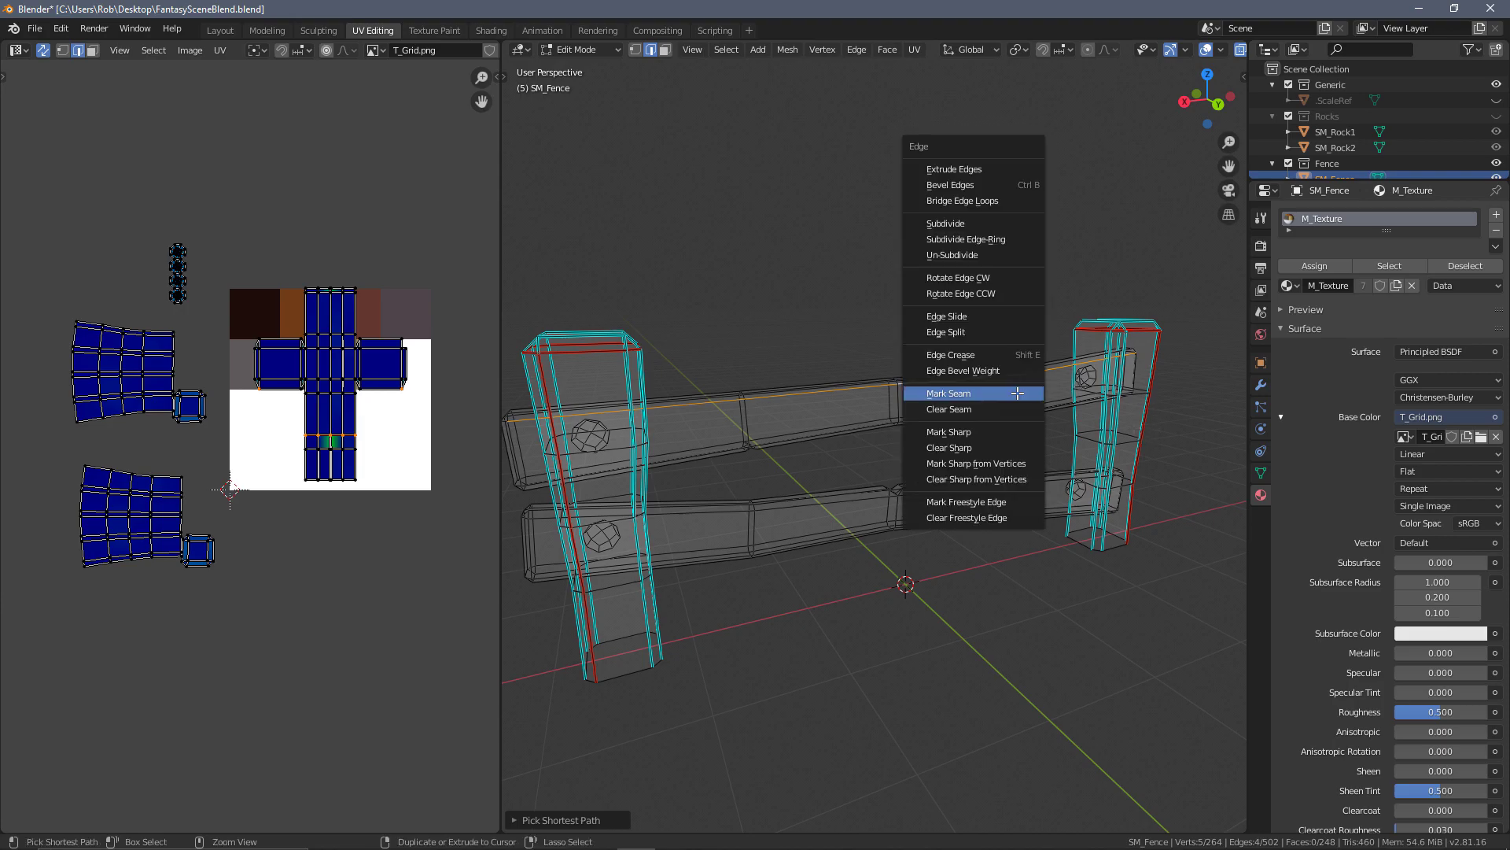
click(949, 394)
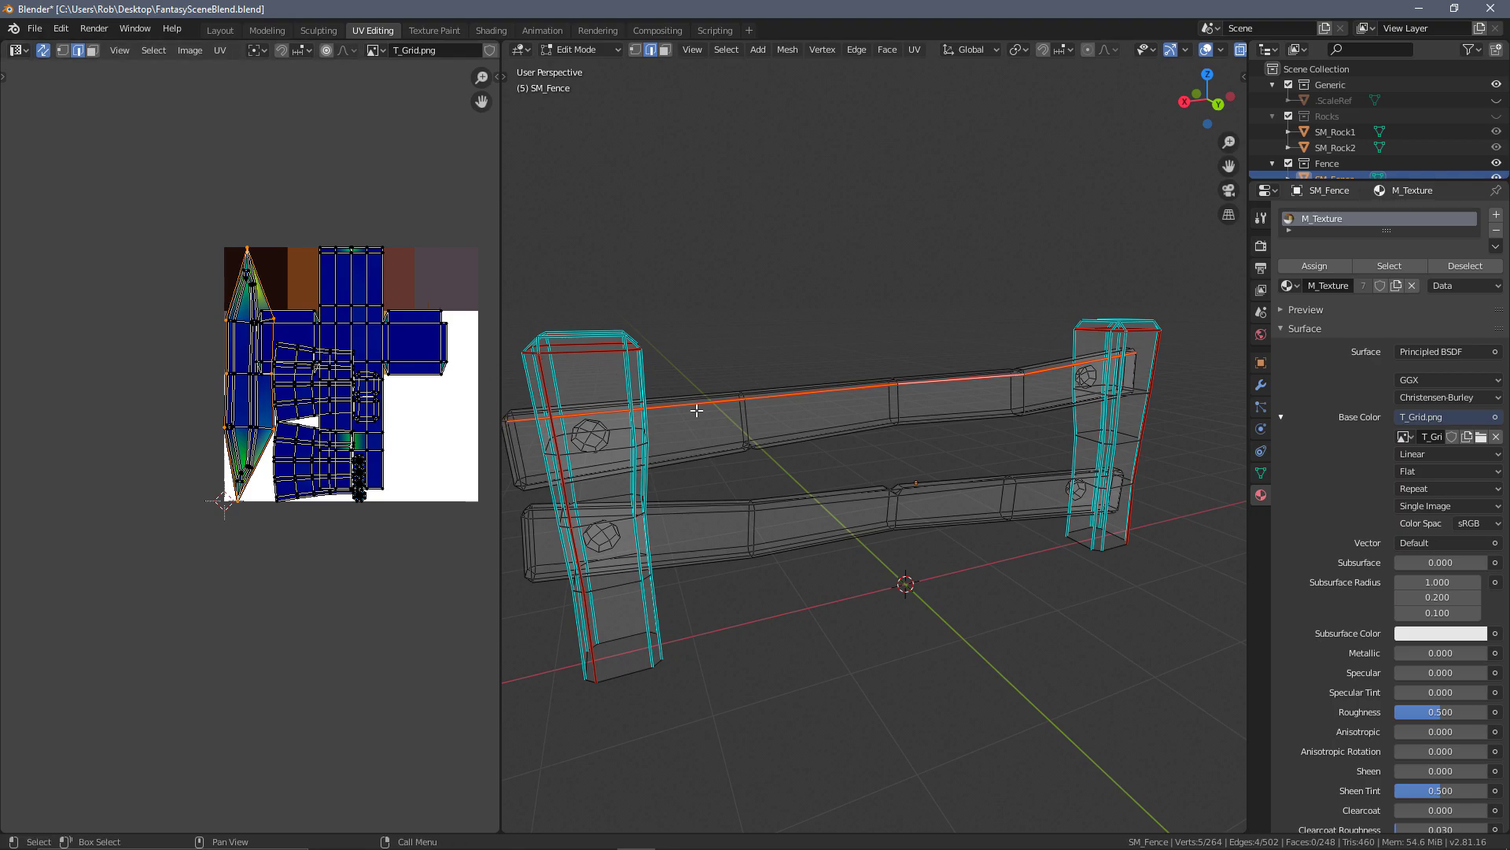
mouse_move(898, 431)
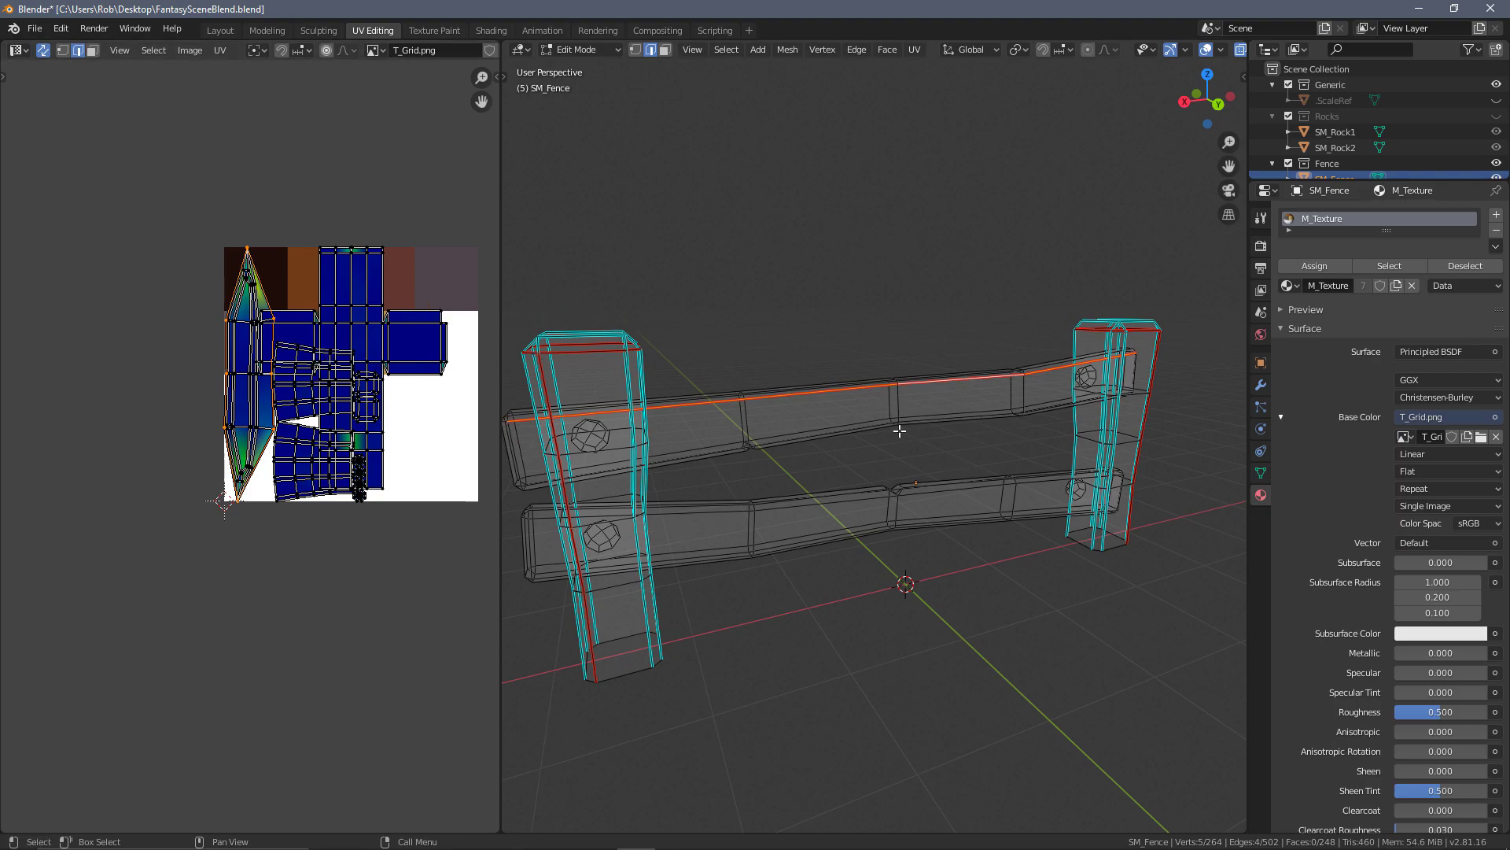
mouse_move(1035, 412)
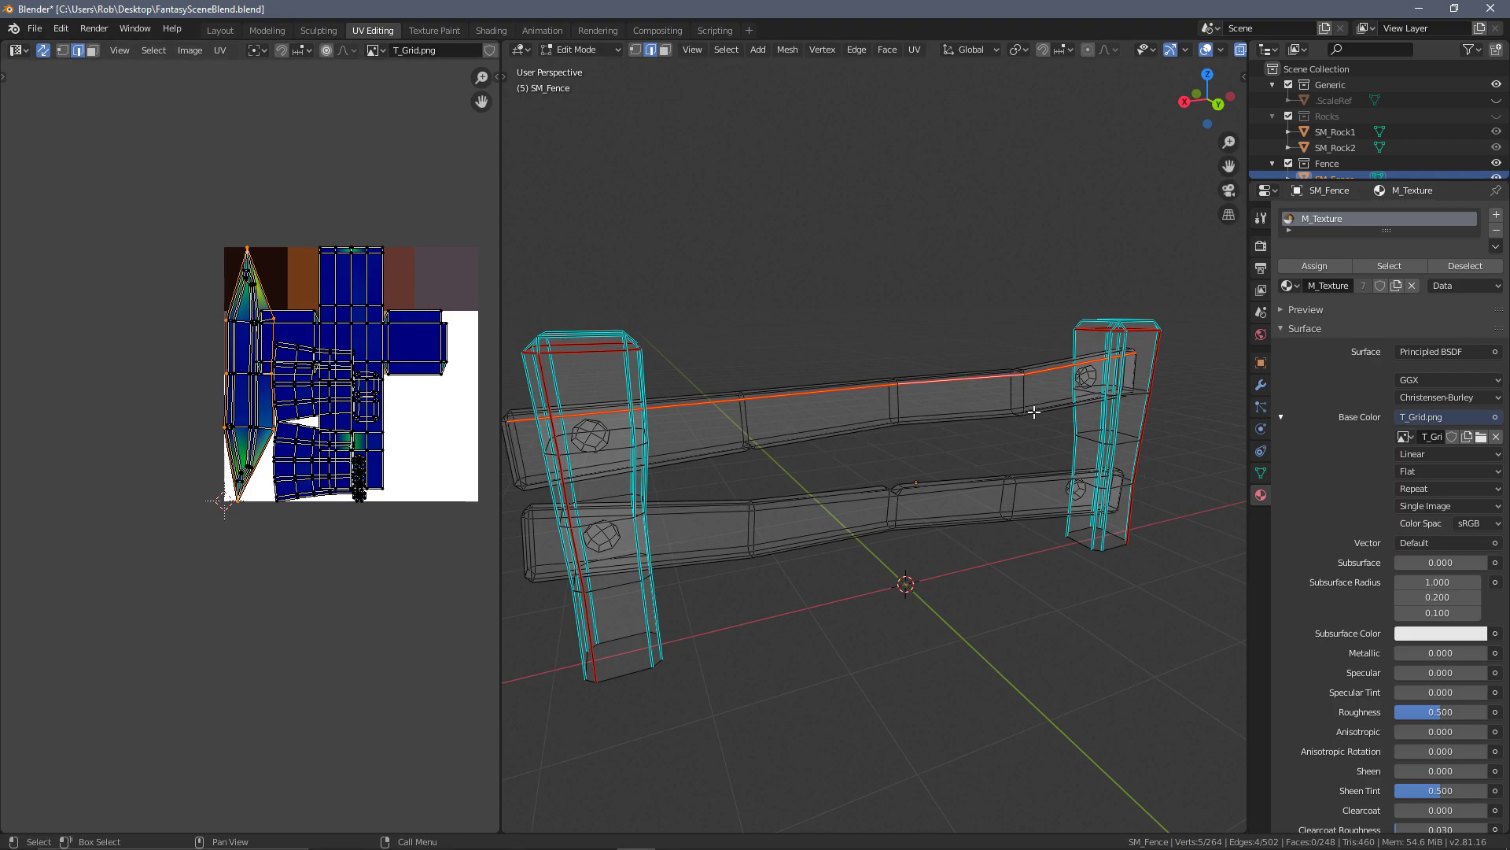
mouse_move(1045, 402)
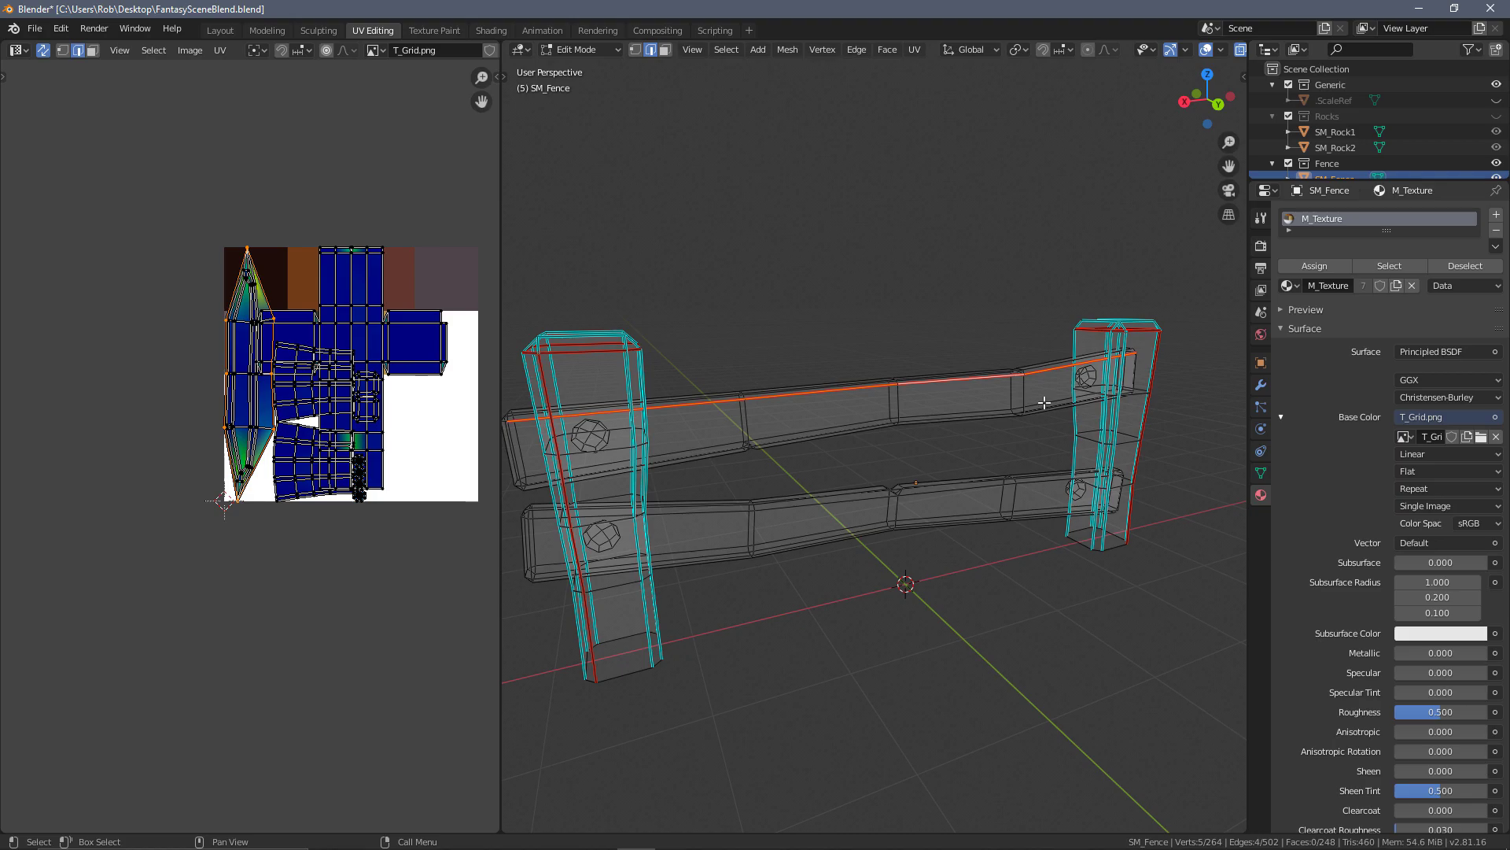
mouse_move(722, 560)
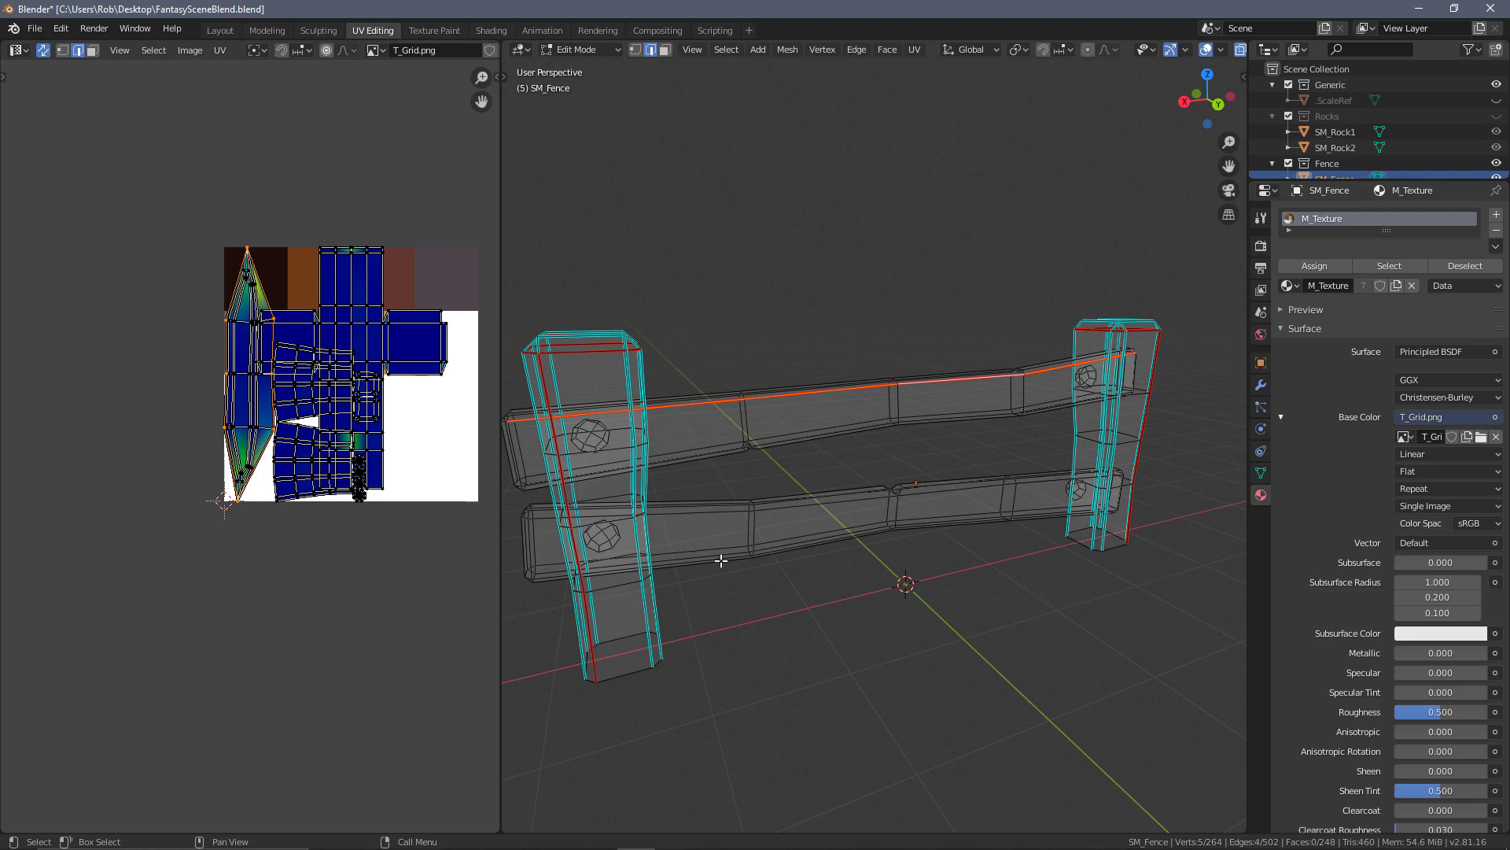
mouse_move(985, 350)
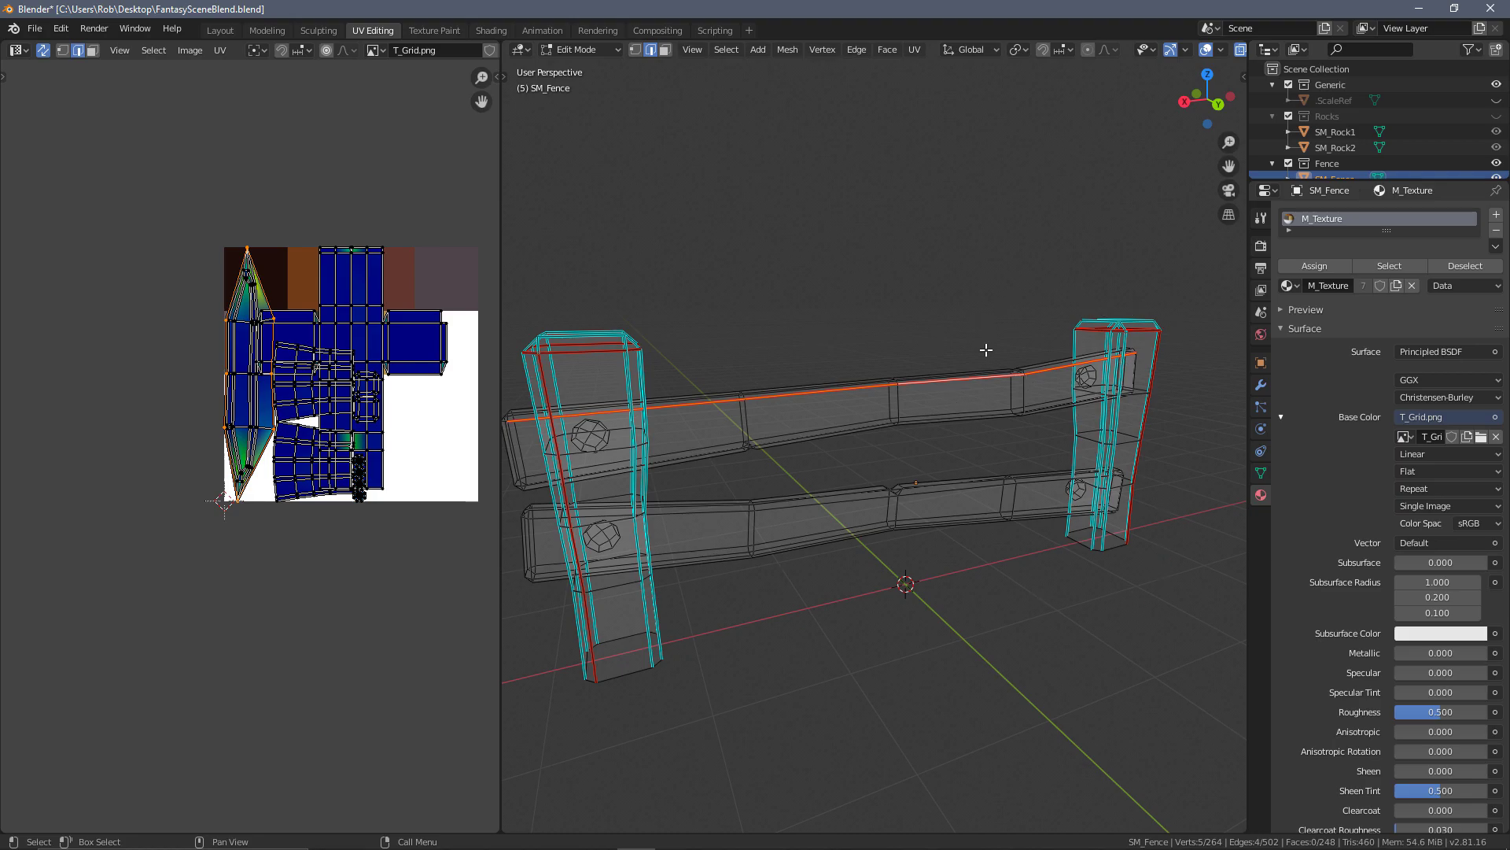
mouse_move(1029, 346)
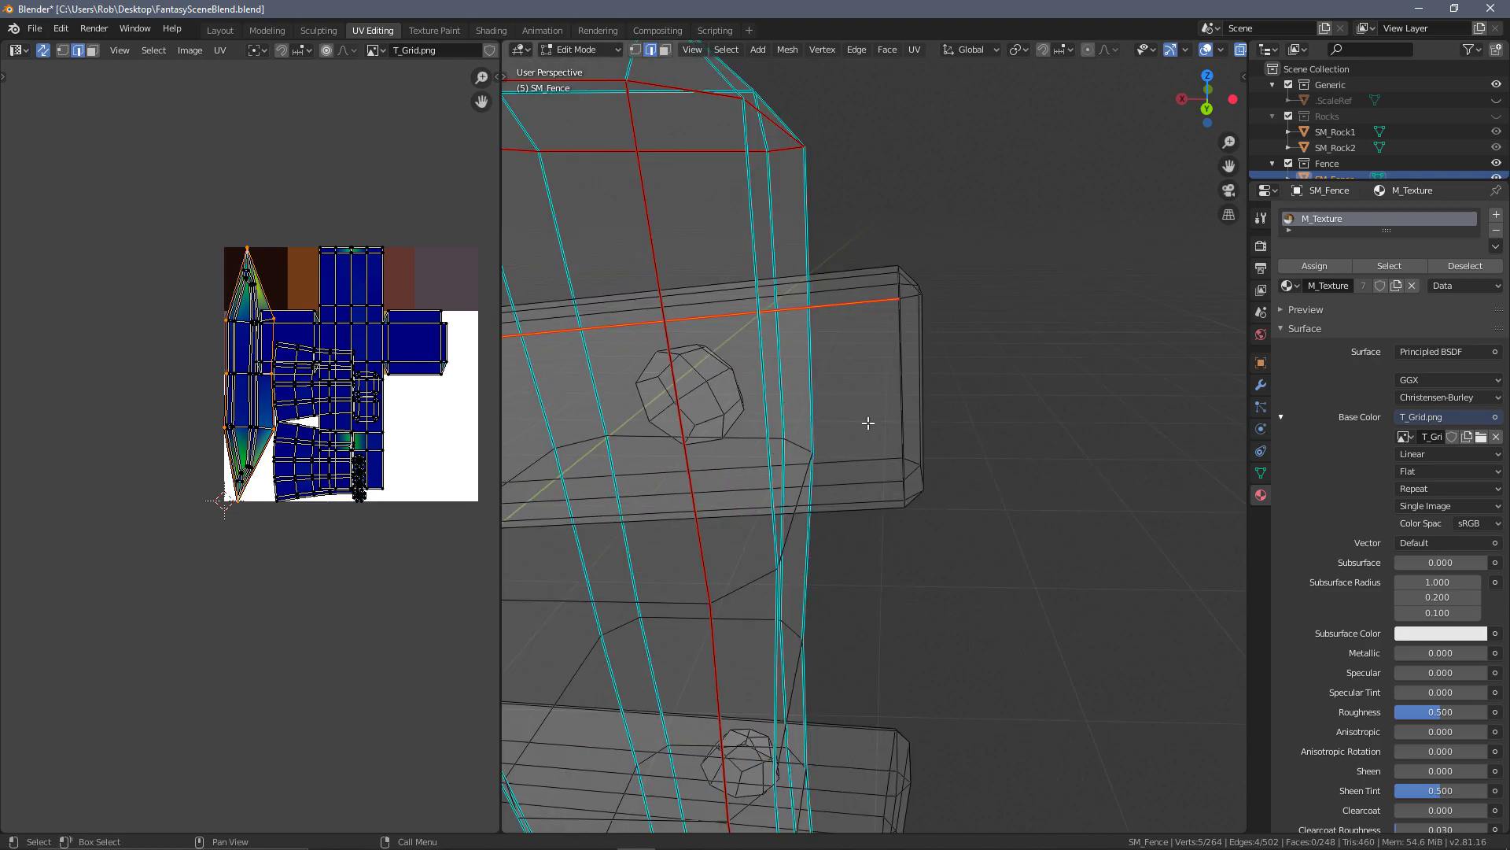
mouse_move(988, 357)
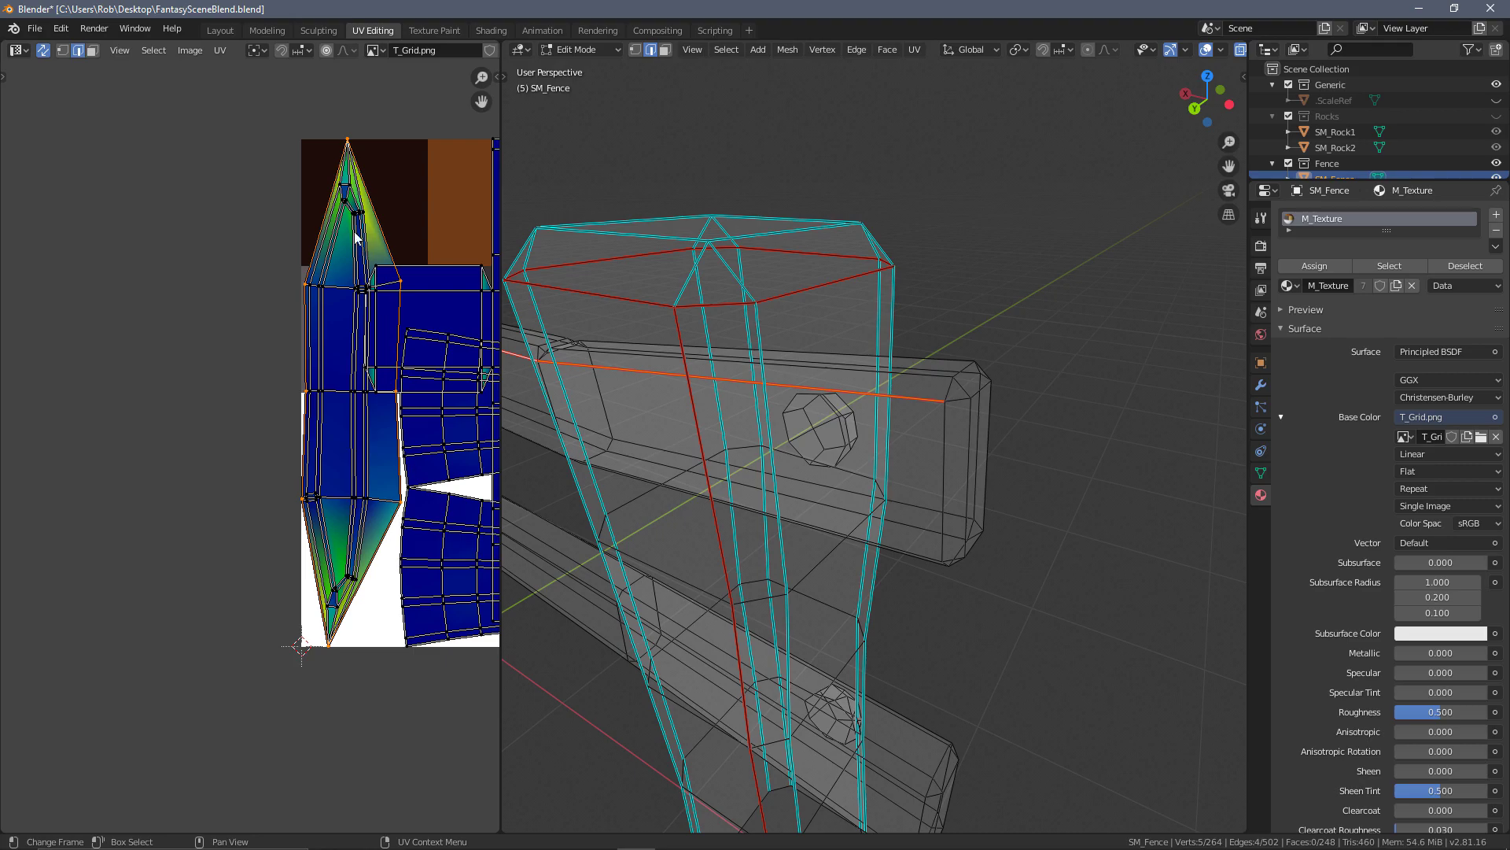
- Mark the edge loop around the upper rail's end as a seam
click(944, 448)
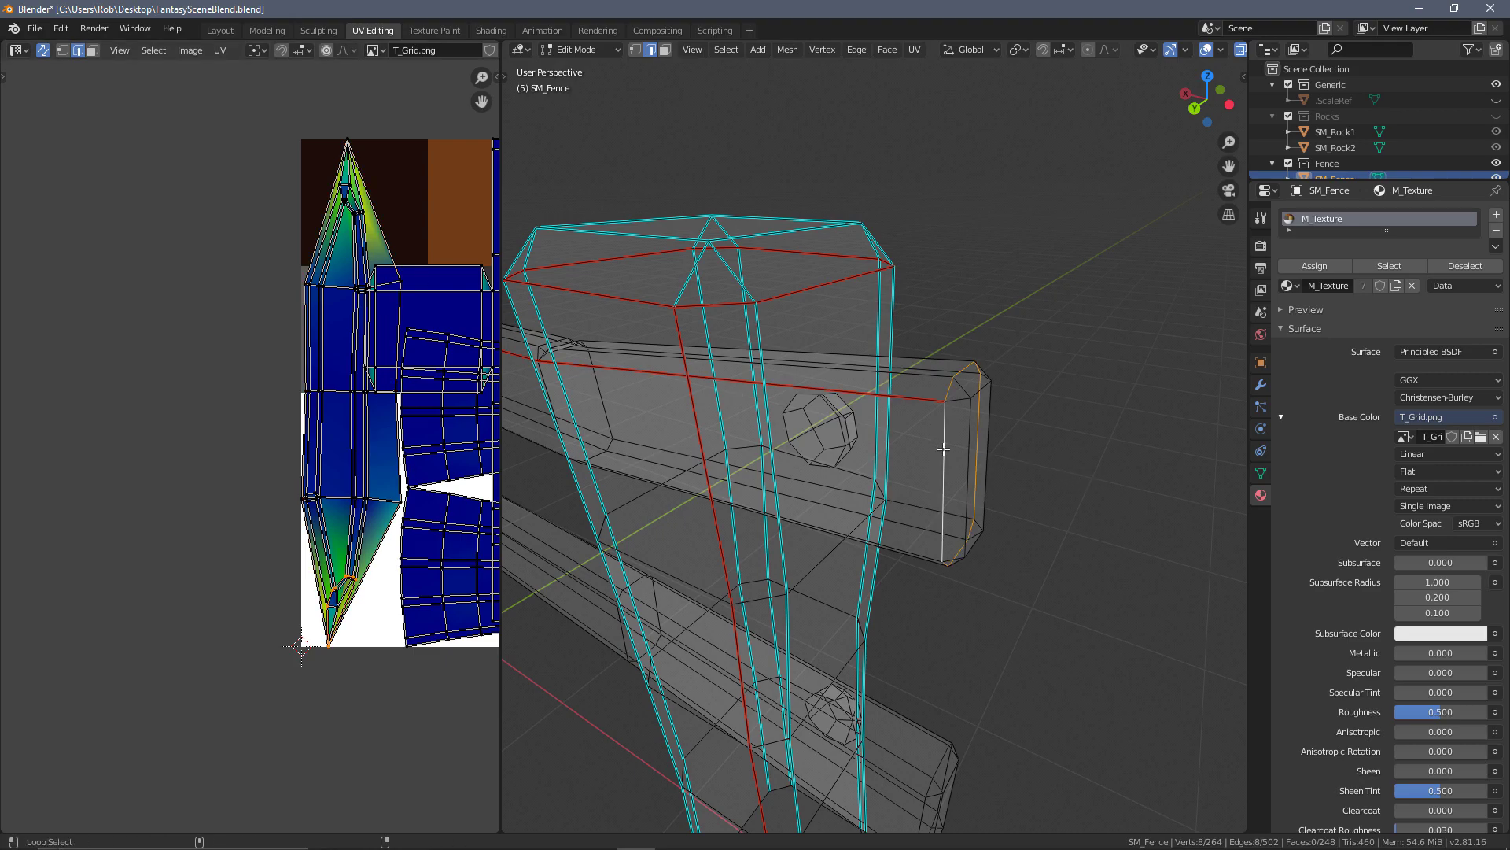
mouse_move(944, 513)
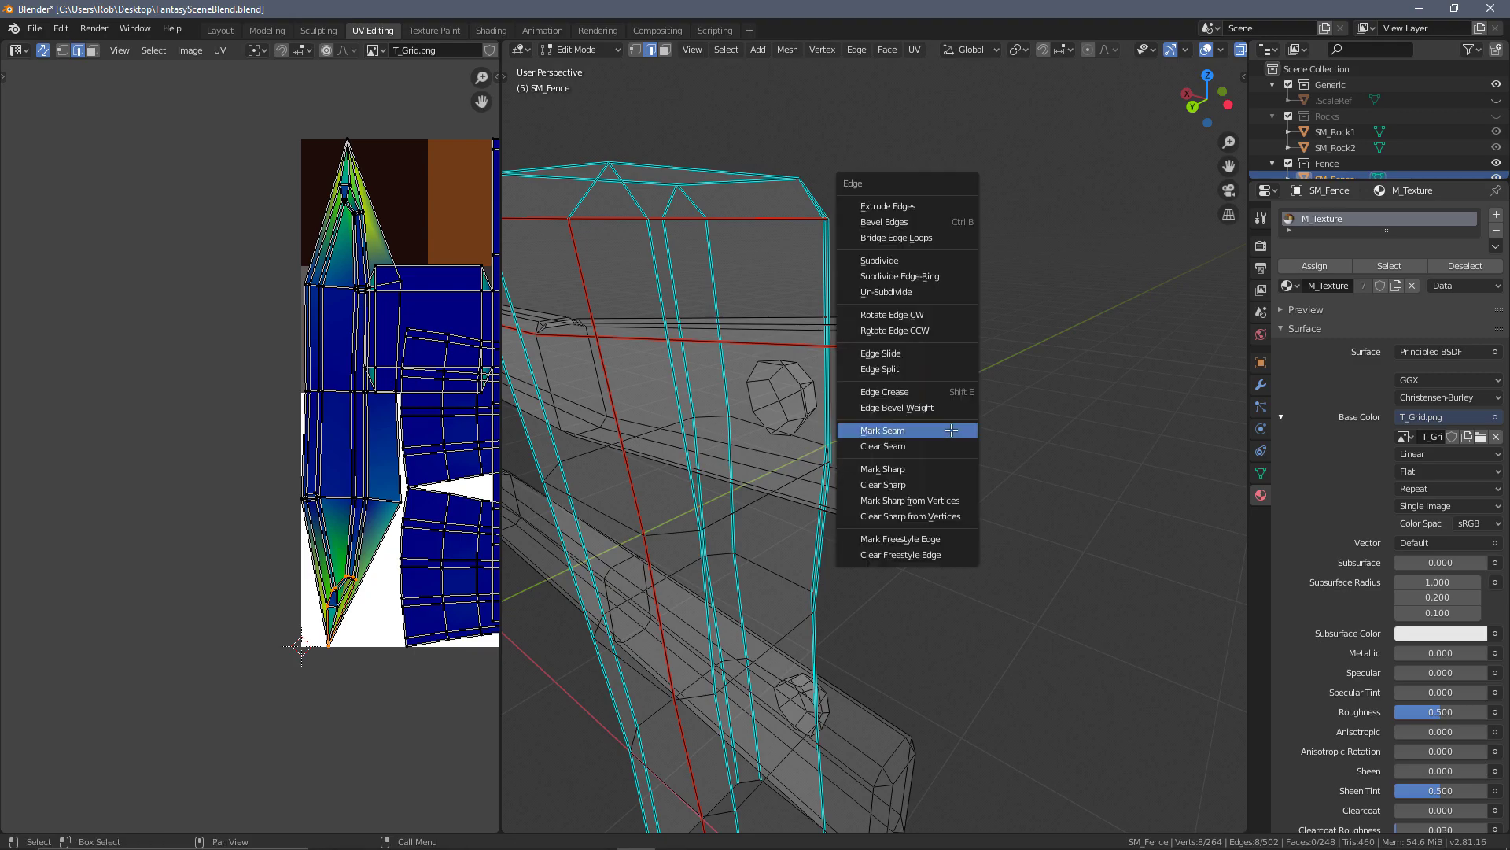
click(882, 429)
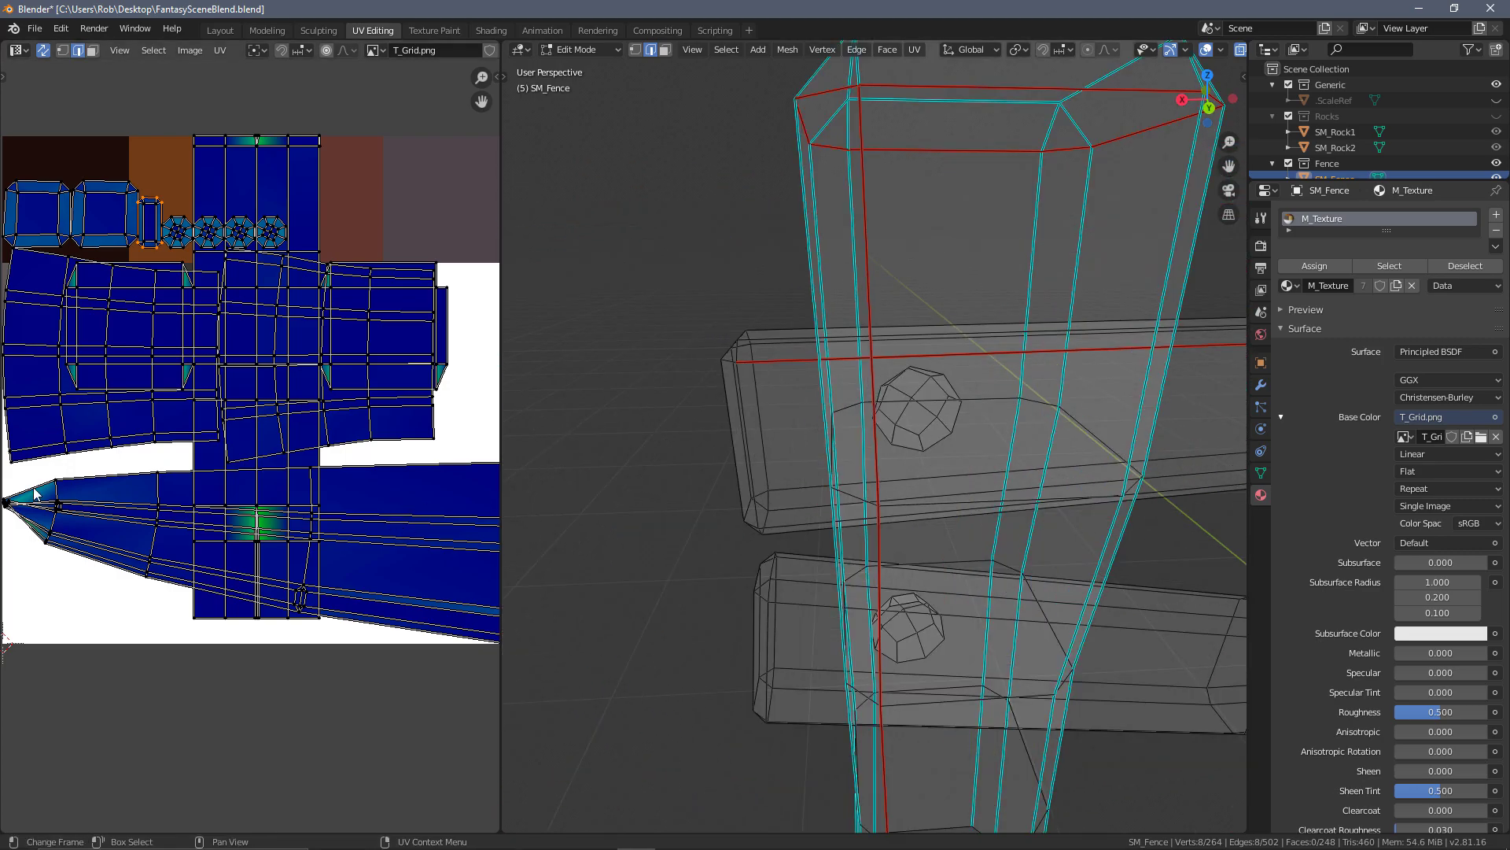
mouse_move(195, 508)
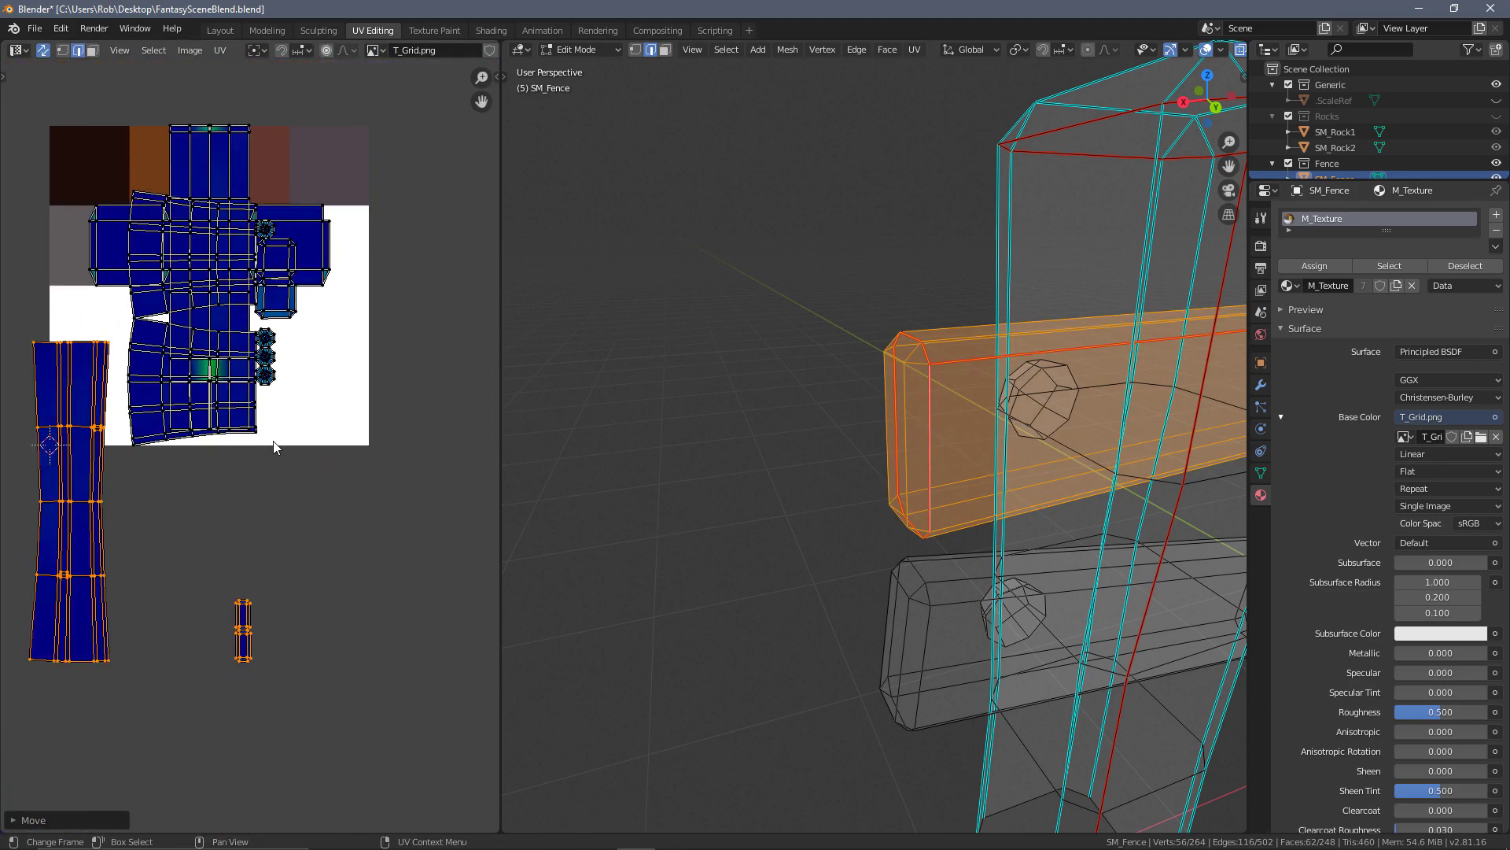
- Hide the finished geometry and mark the lower rail's long edge path as a seam
key(h)
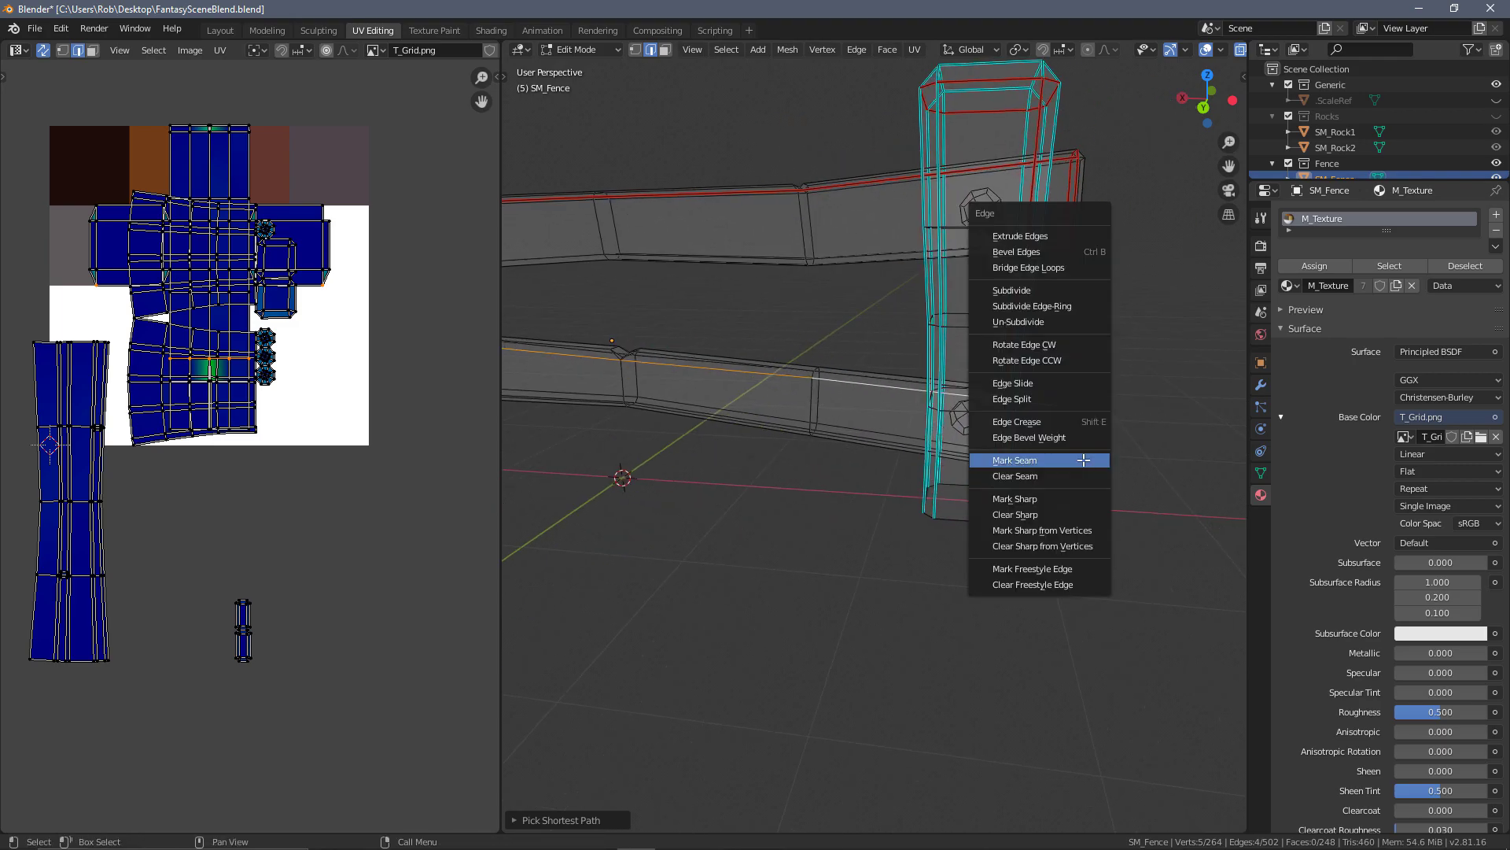
click(1015, 459)
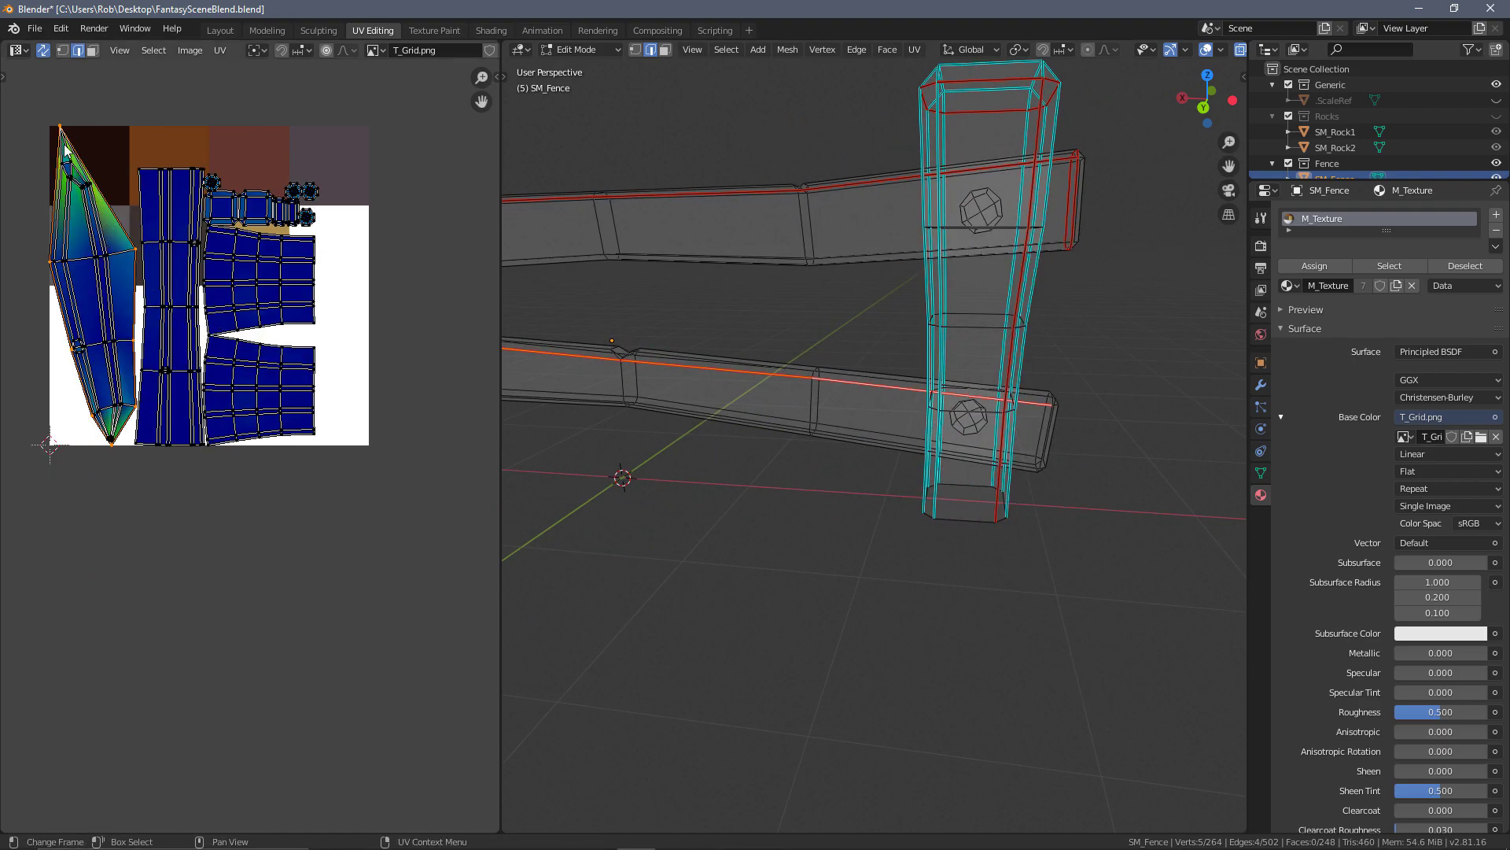
mouse_move(130, 440)
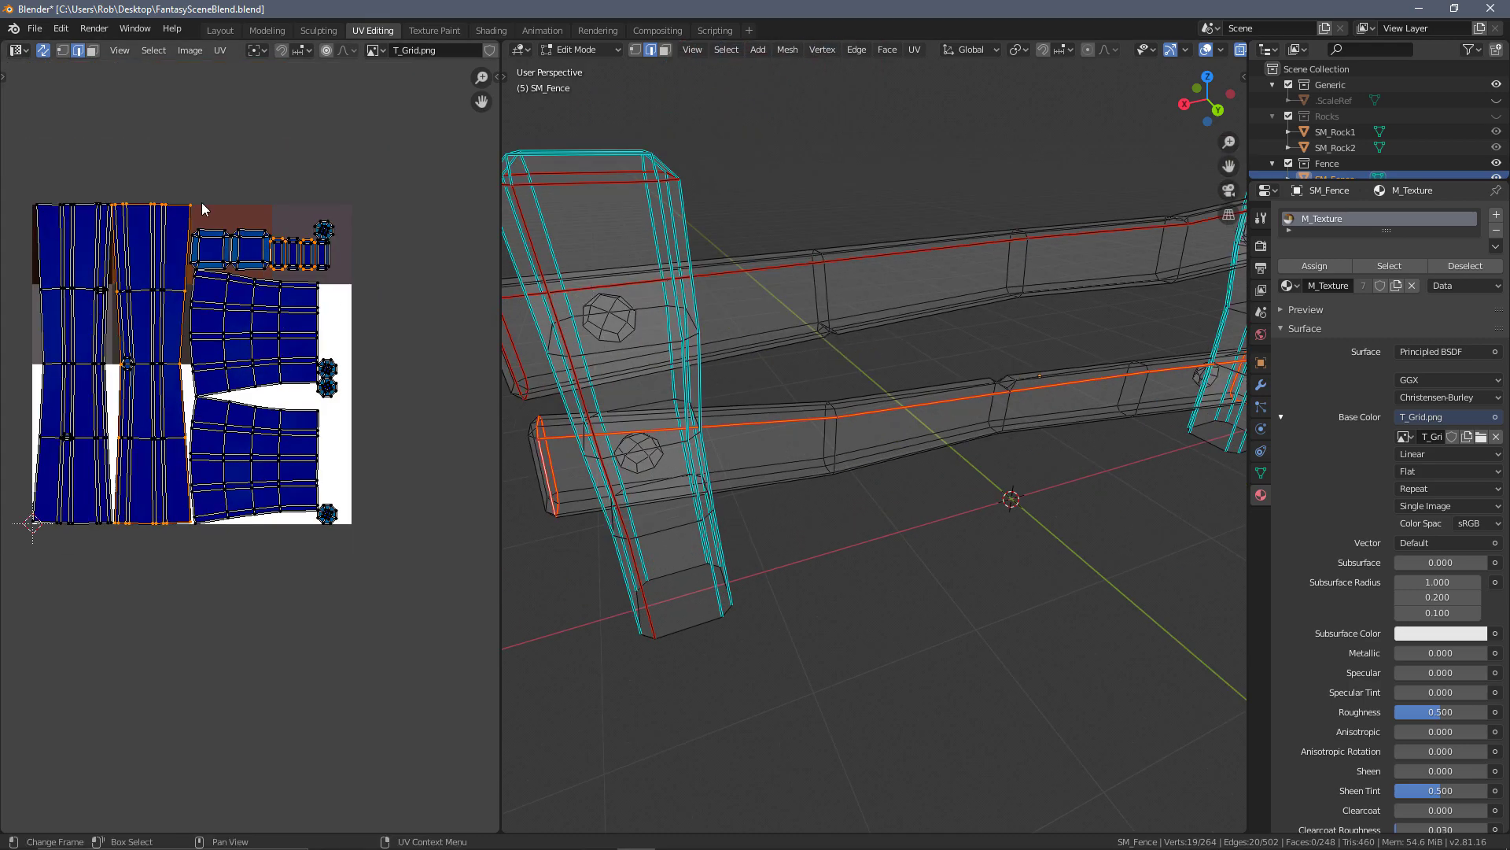
mouse_move(391, 428)
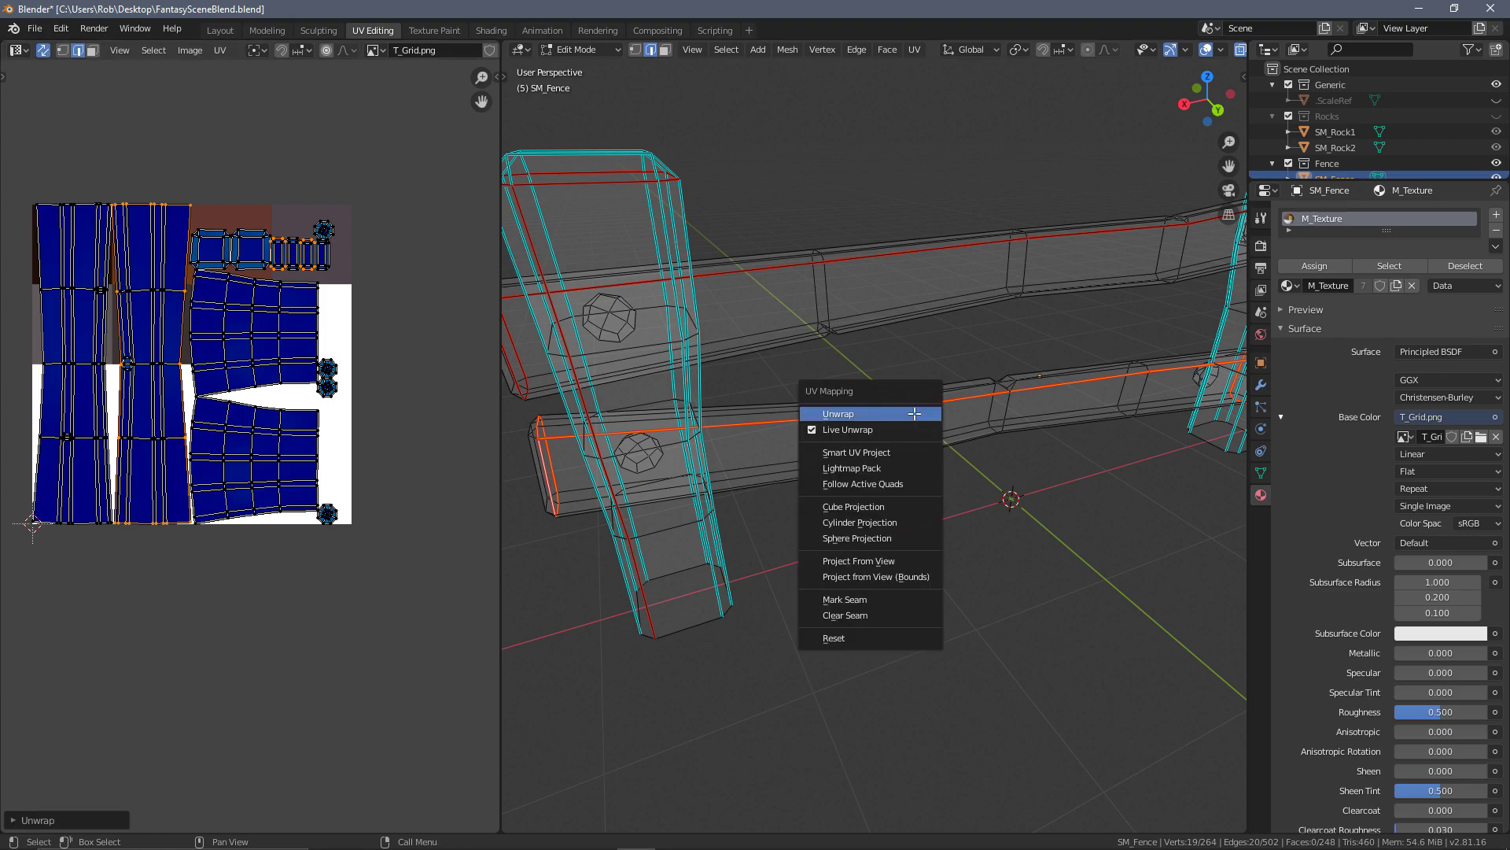
- Unwrap the rail faces and mark additional rail edges as seams for smaller islands
click(838, 414)
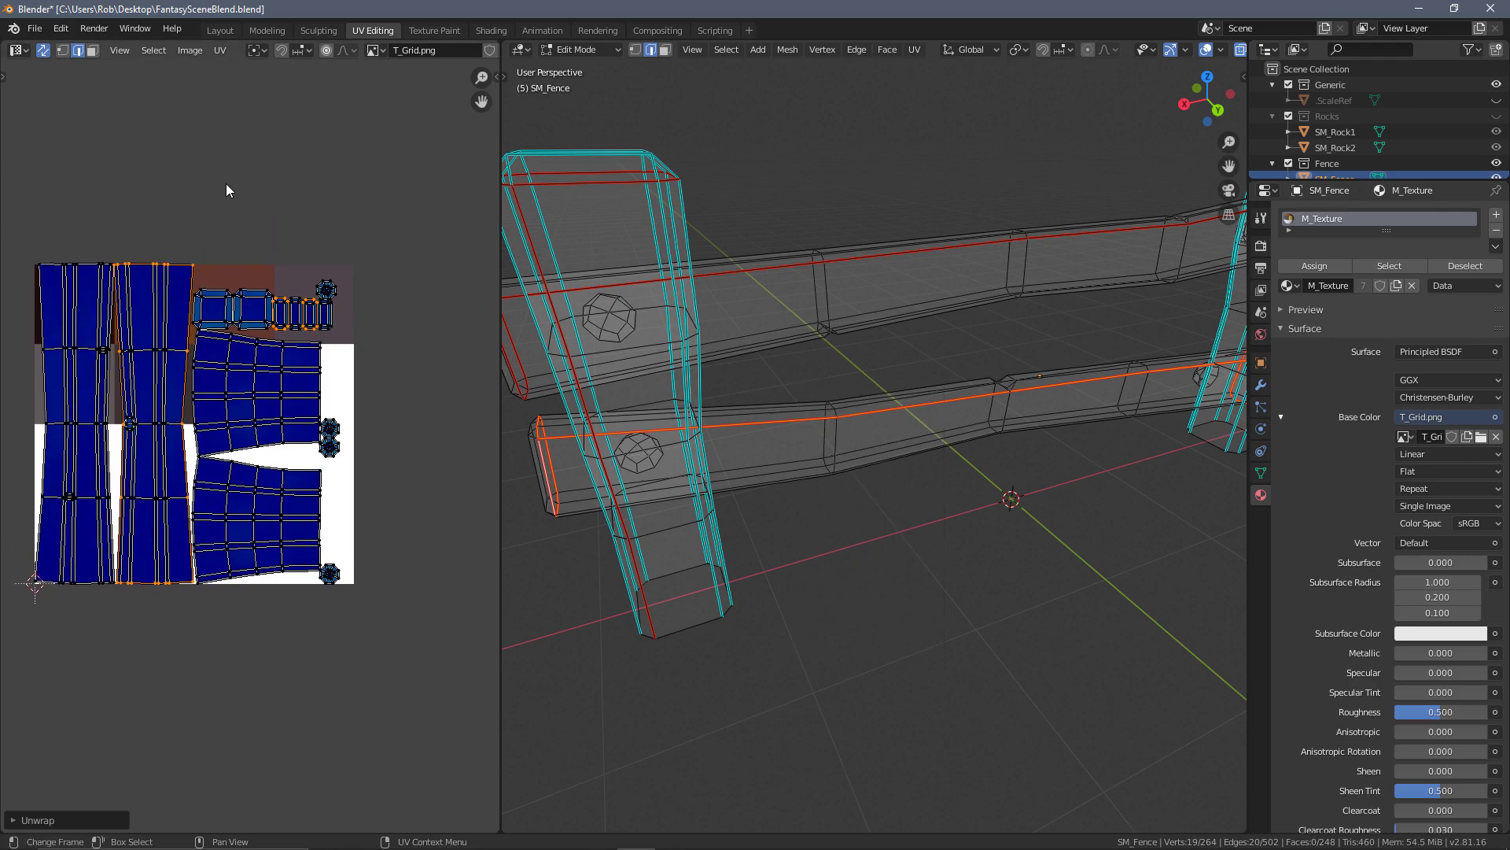
click(817, 431)
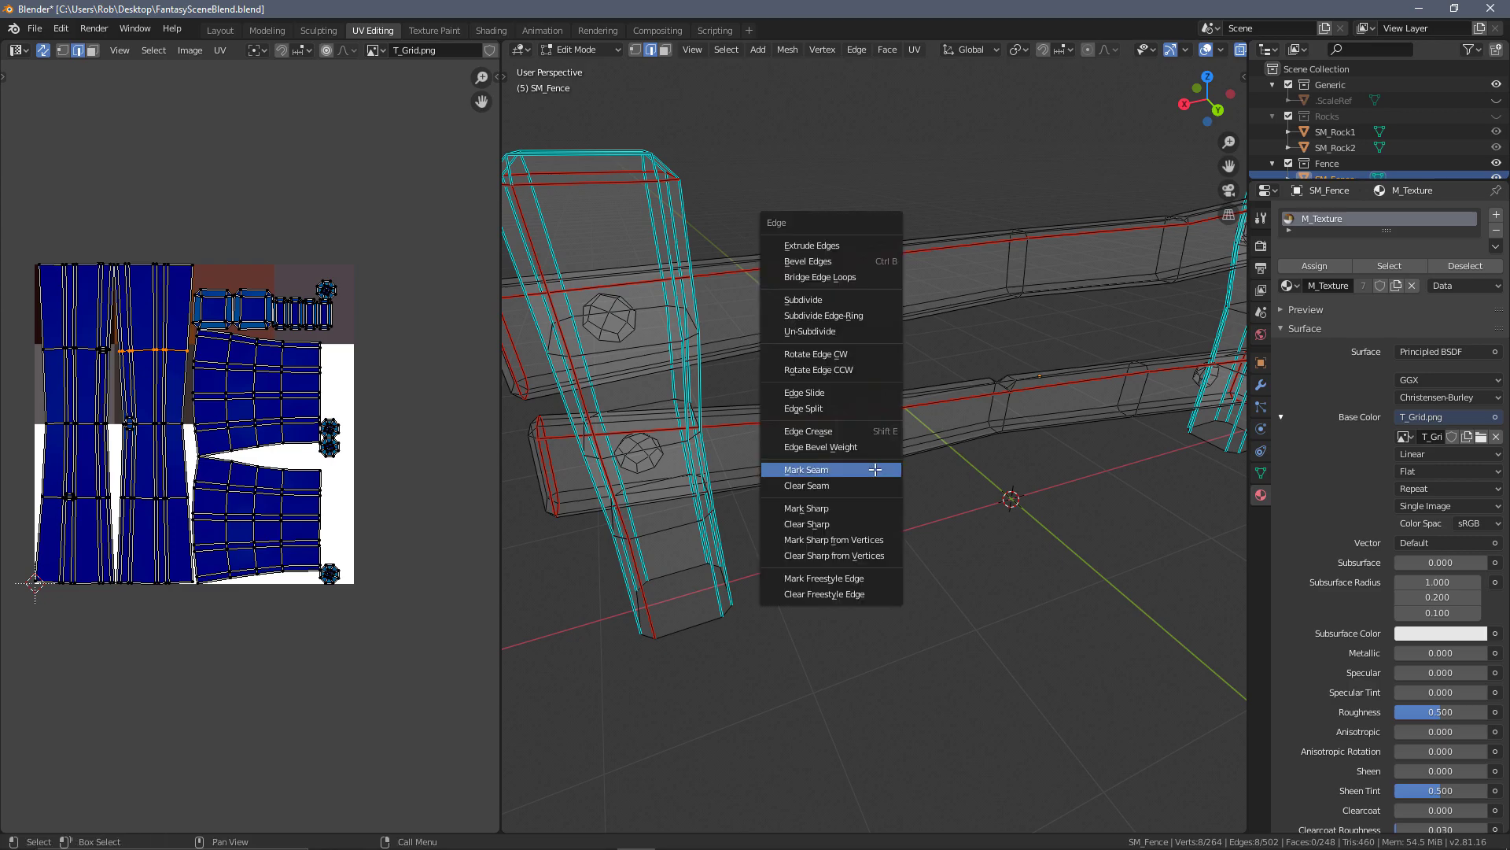
click(805, 469)
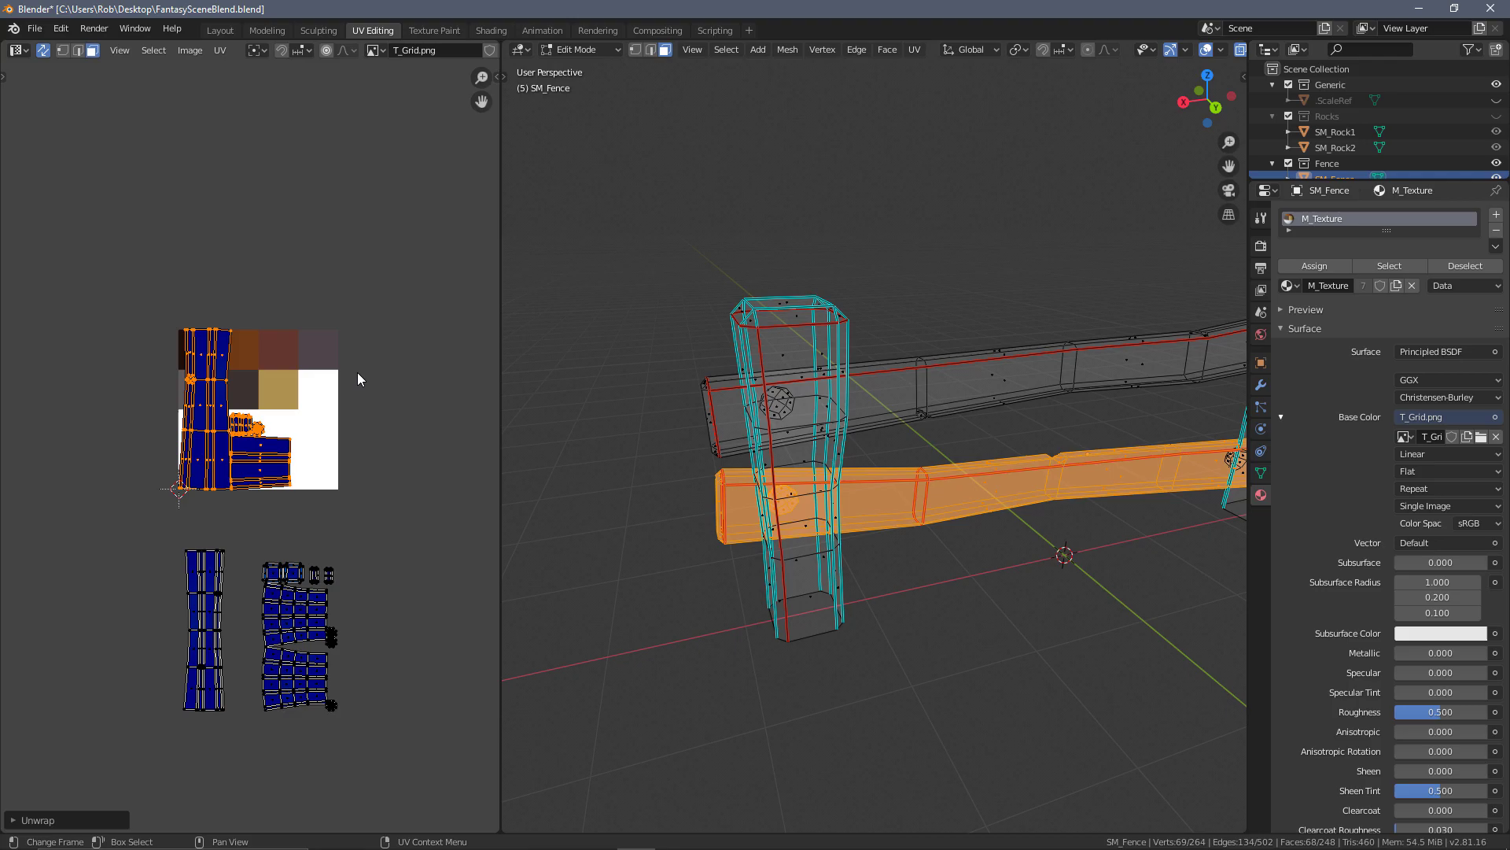
mouse_move(191, 293)
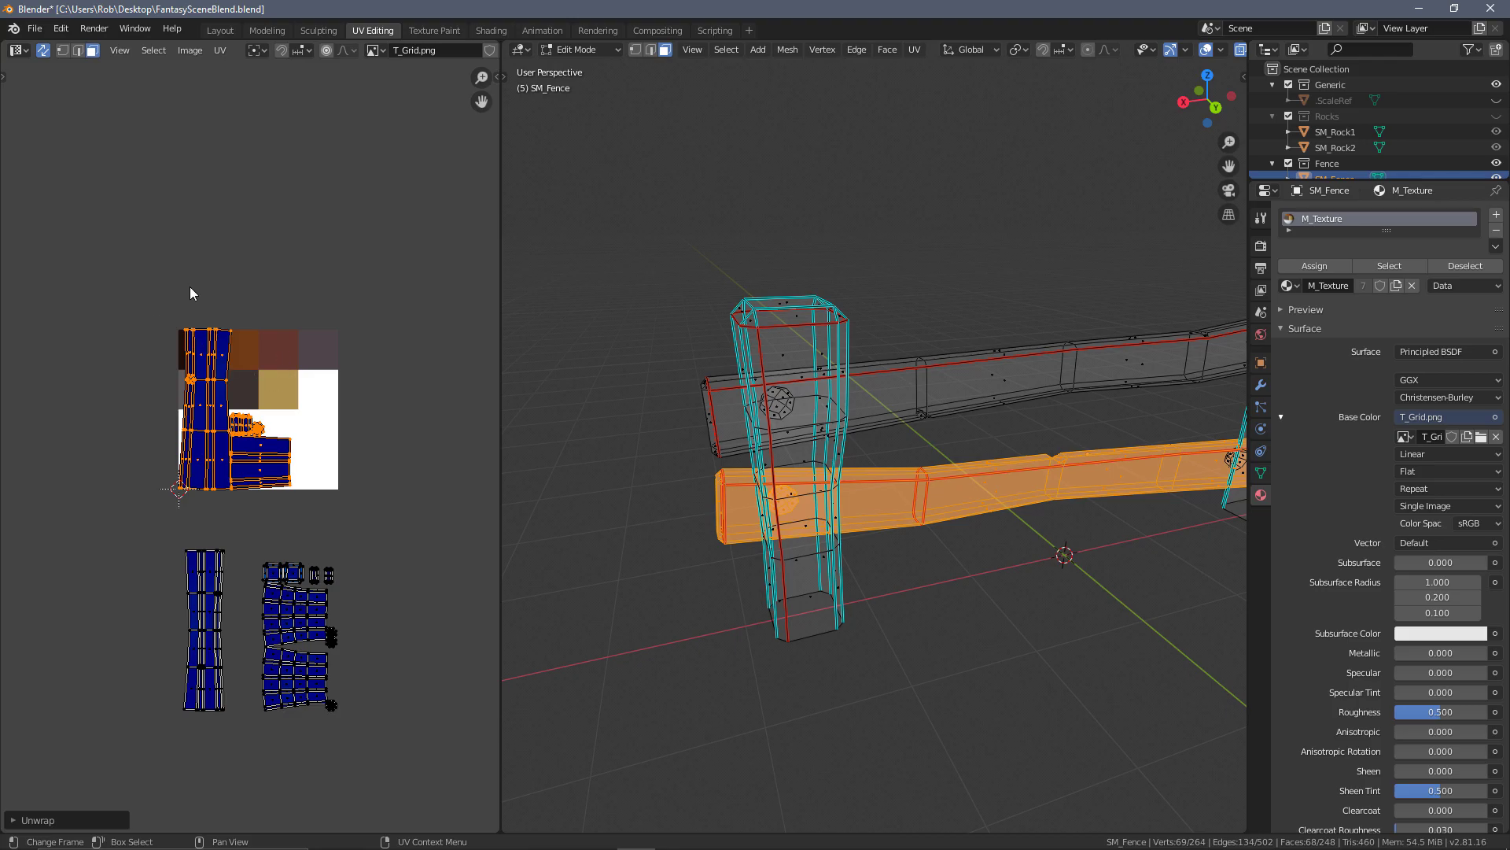
- Clear the selection and select the whole SM_Fence mesh for a full unwrap
click(220, 49)
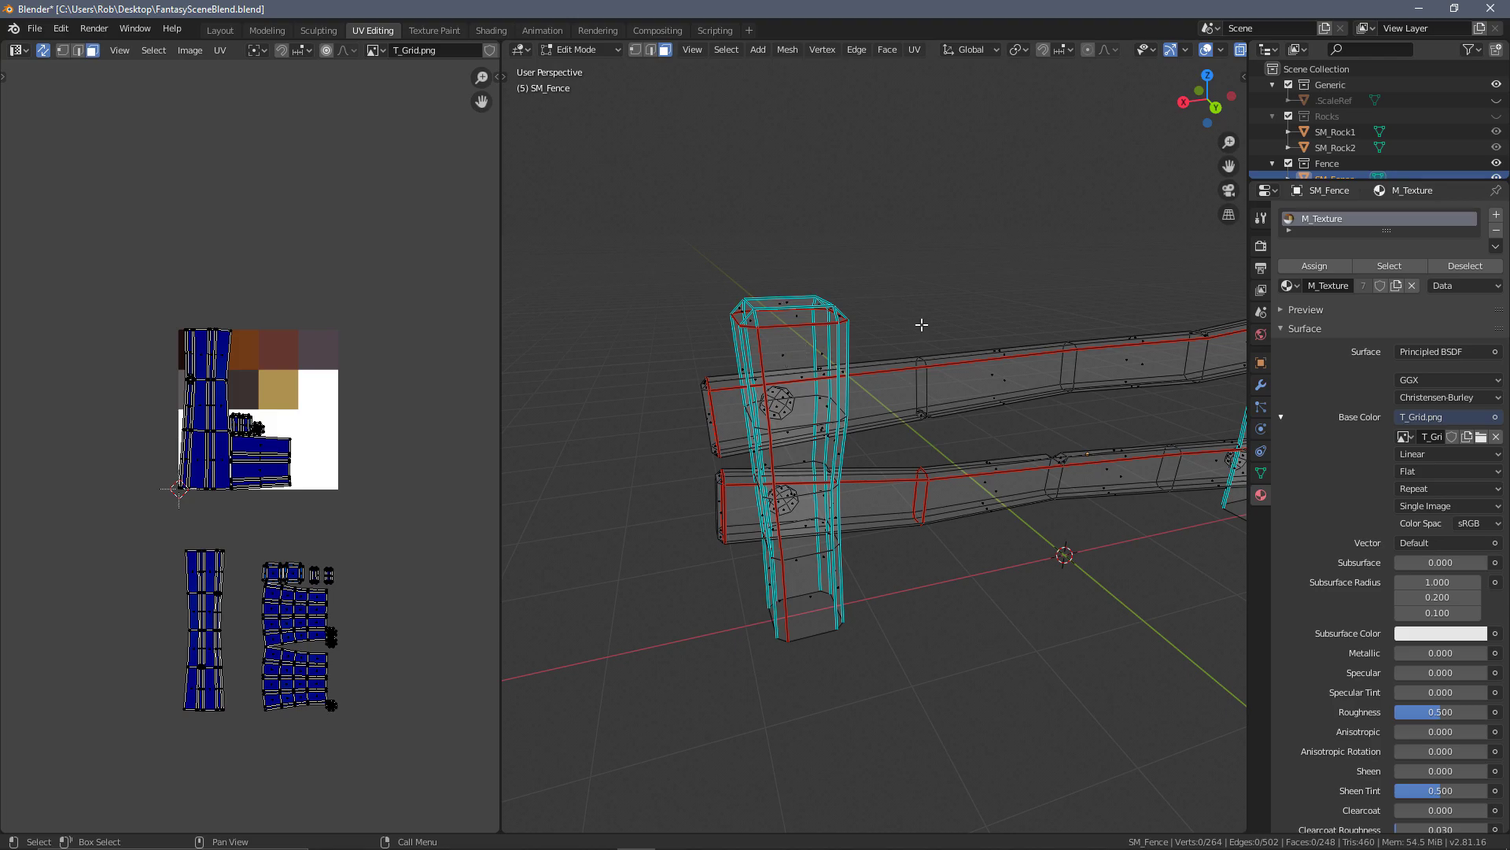
mouse_move(909, 328)
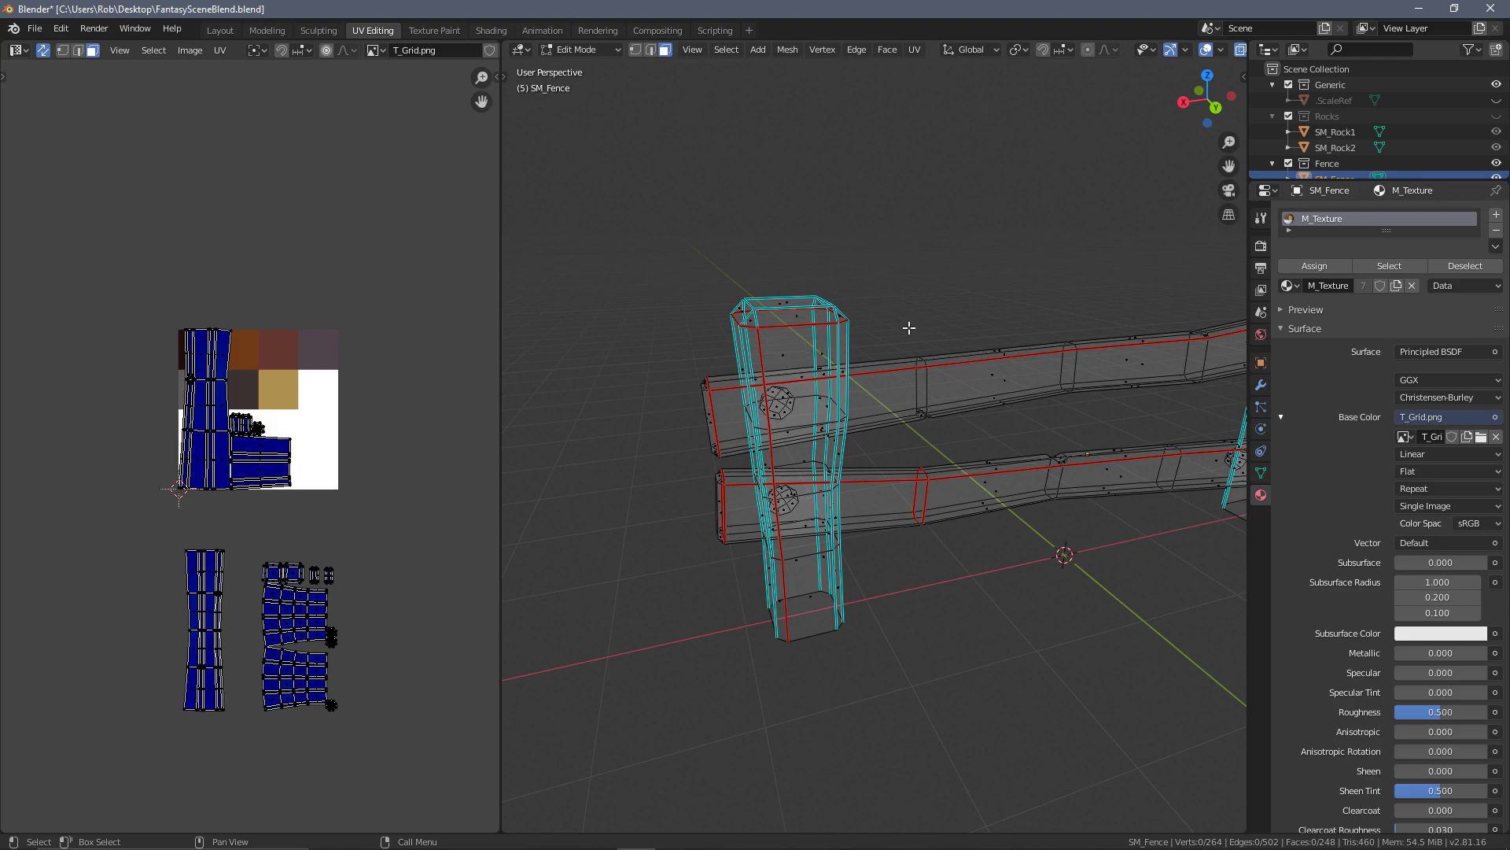
mouse_move(519, 412)
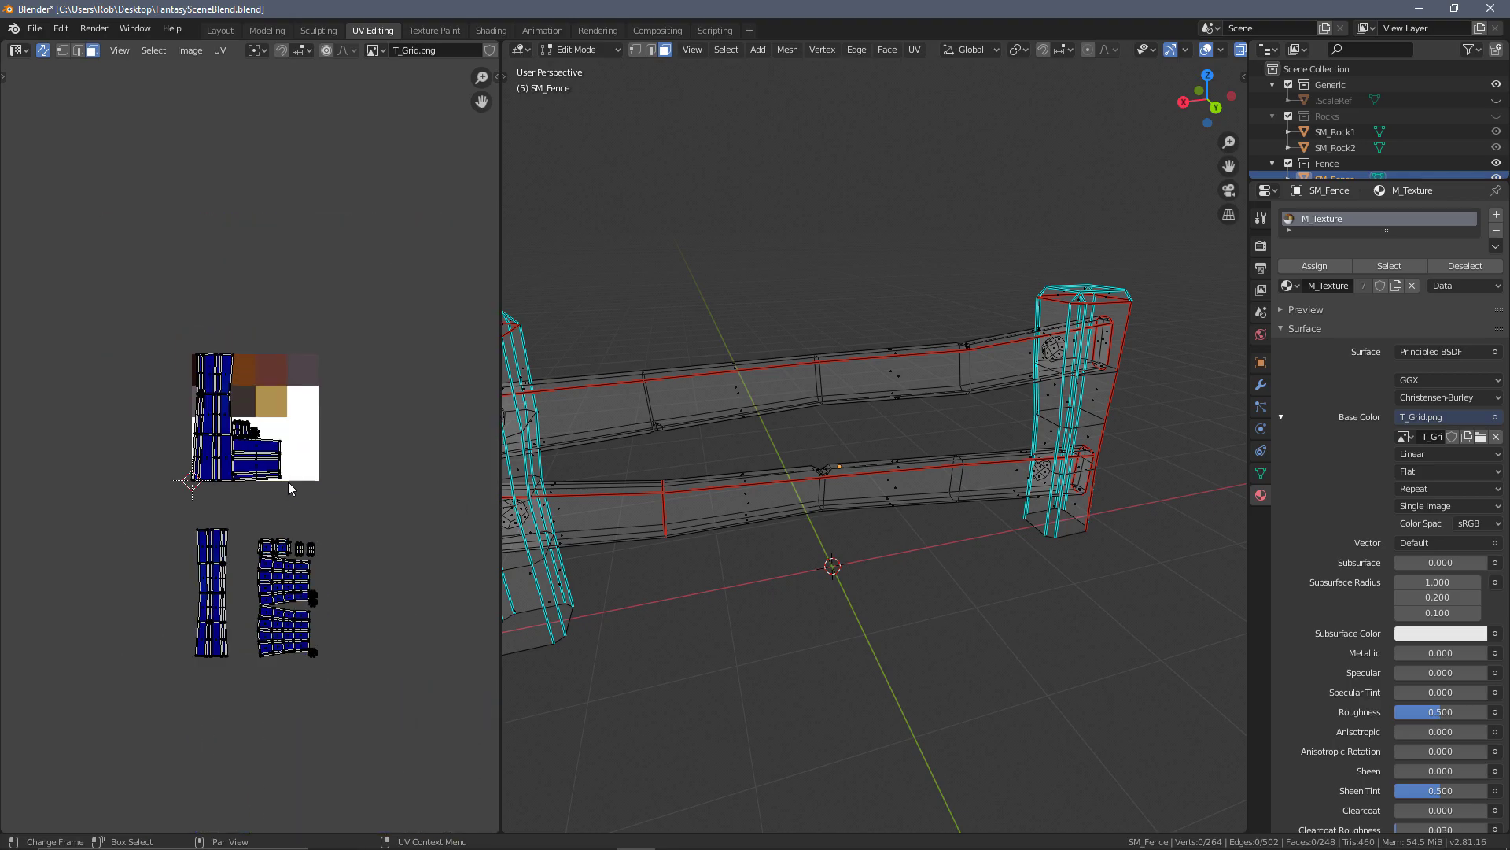
key(a)
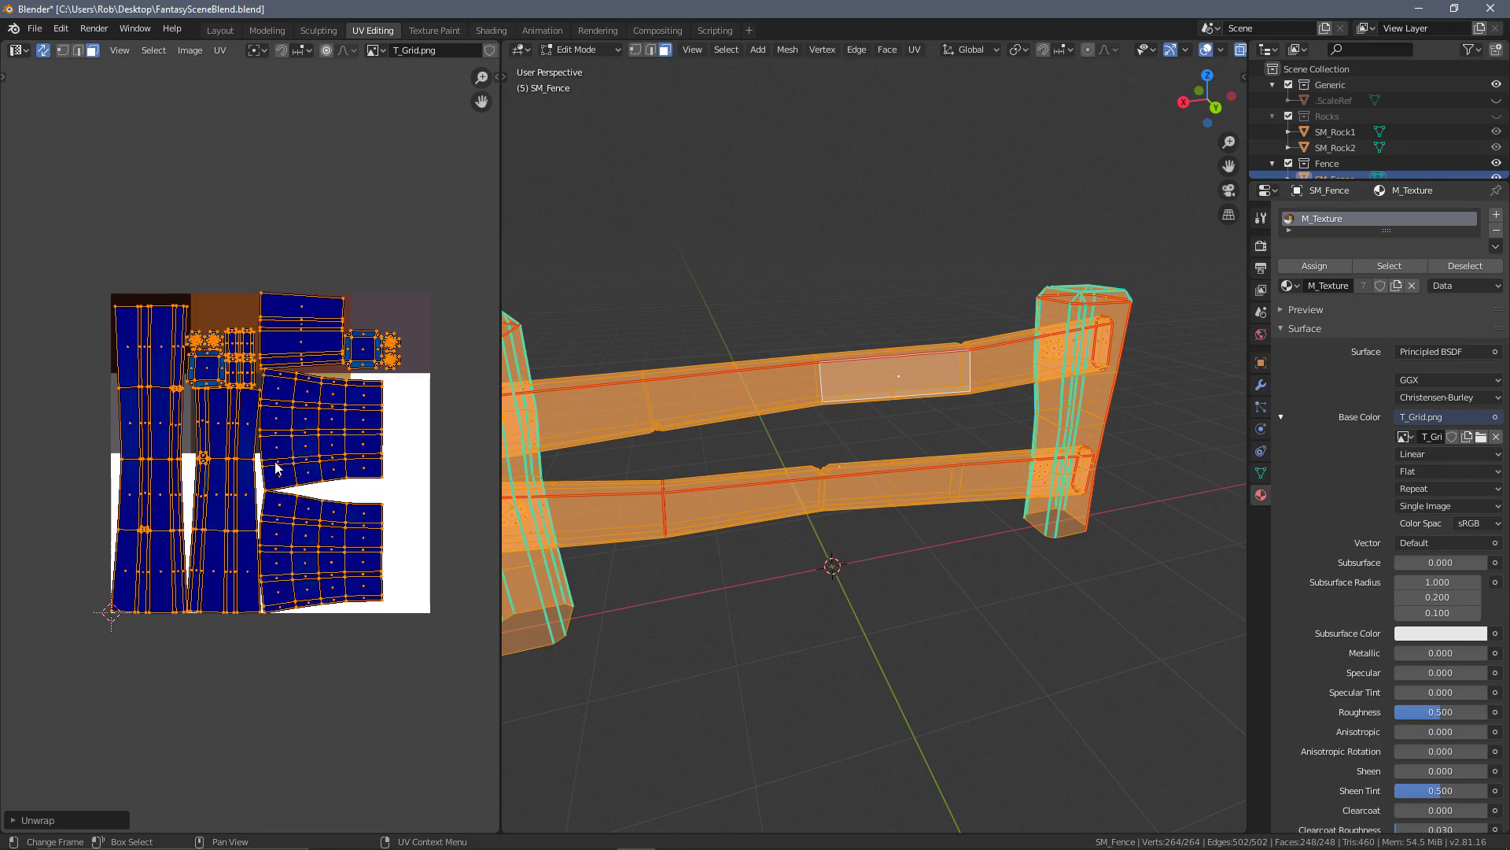
- Unwrap all of the fence's faces from the UV Editor context menu
right_click(274, 467)
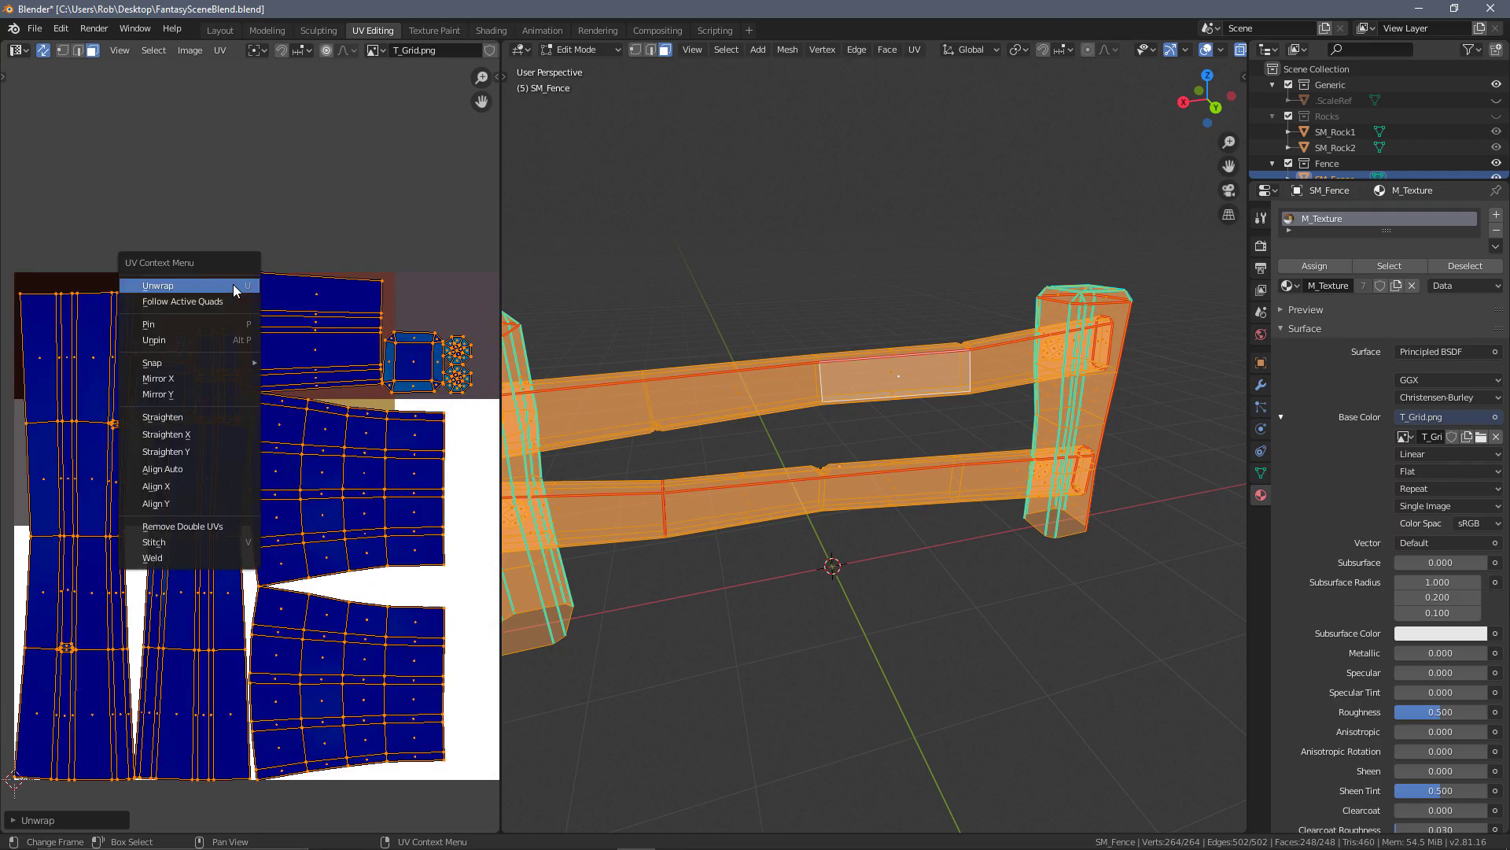
click(221, 50)
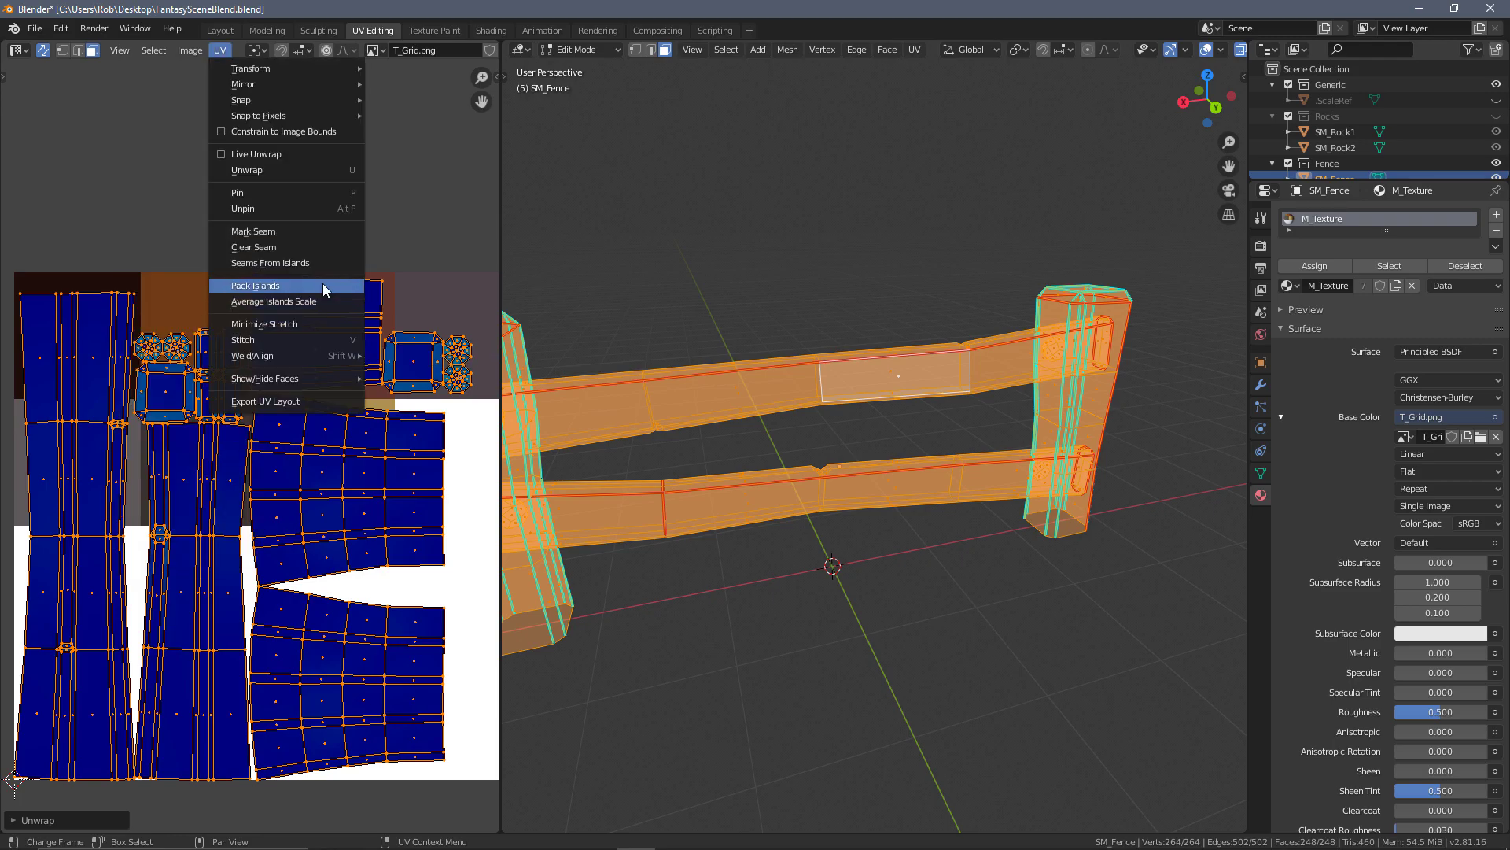
mouse_move(260, 301)
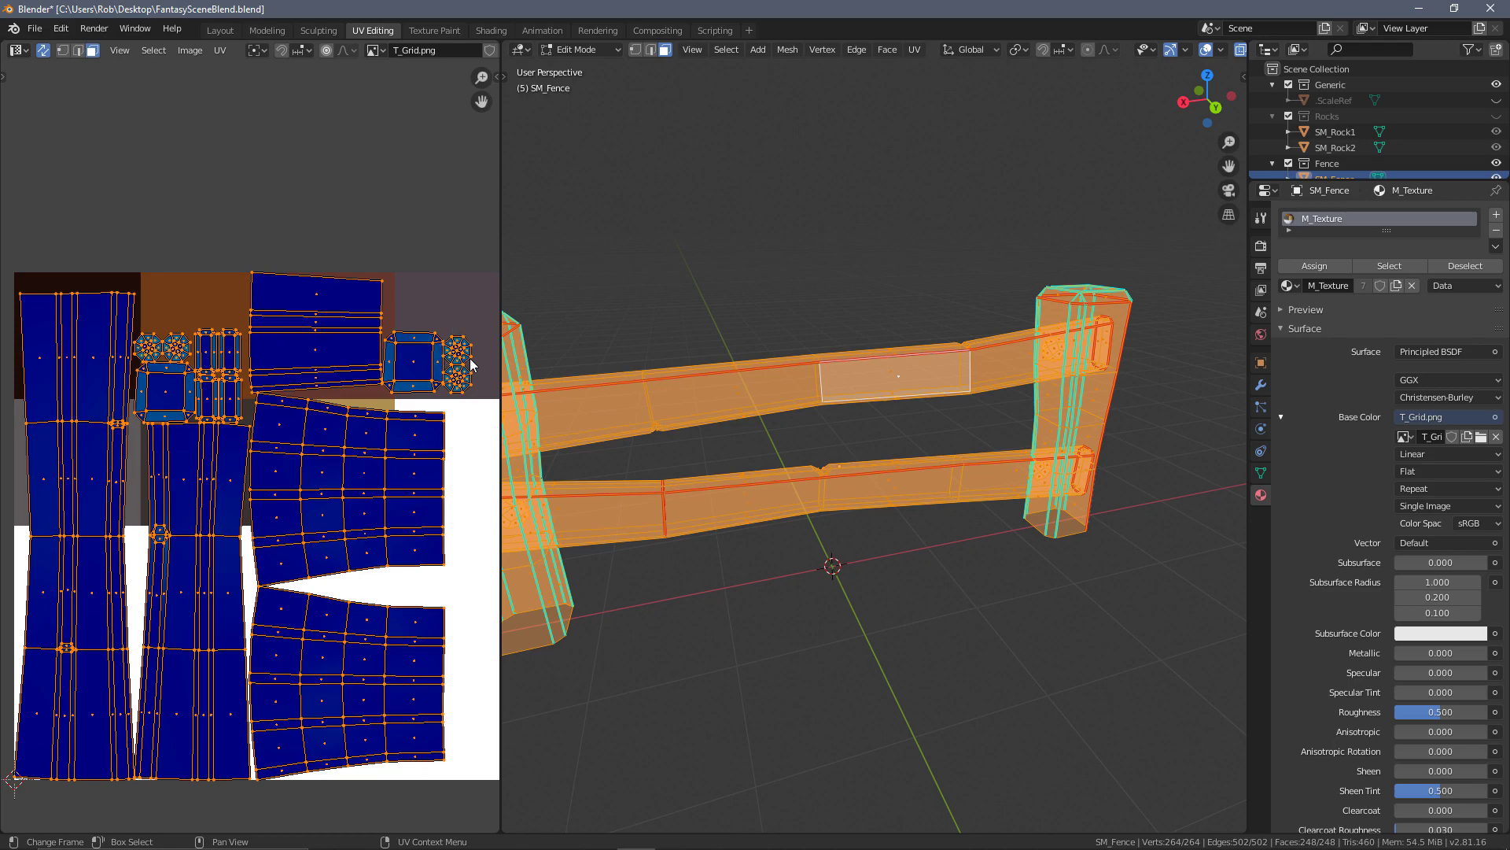
mouse_move(208, 371)
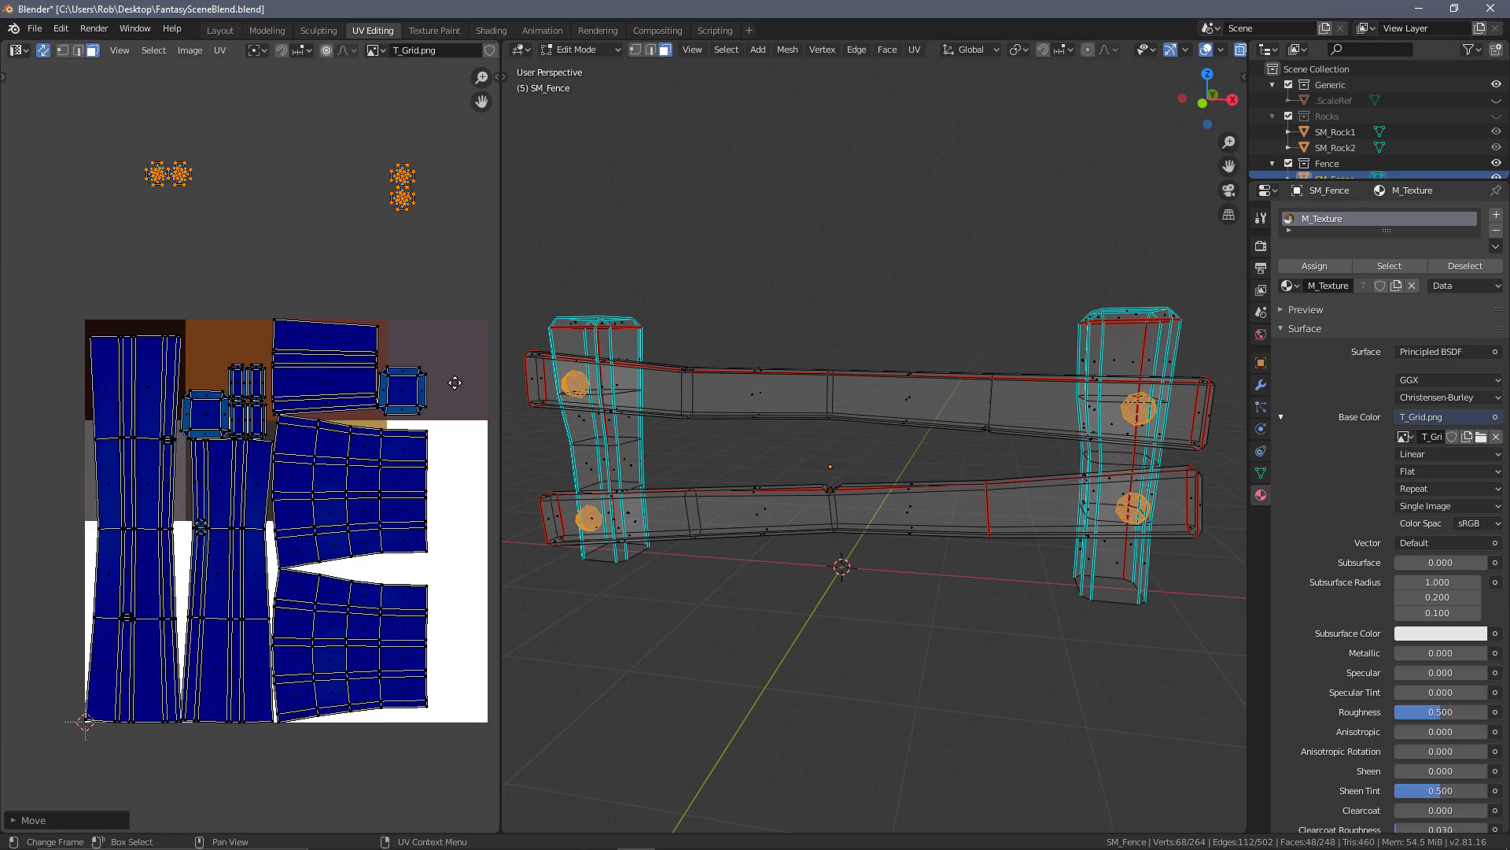
- Scale all fence UVs into the dark brown square and move the bolt-head islands onto grey
key(a)
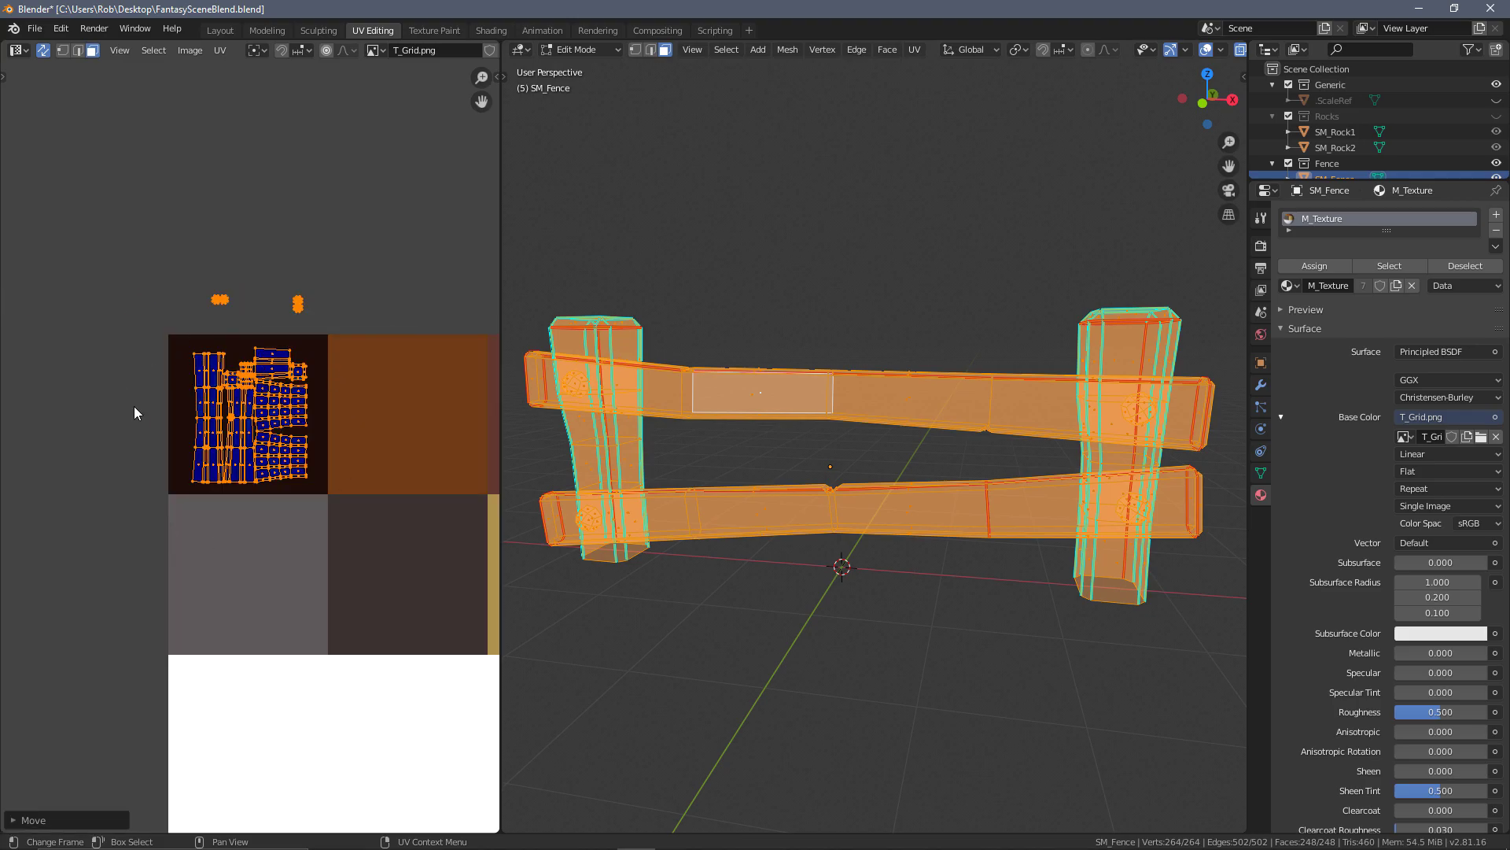
key(s)
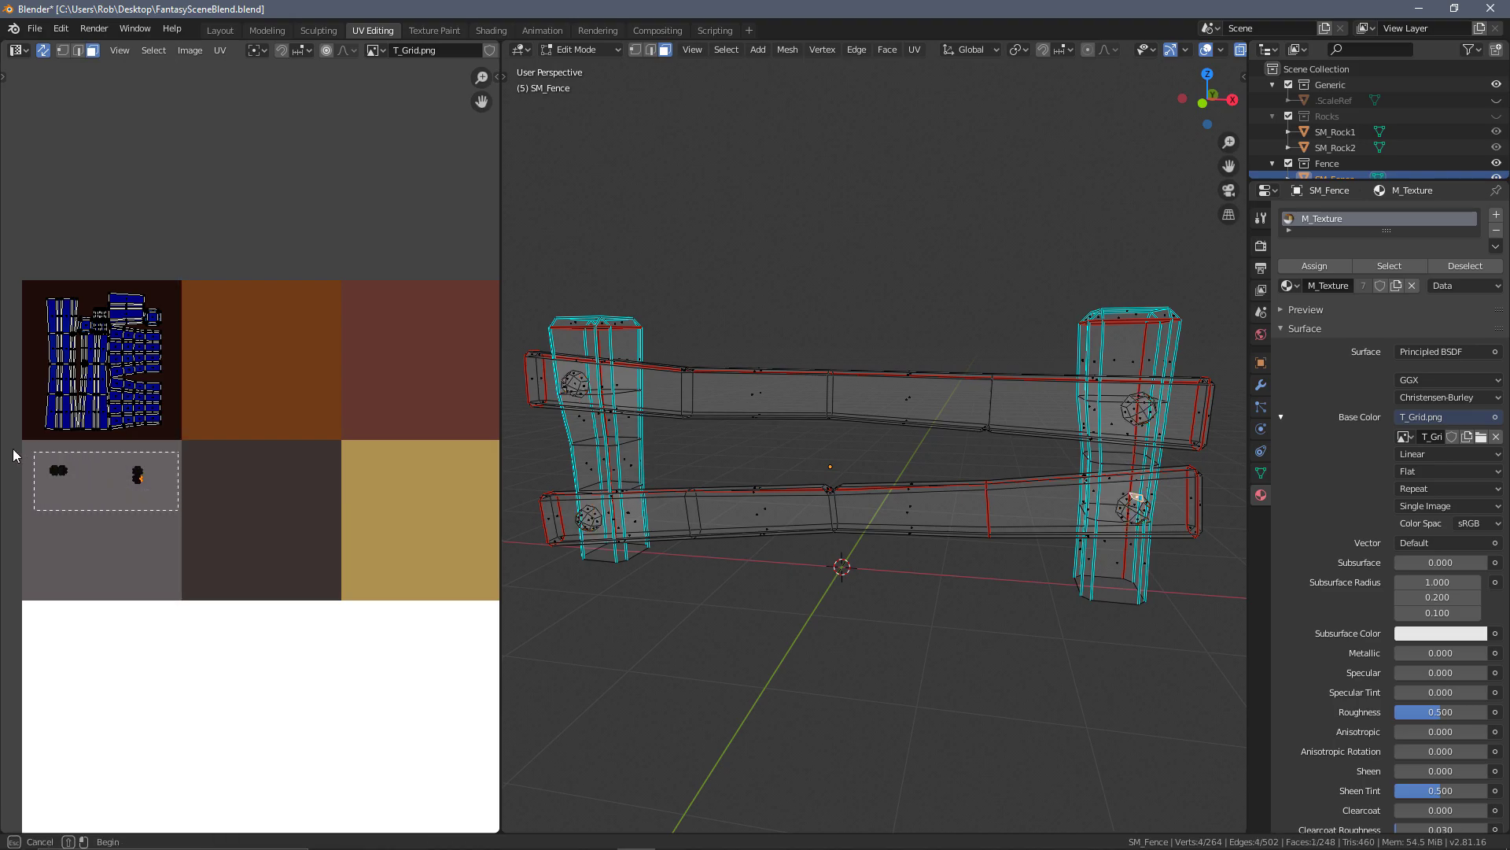
click(163, 471)
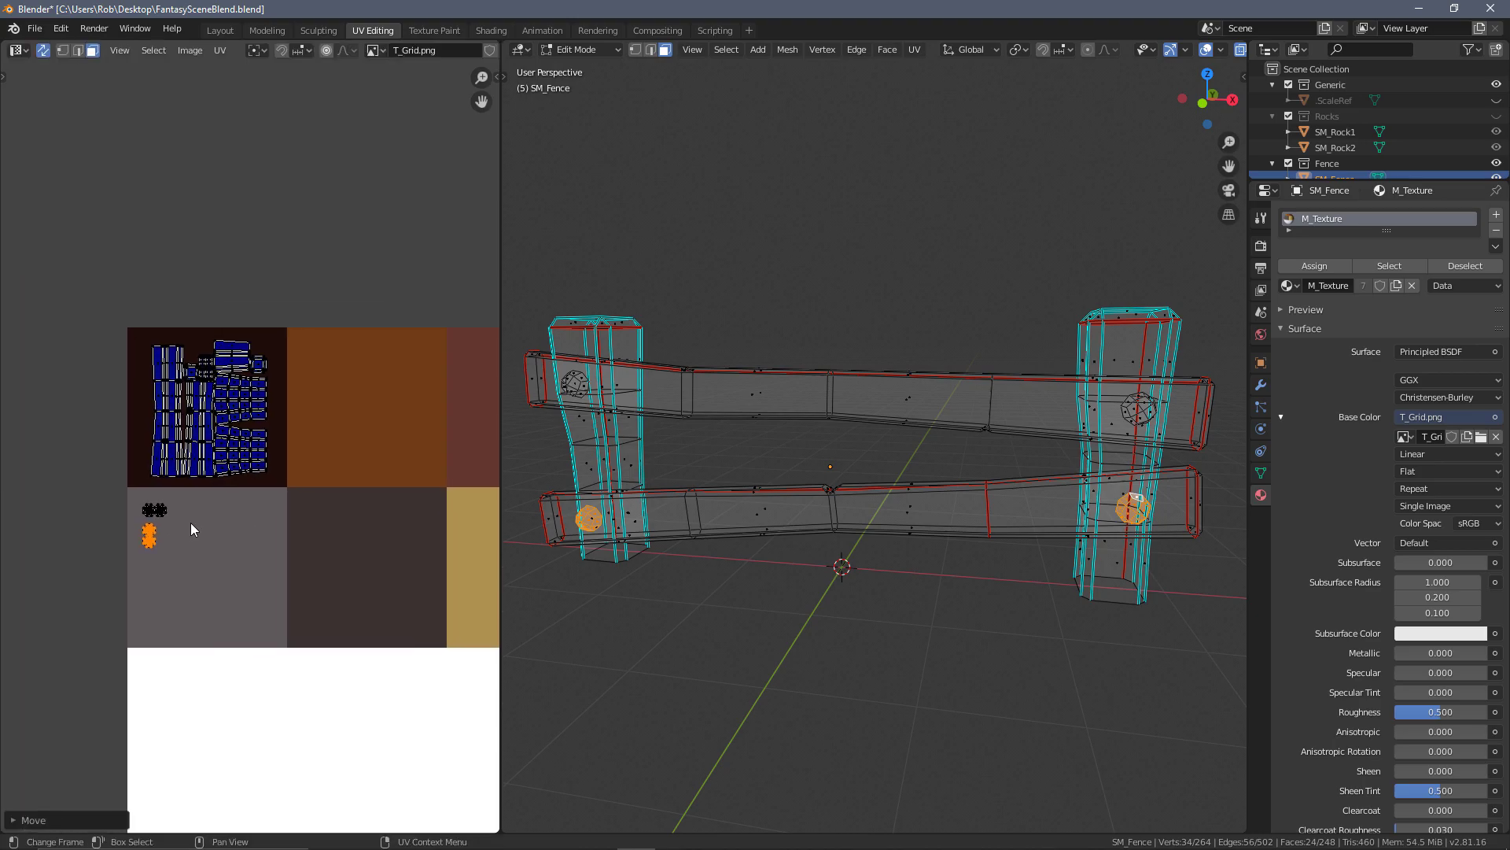
mouse_move(205, 516)
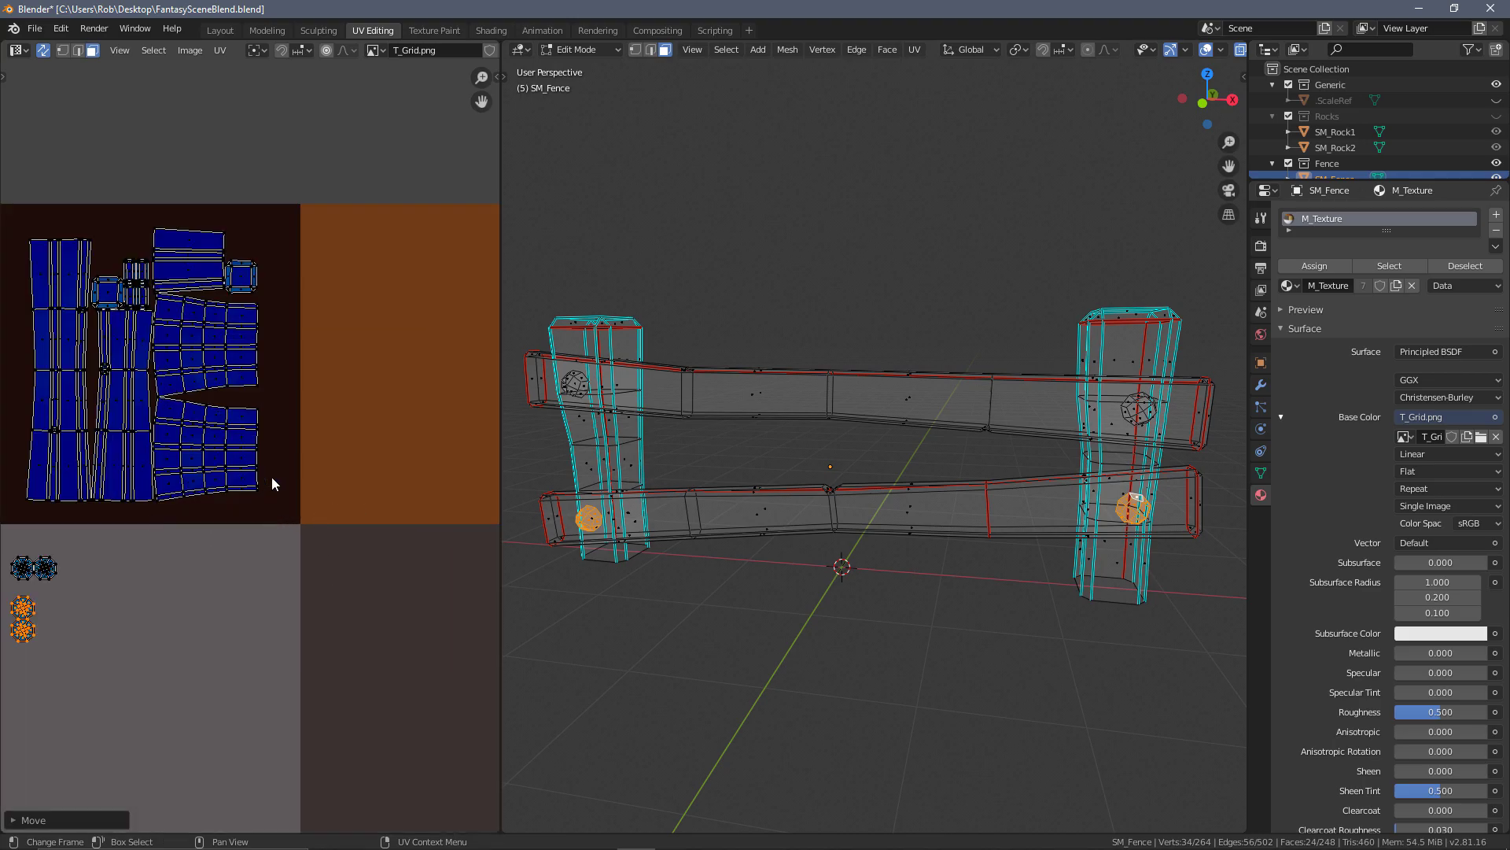
- Show the fence in Material Preview and mark a seam across the lower rail edge loop
key(x)
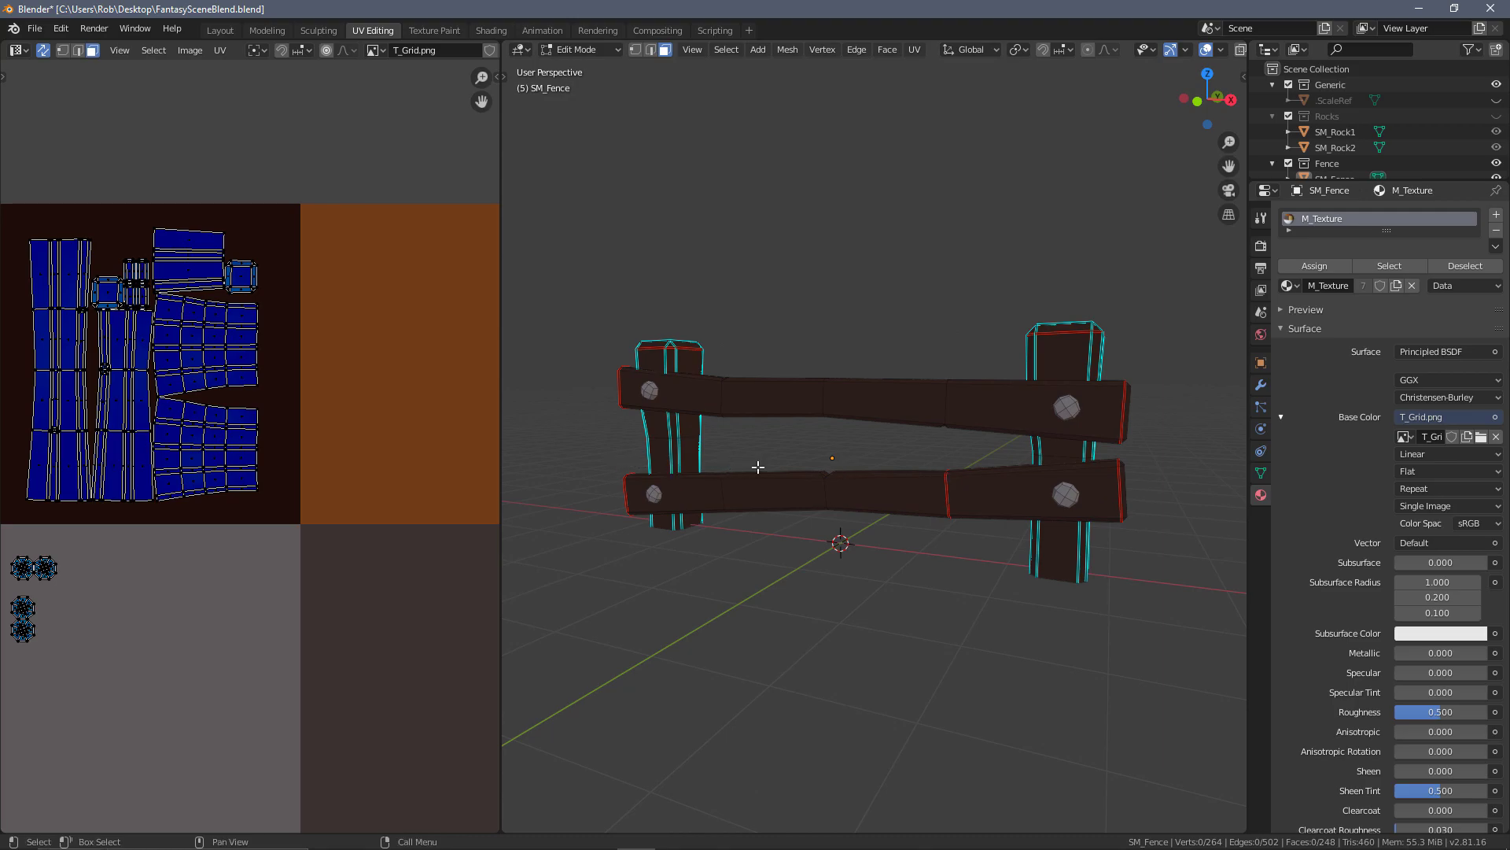
scroll(down, 3)
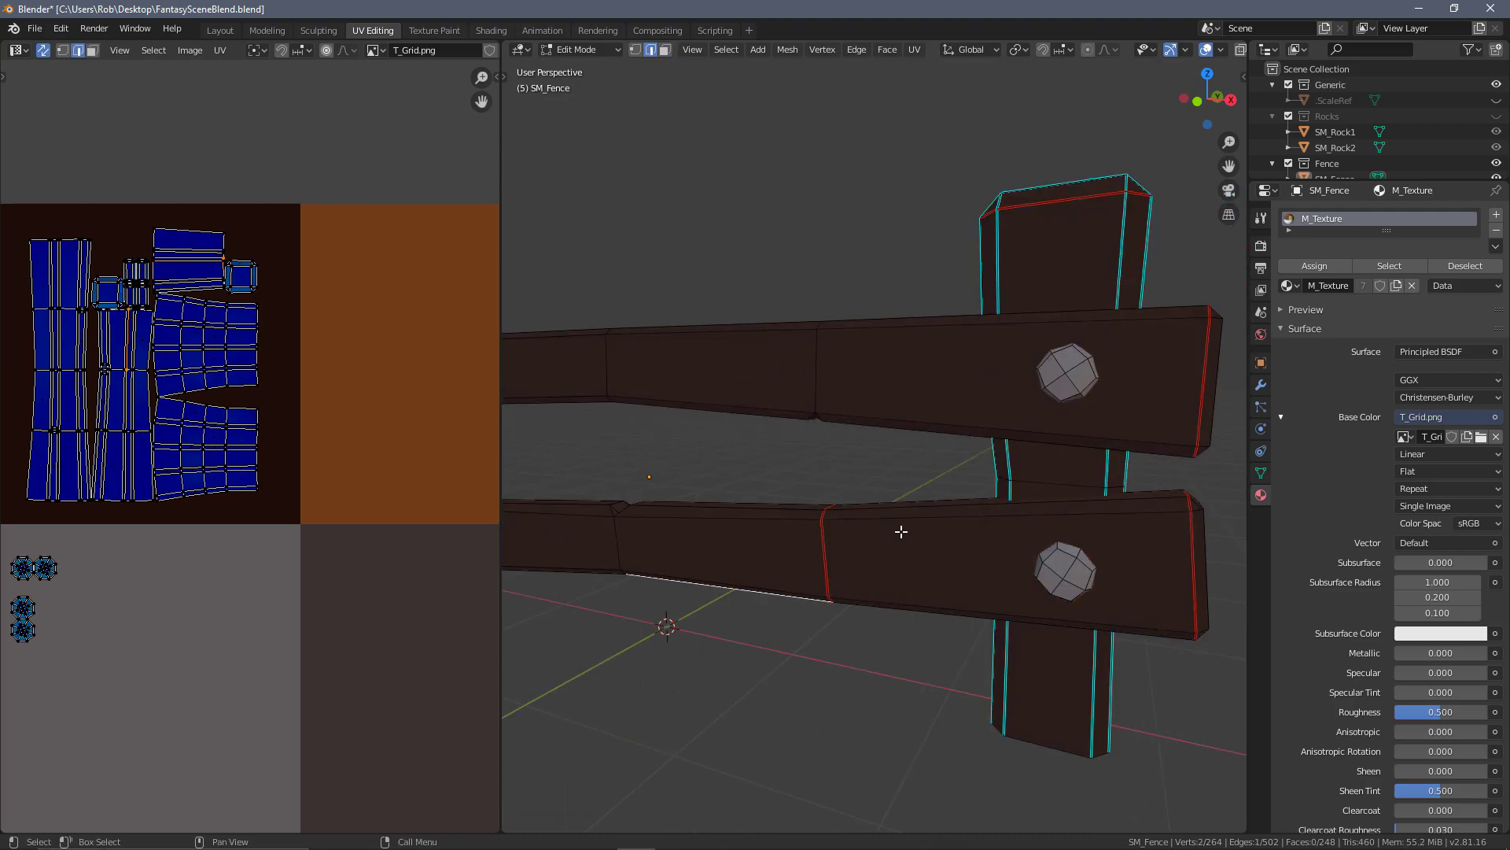
click(822, 540)
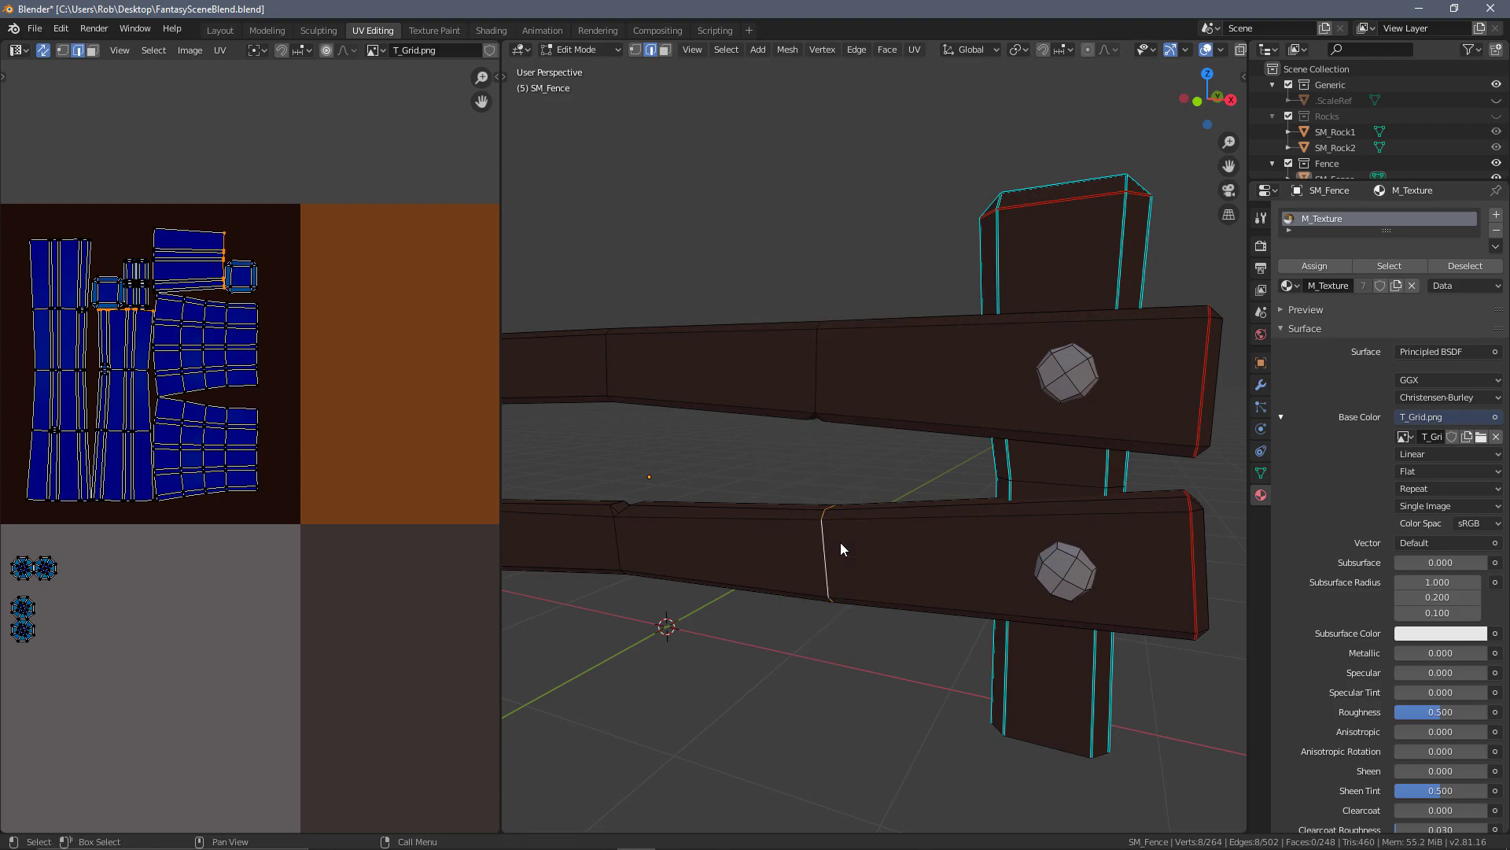
click(813, 521)
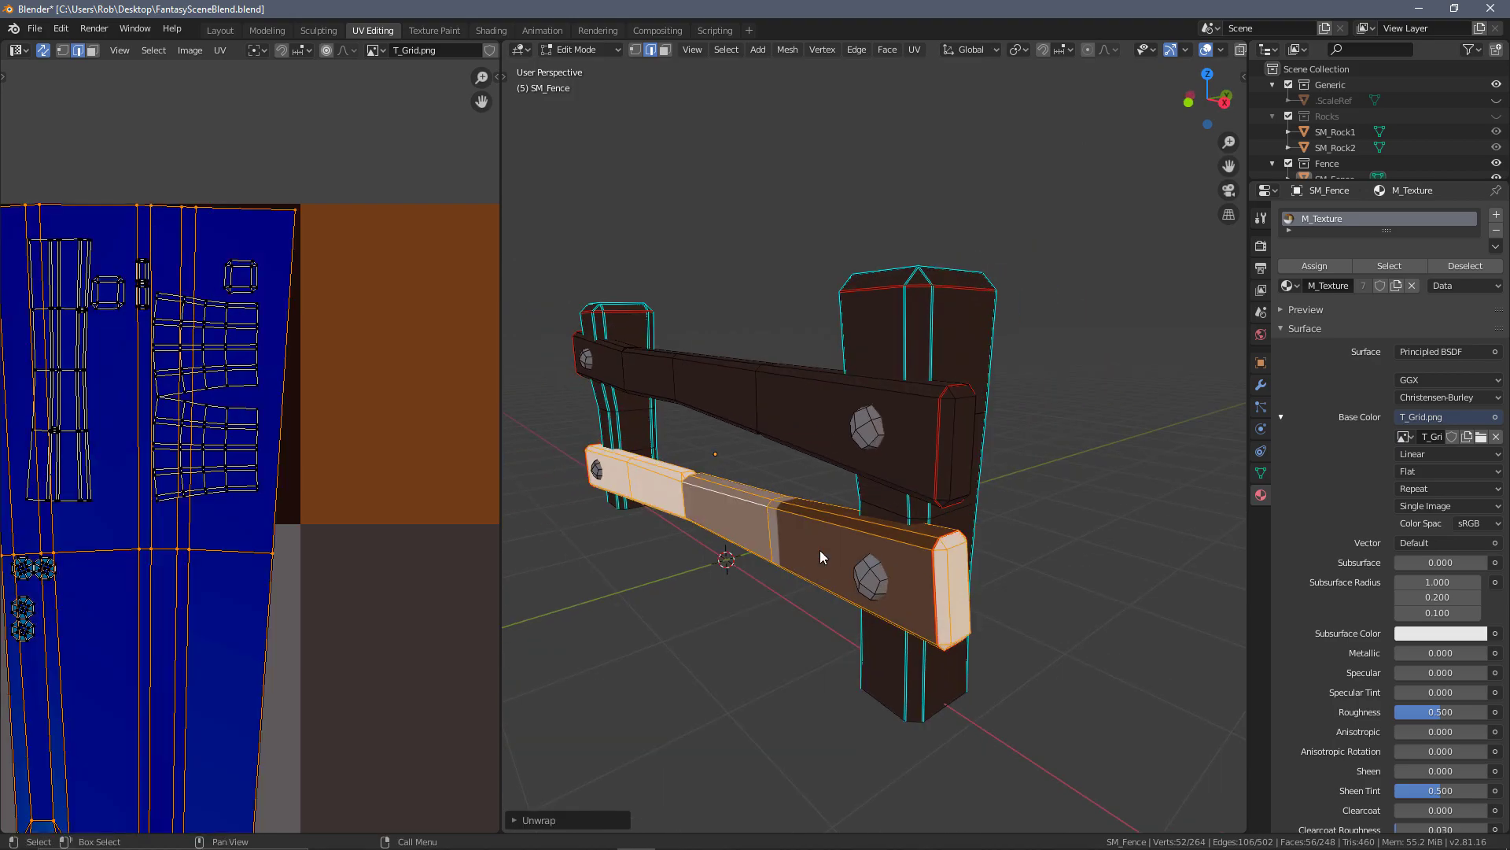
- Scale the re-unwrapped fence islands to fit inside the dark brown palette square
key(s)
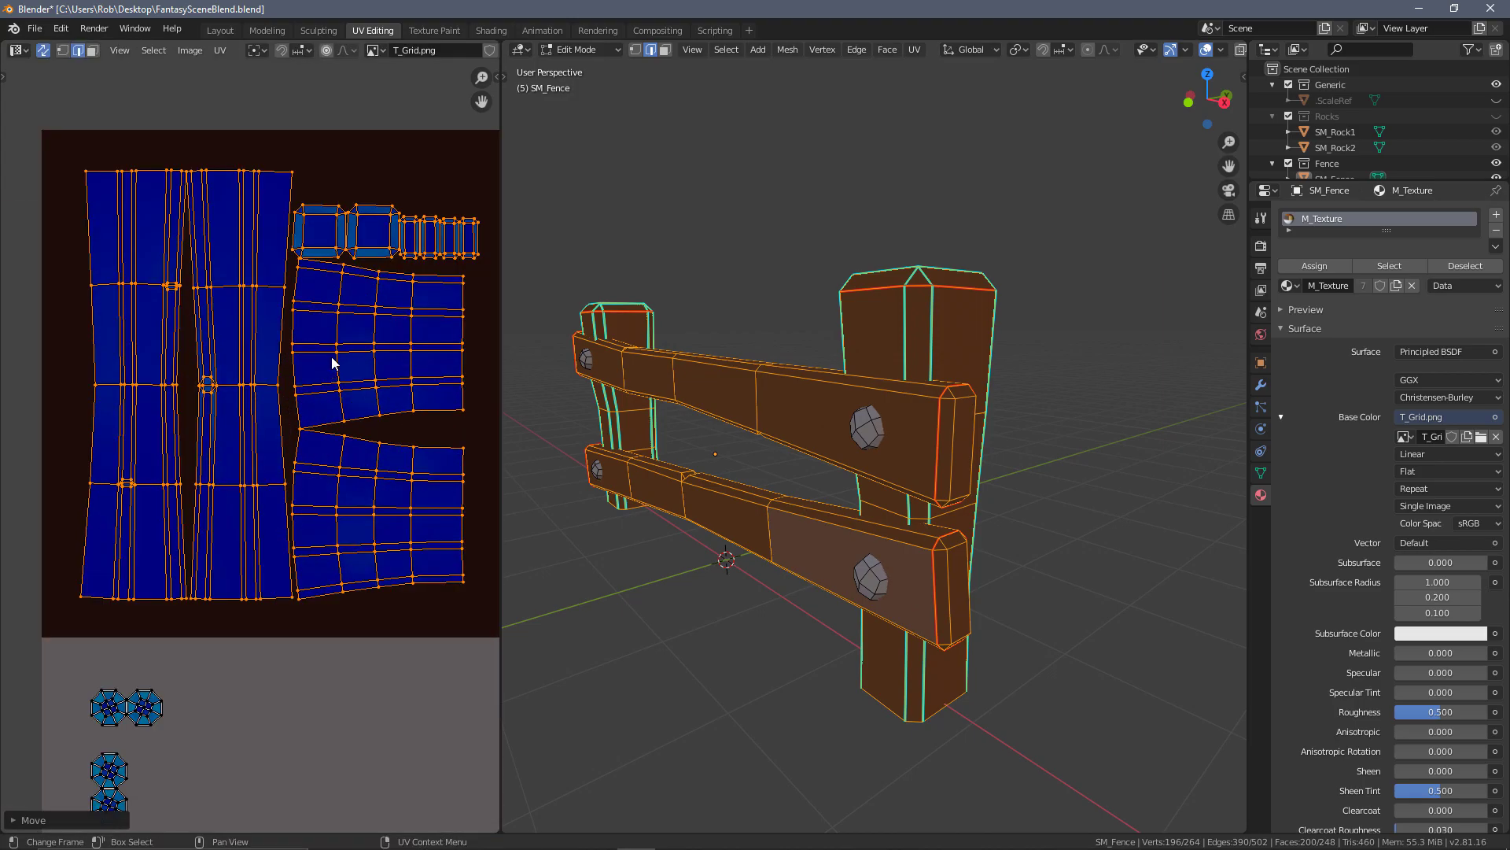
mouse_move(357, 349)
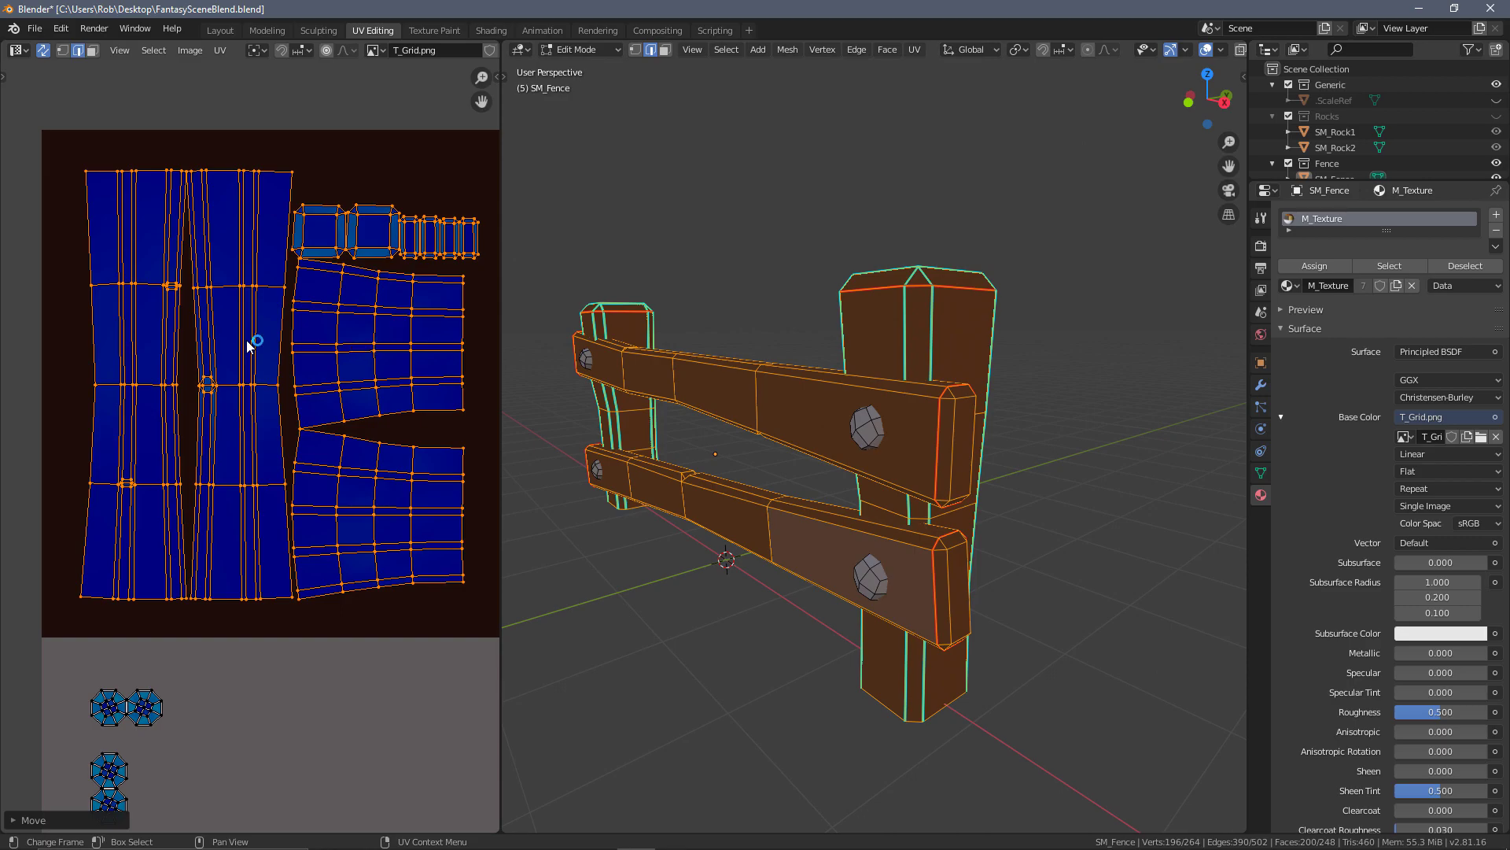
mouse_move(294, 303)
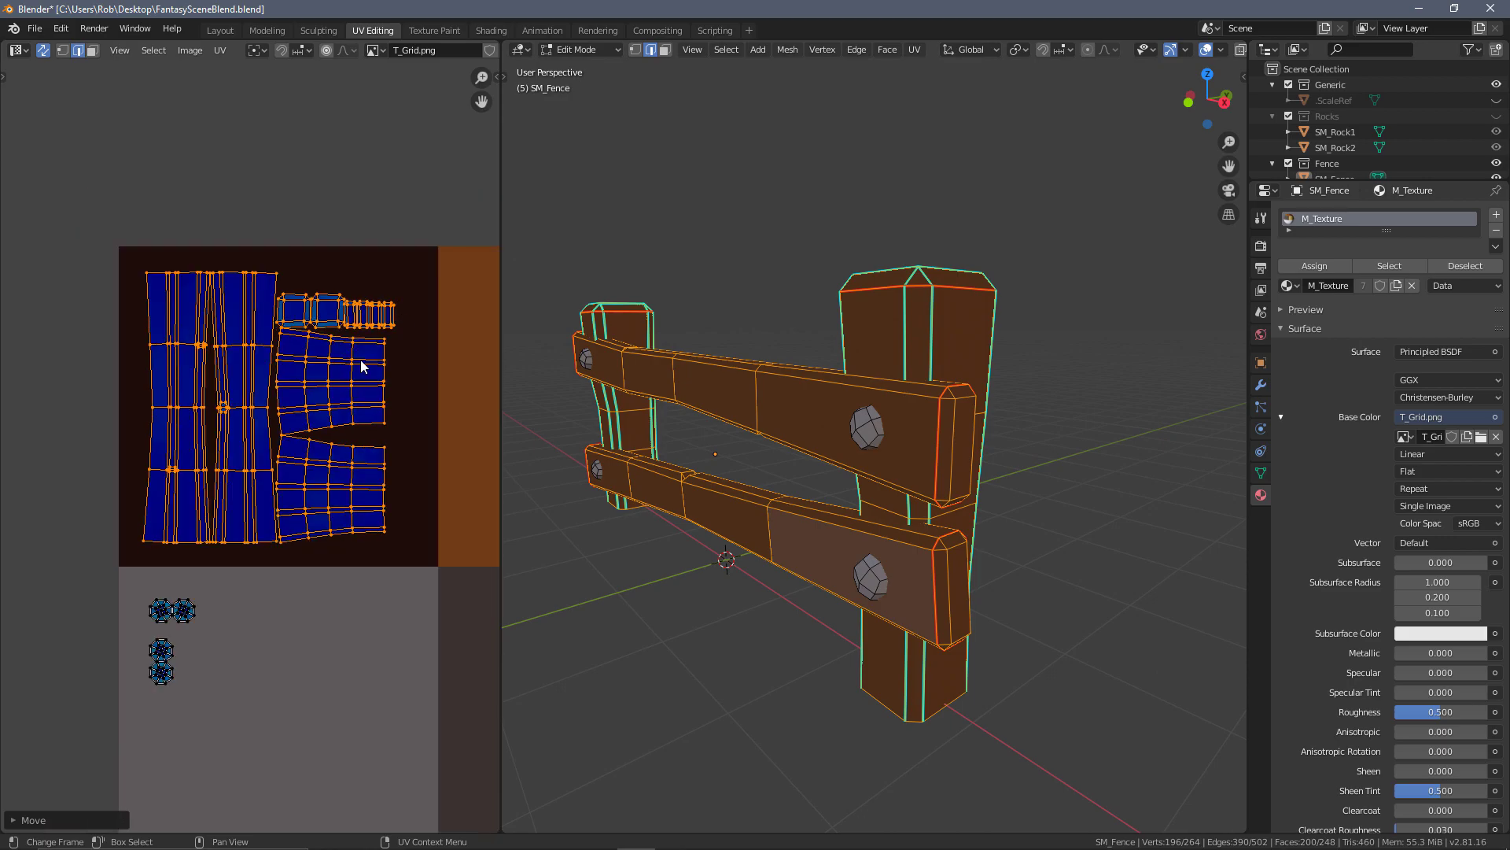
mouse_move(349, 262)
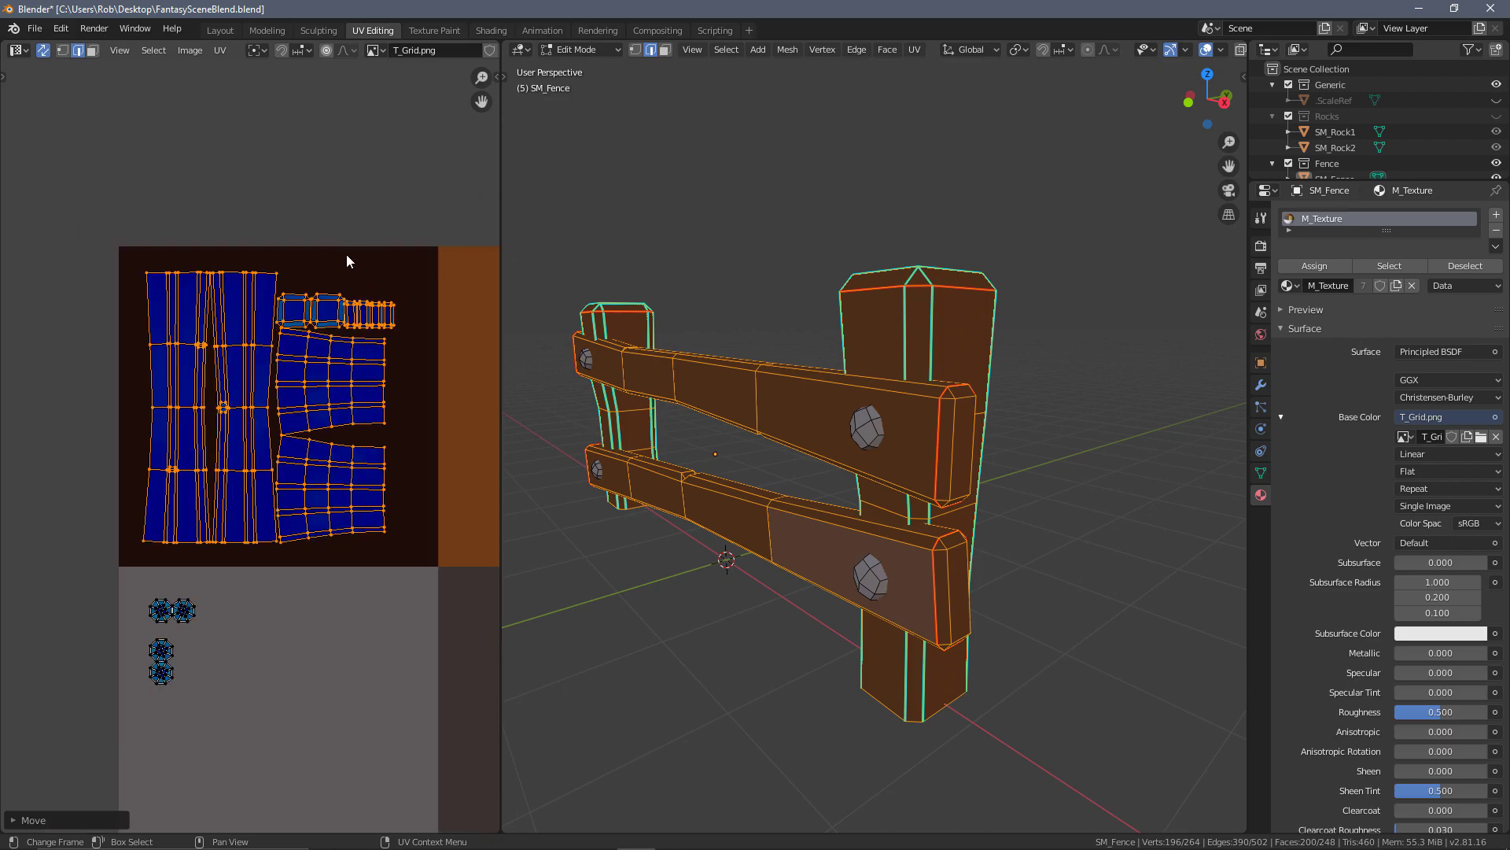
mouse_move(565, 361)
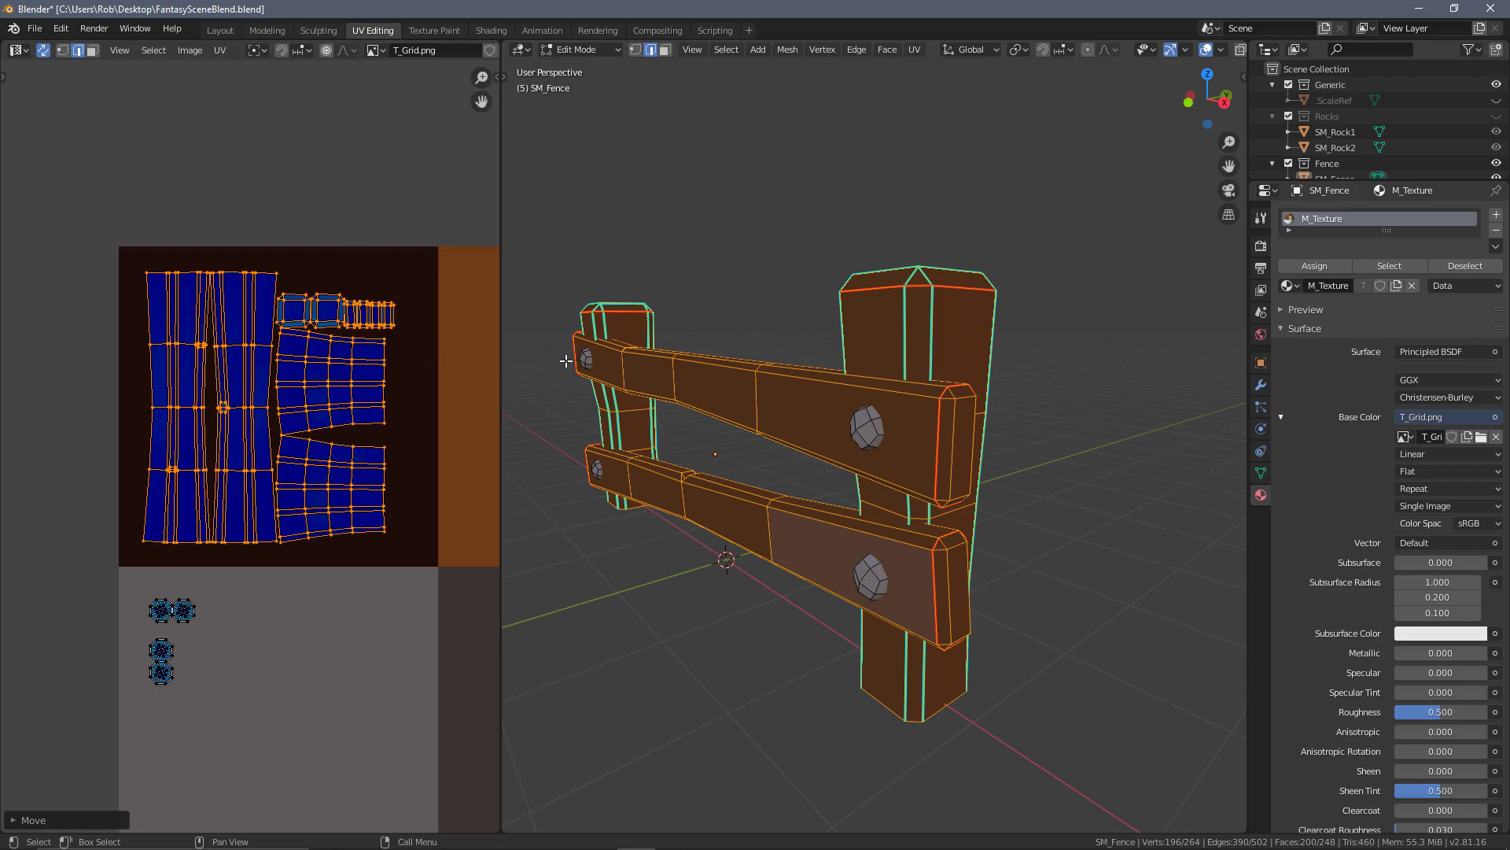
mouse_move(1194, 494)
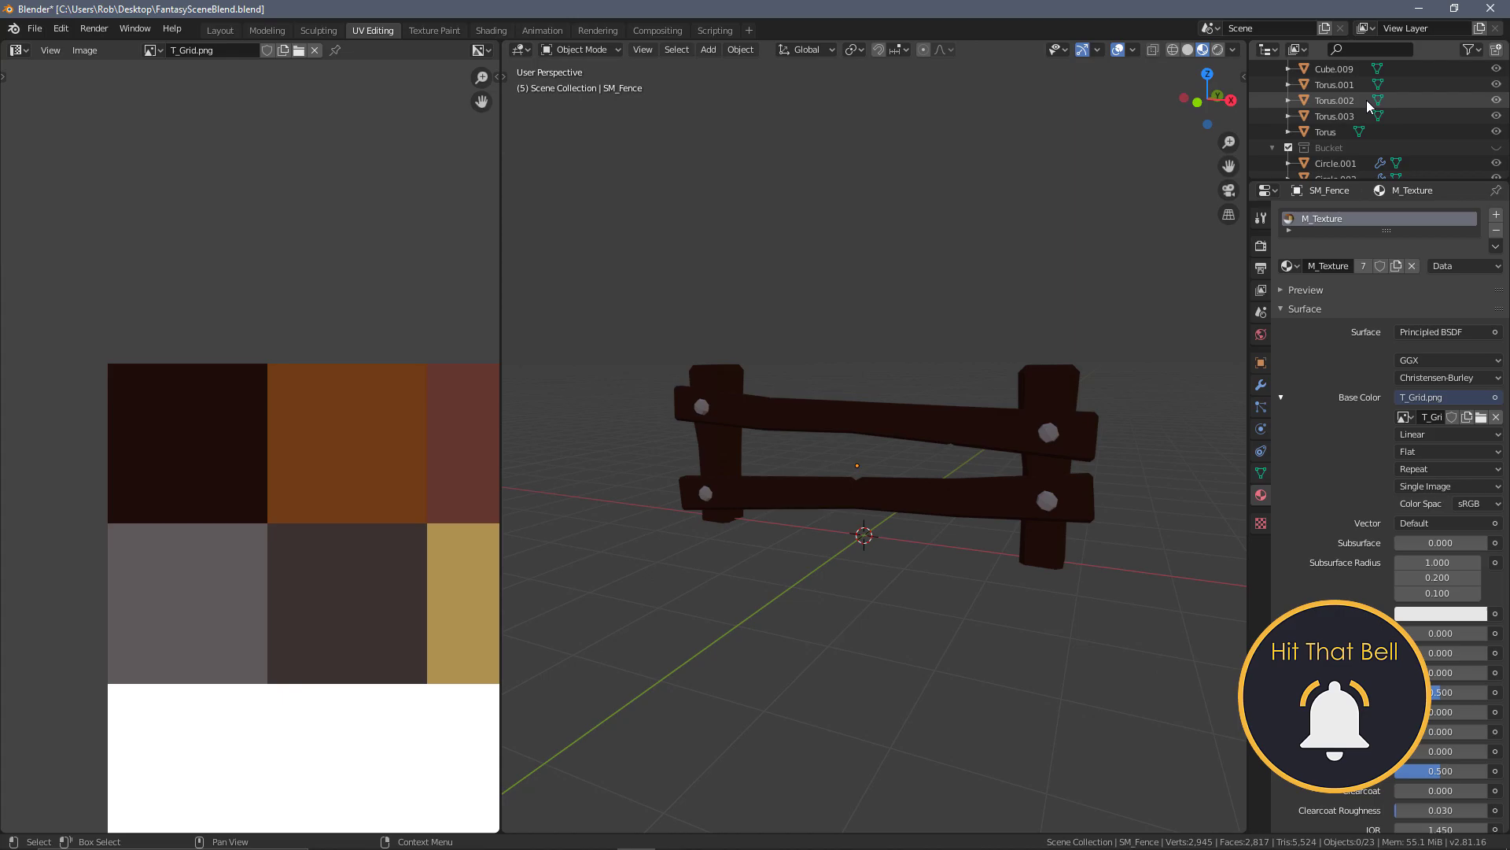
scroll(down, 3)
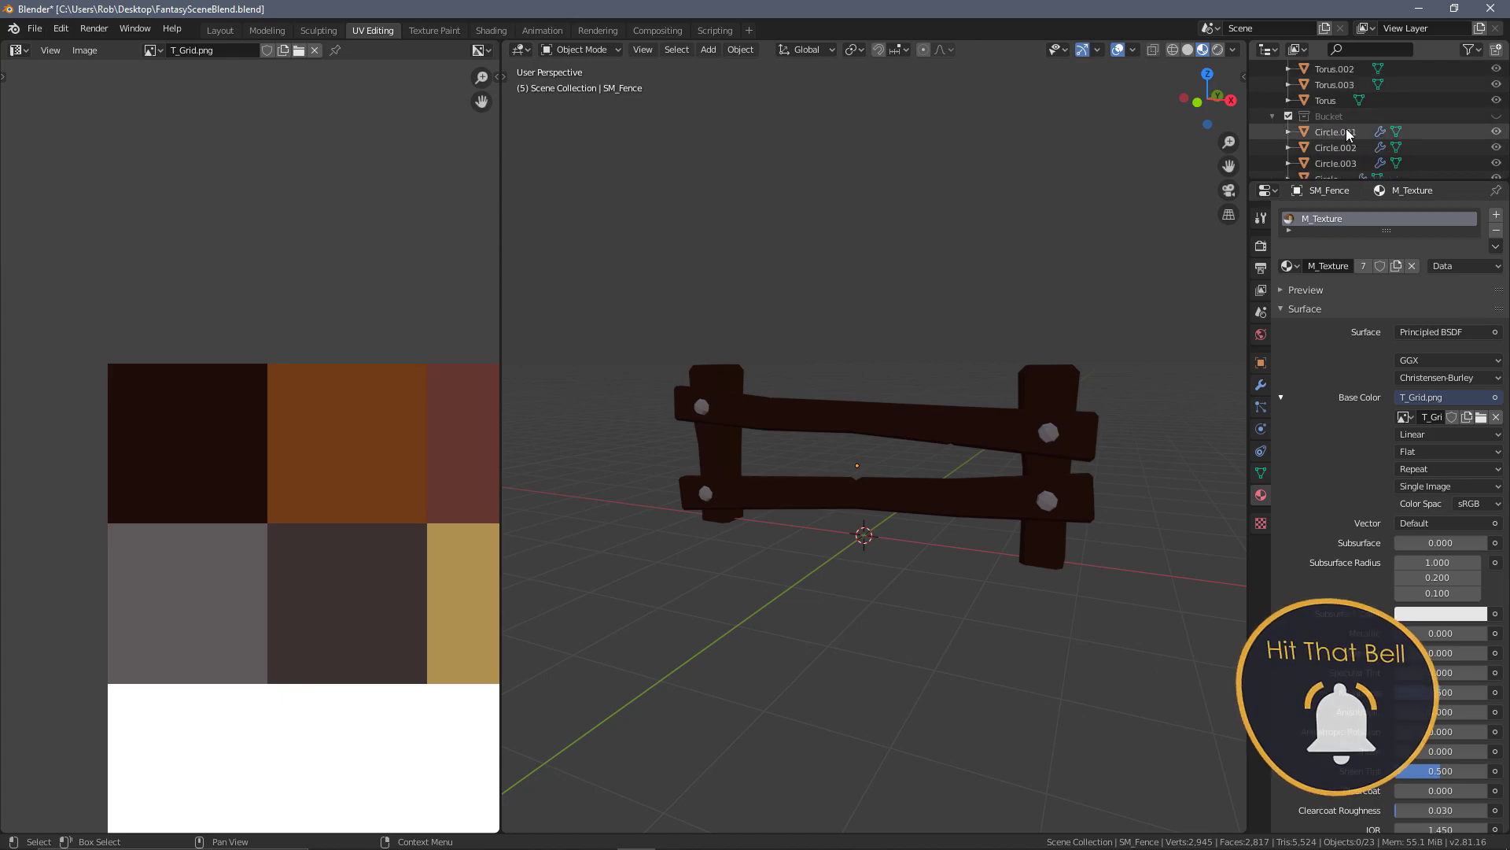